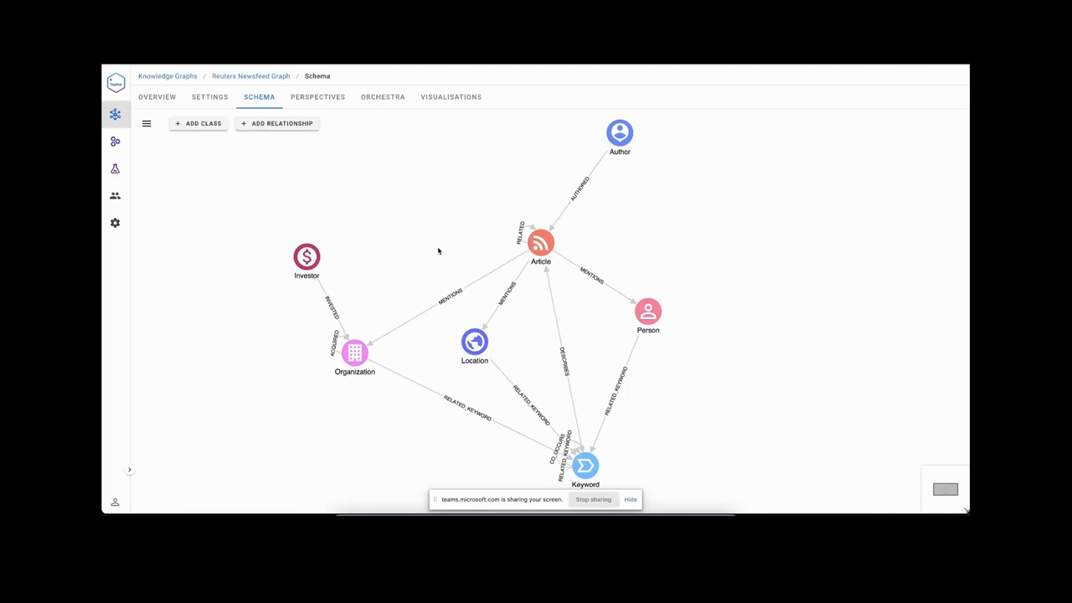
Return to the Knowledge Graphs list and open the Reuters Newsfeed Graph overview.
left_click(170, 76)
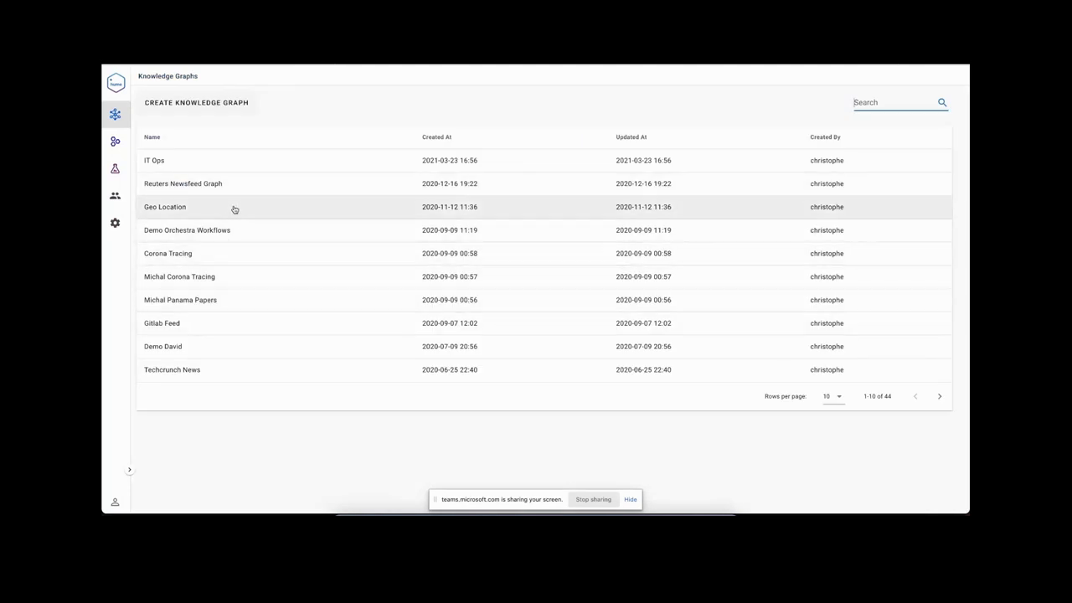
left_click(165, 206)
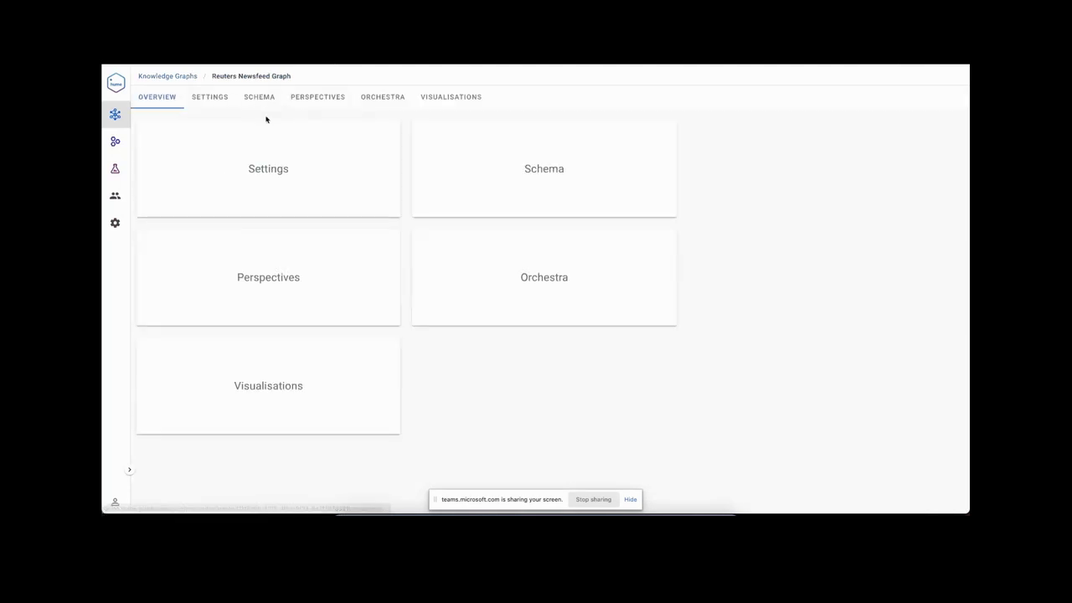
mouse_move(318, 118)
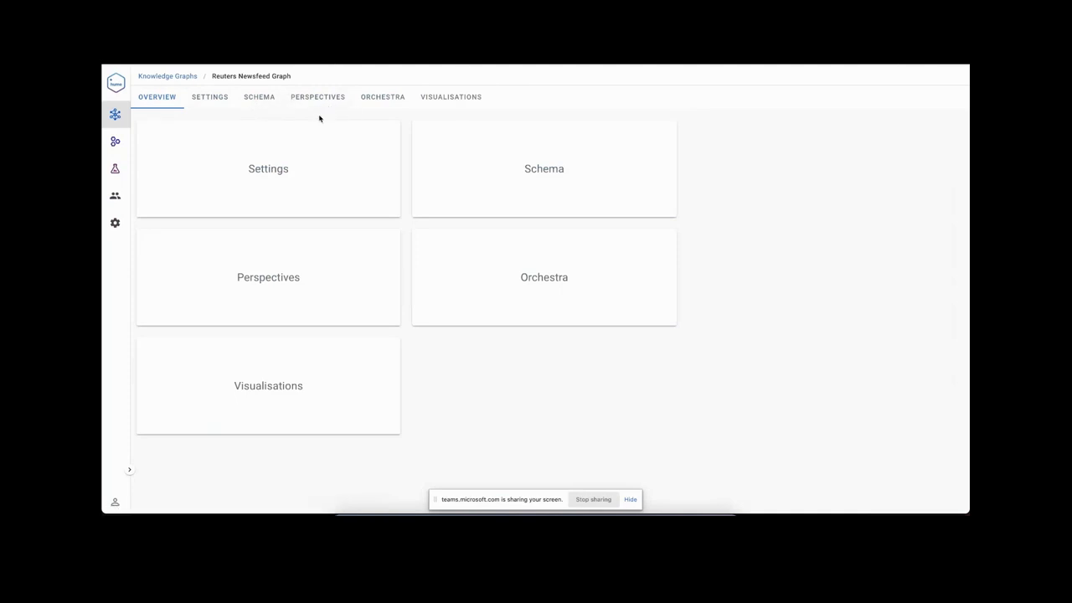
Show the schema diagram with Article, Author, Keyword and Organization classes.
left_click(259, 96)
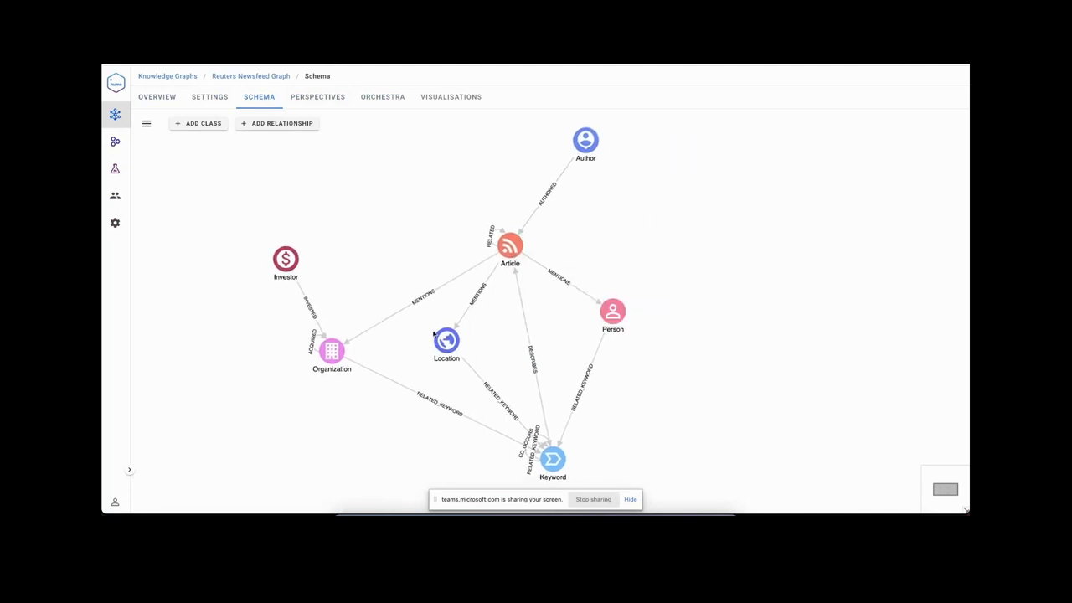
mouse_move(438, 211)
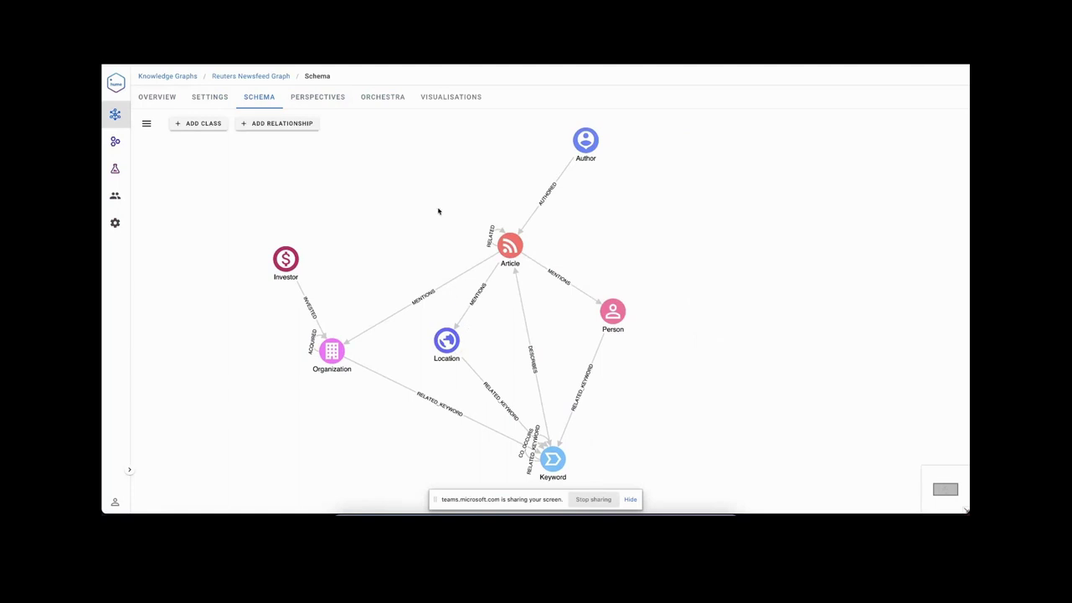
mouse_move(465, 220)
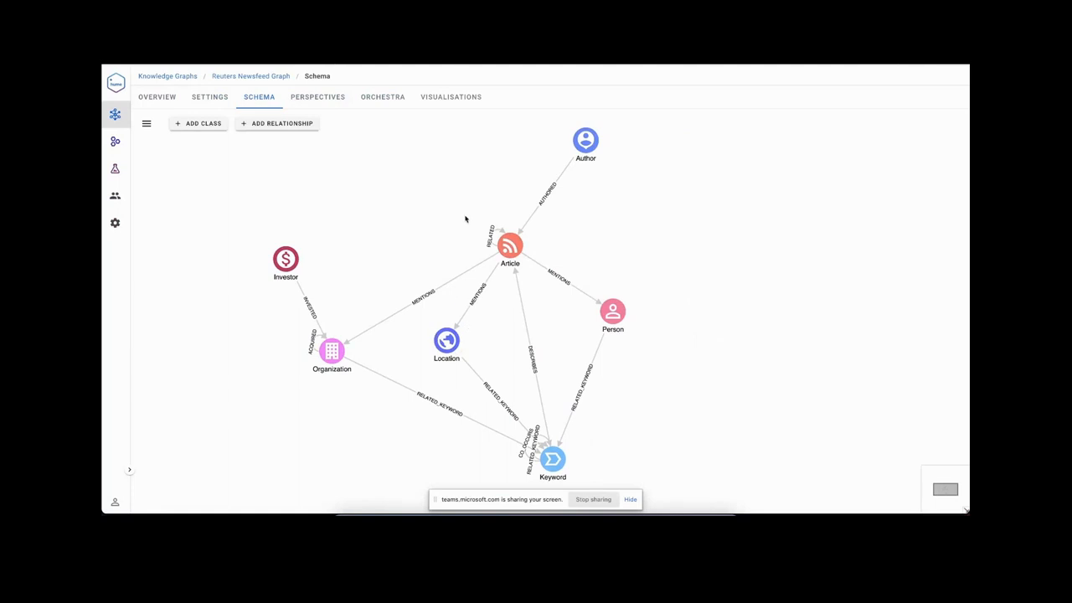
mouse_move(544, 230)
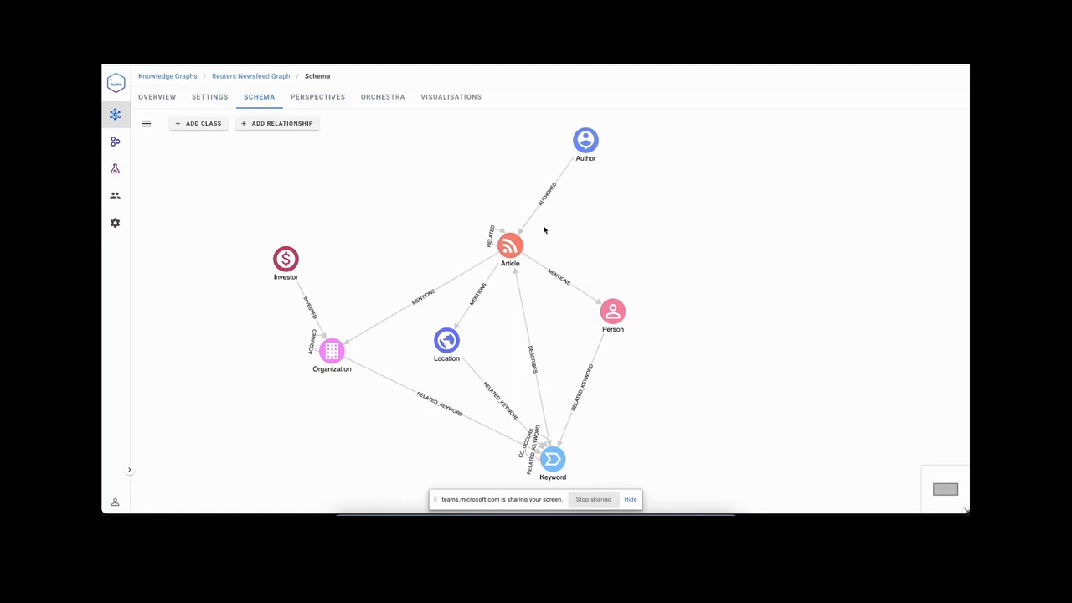
mouse_move(577, 251)
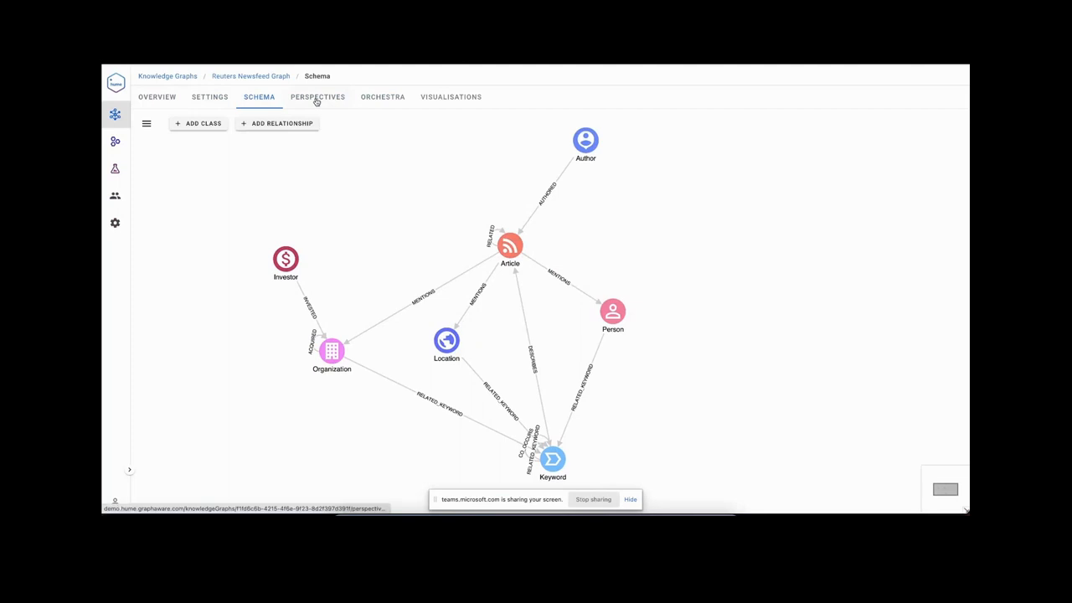
Show the Main Perspective linked to the neo4j-reuters-graph database.
left_click(317, 96)
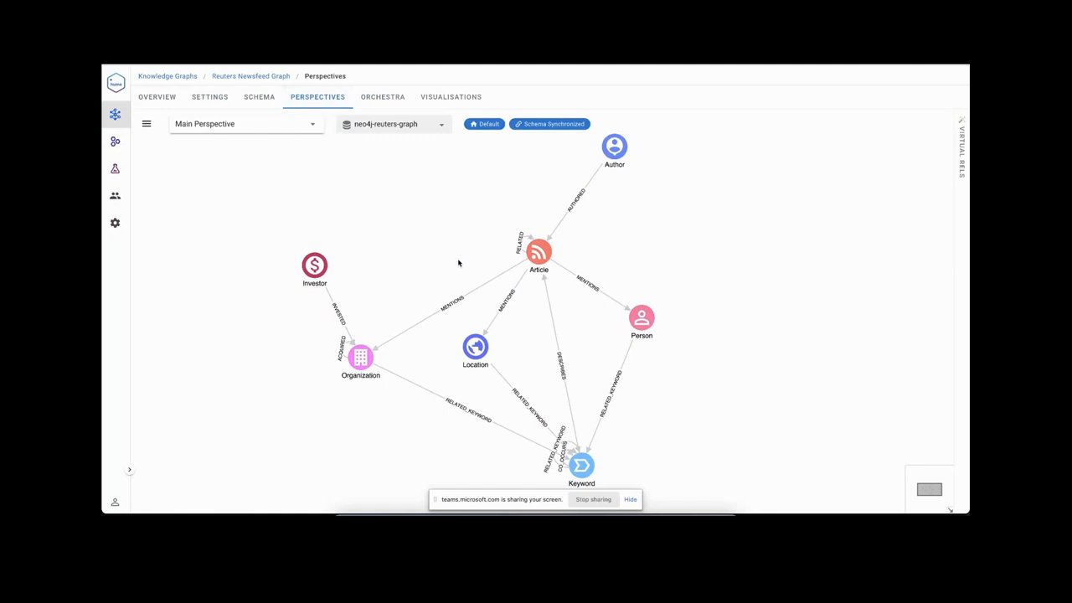
mouse_move(372, 187)
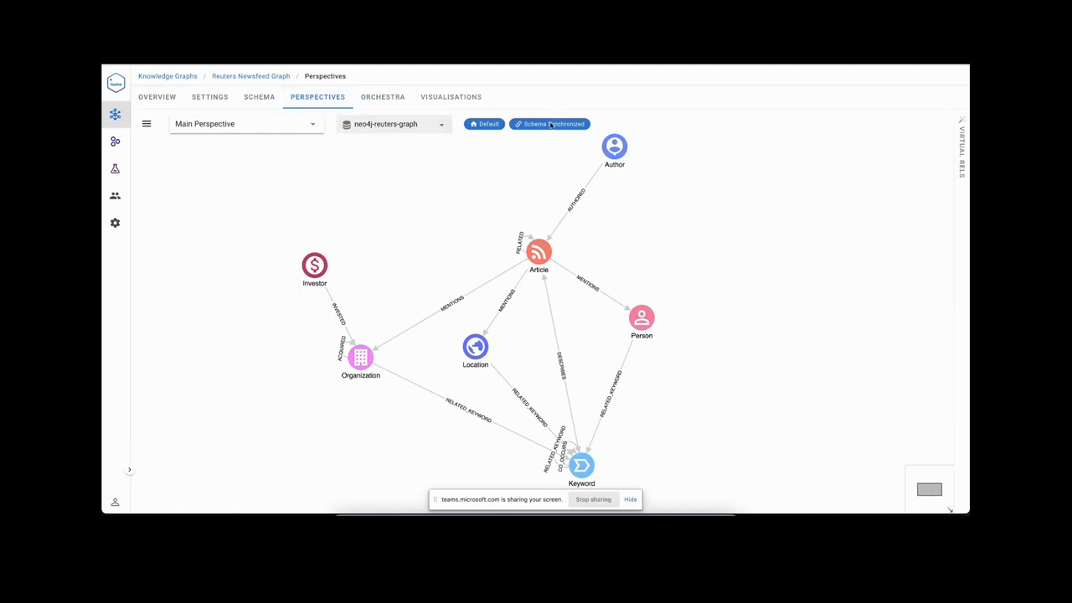
mouse_move(529, 185)
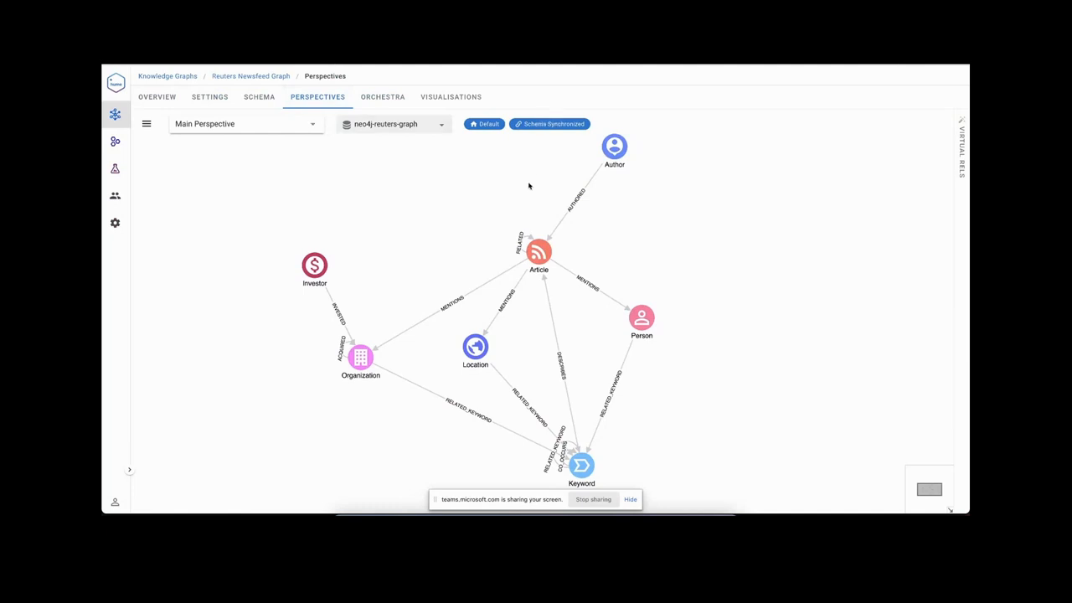
mouse_move(390, 145)
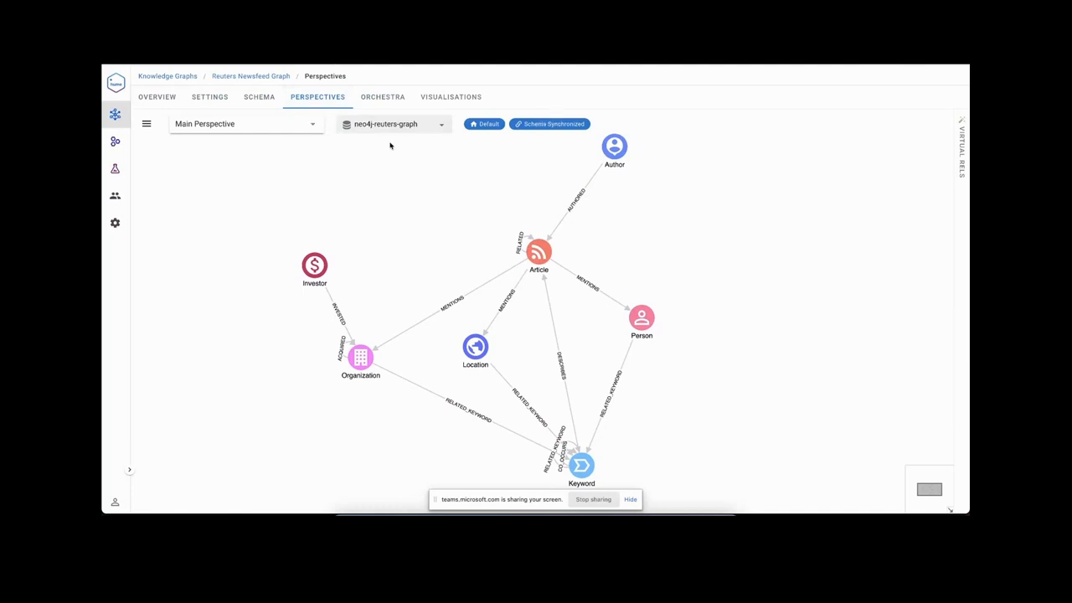
Switch to the Co-occurrence perspective showing Article, Keyword and CO_OCCURS.
left_click(242, 123)
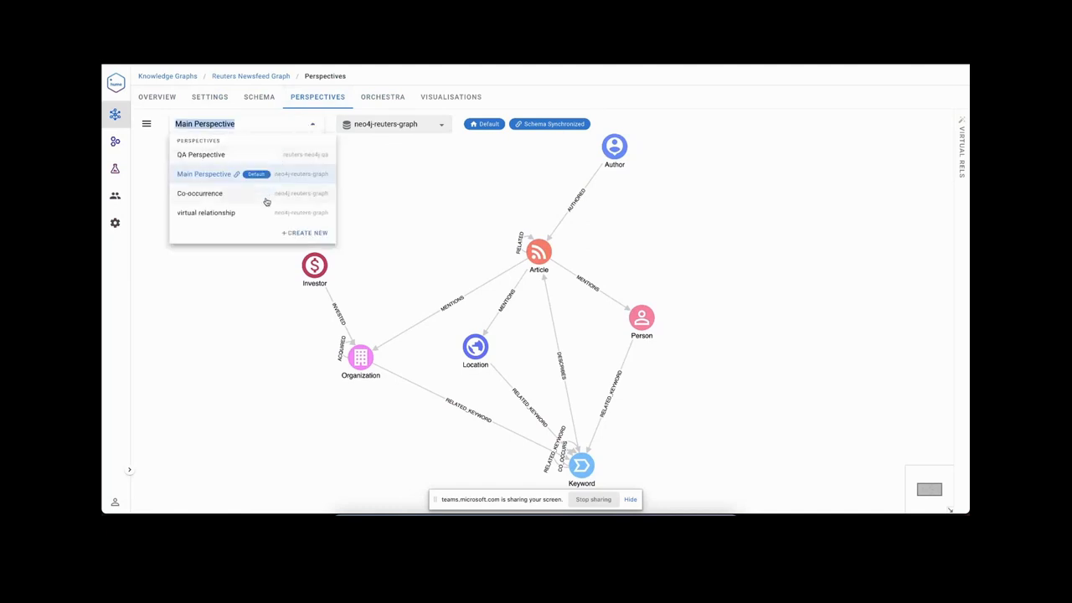
left_click(199, 193)
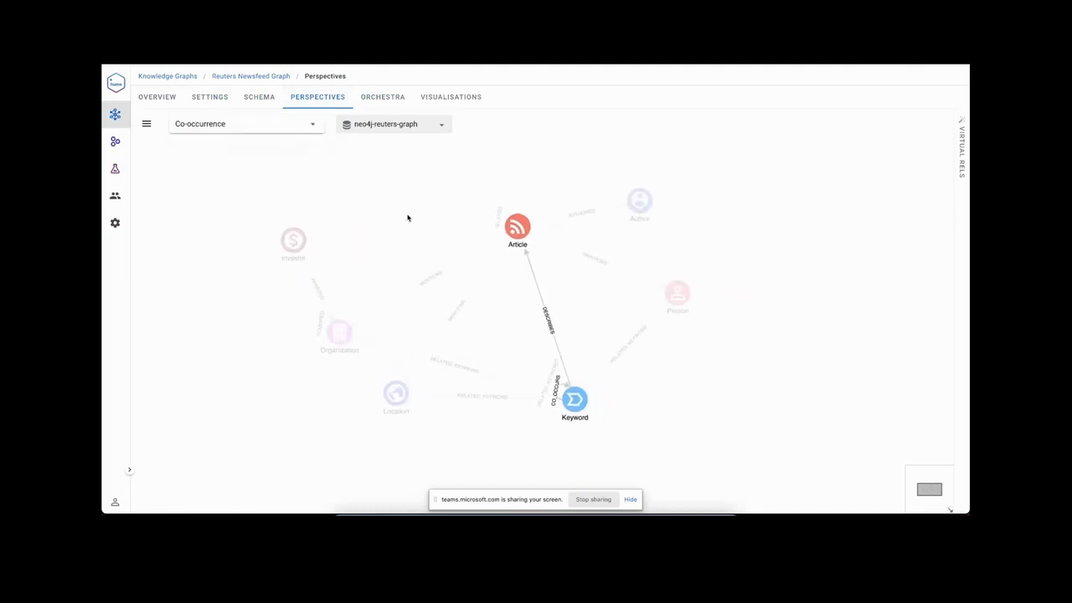
left_click(573, 399)
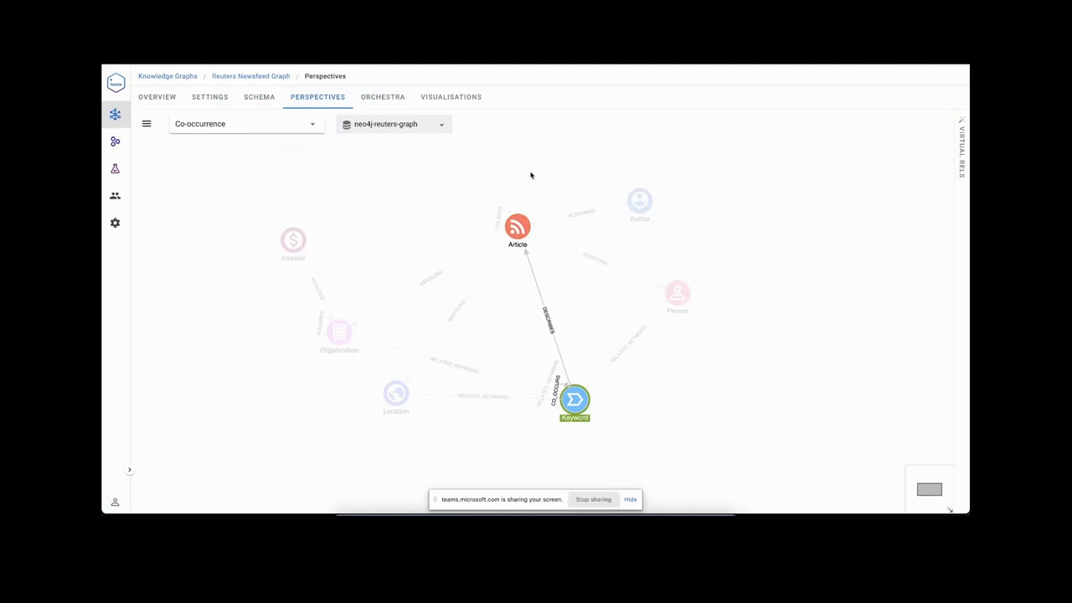
mouse_move(224, 144)
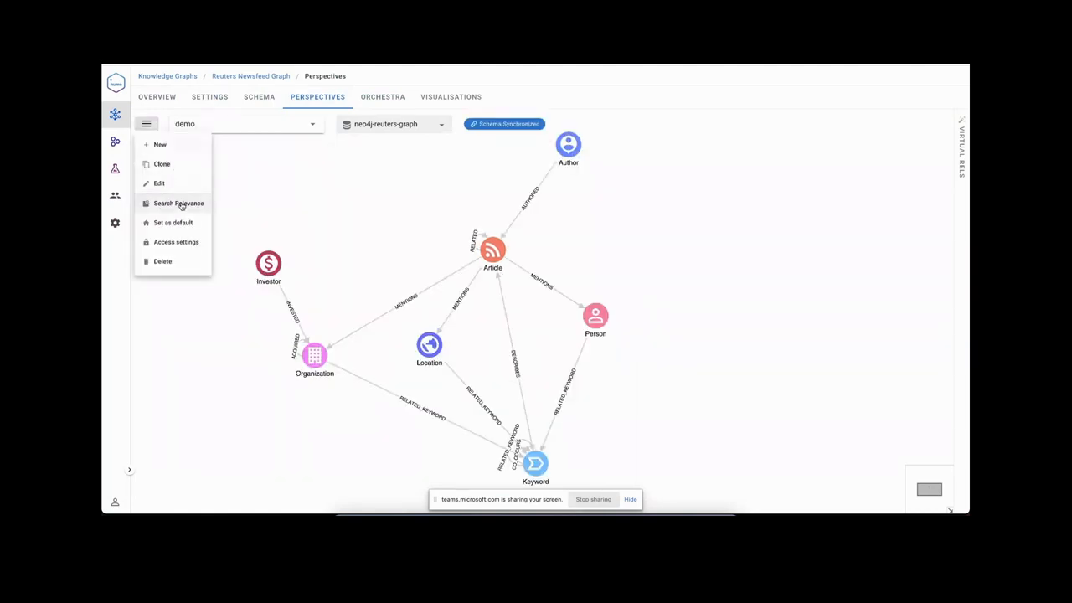
left_click(177, 203)
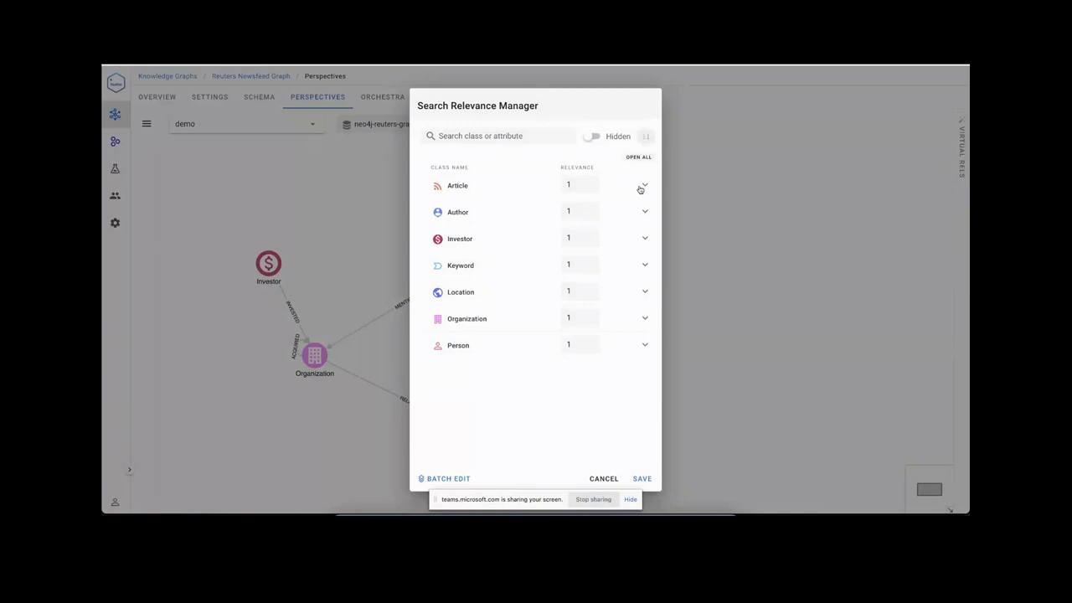
mouse_move(648, 298)
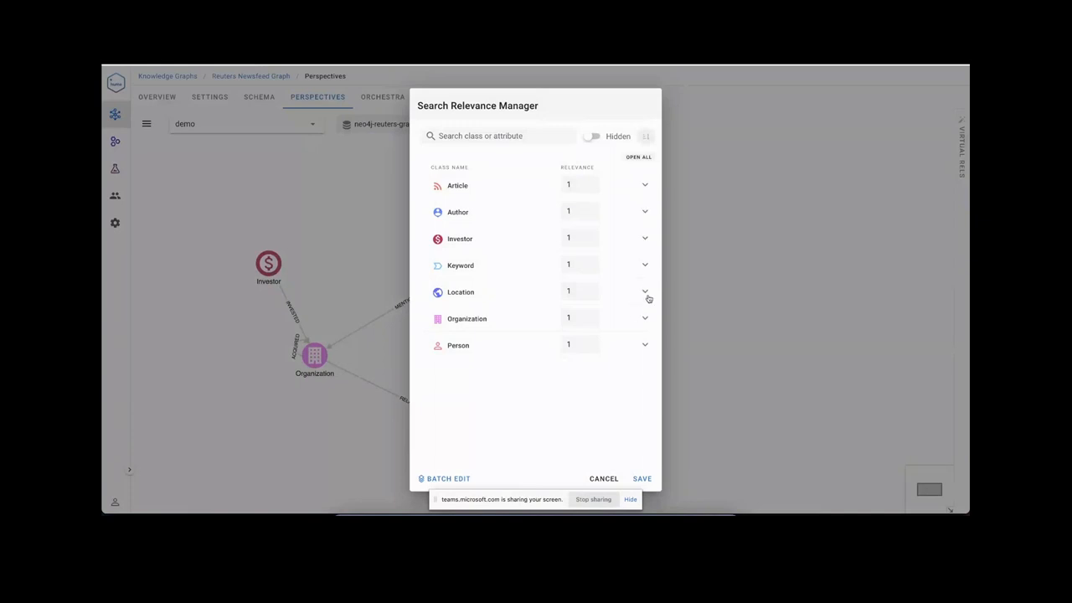
left_click(645, 318)
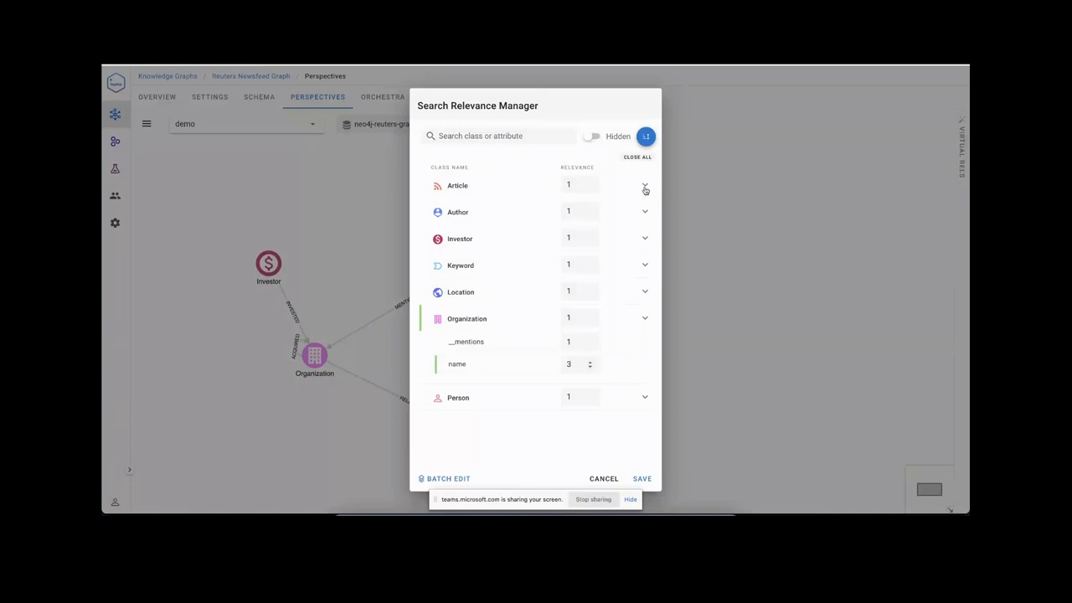
left_click(644, 185)
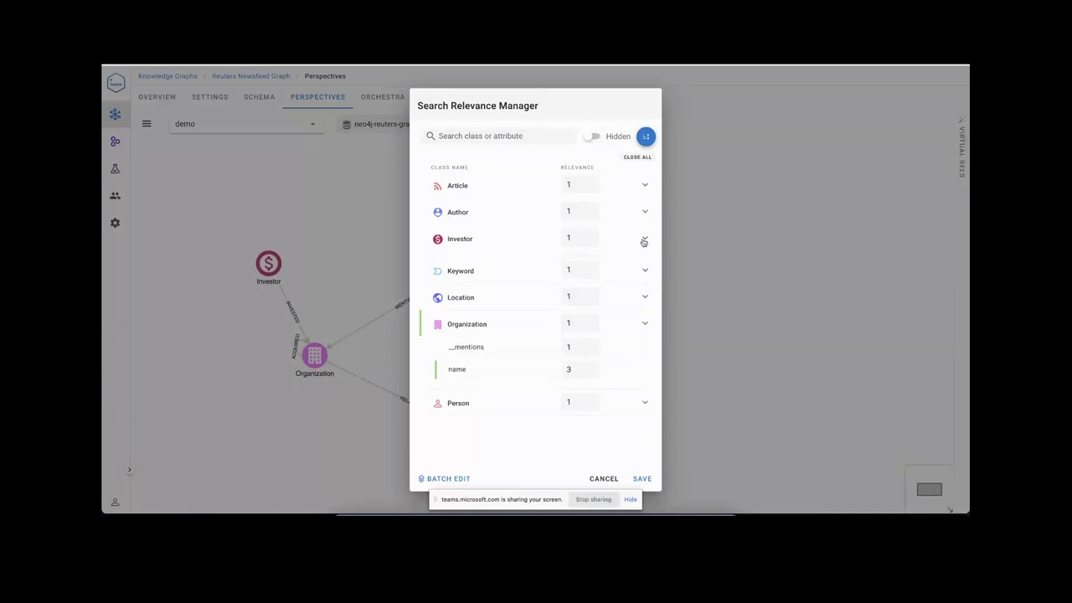
left_click(644, 241)
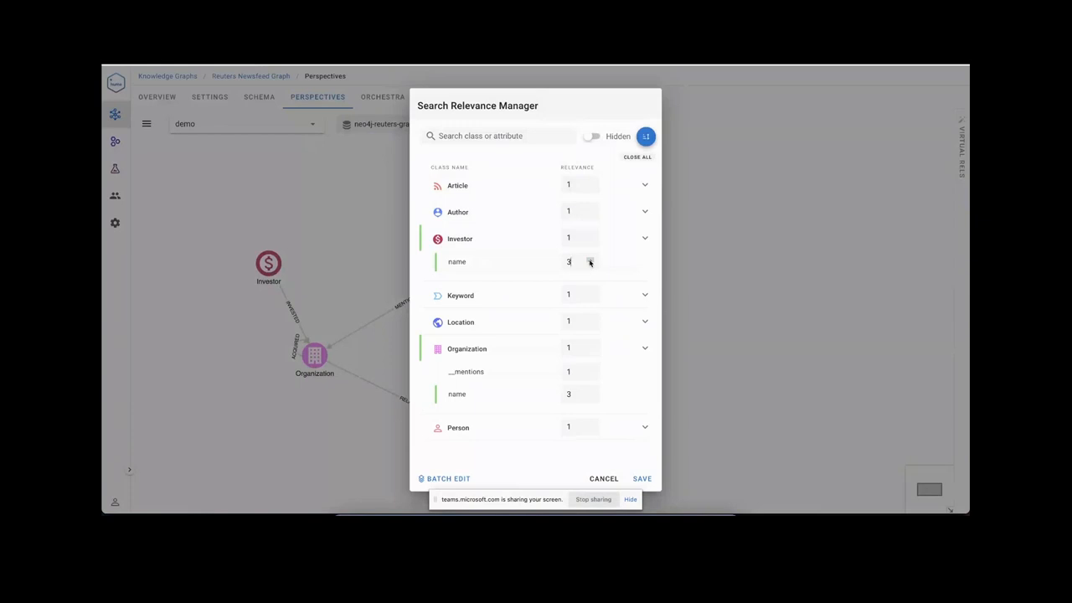
mouse_move(656, 427)
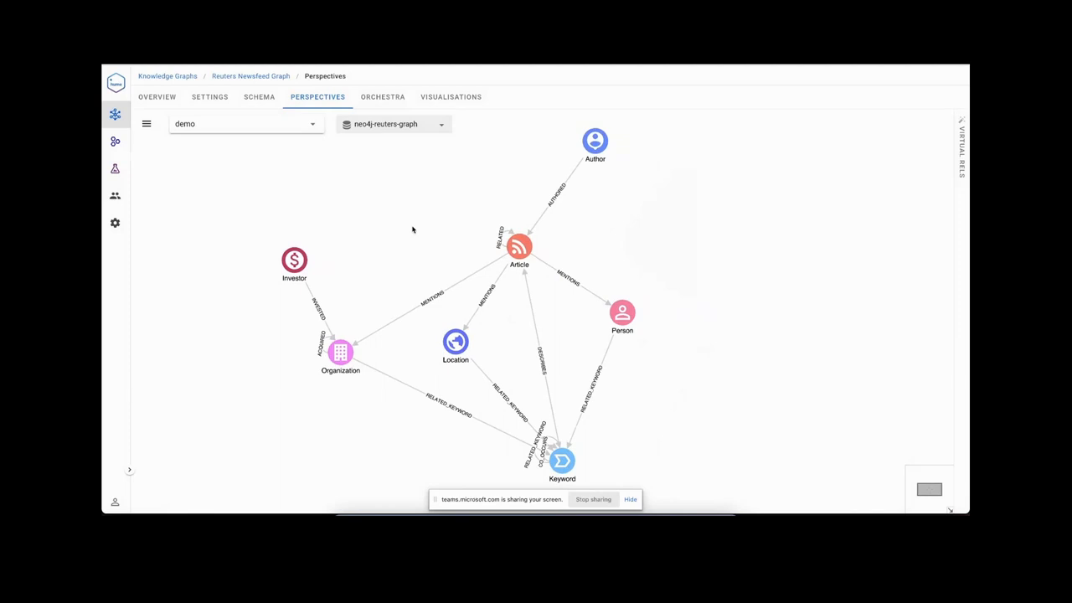
mouse_move(207, 145)
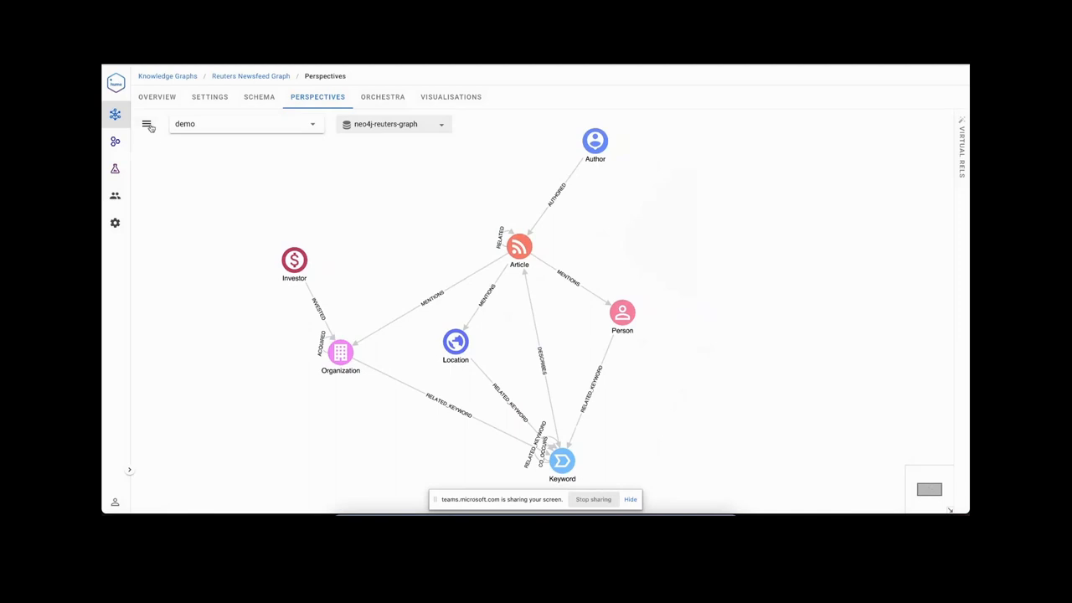
Give role PARTNER_NEO4J PERSPECTIVE_USE access in the demo perspective's Access settings, then close.
left_click(147, 124)
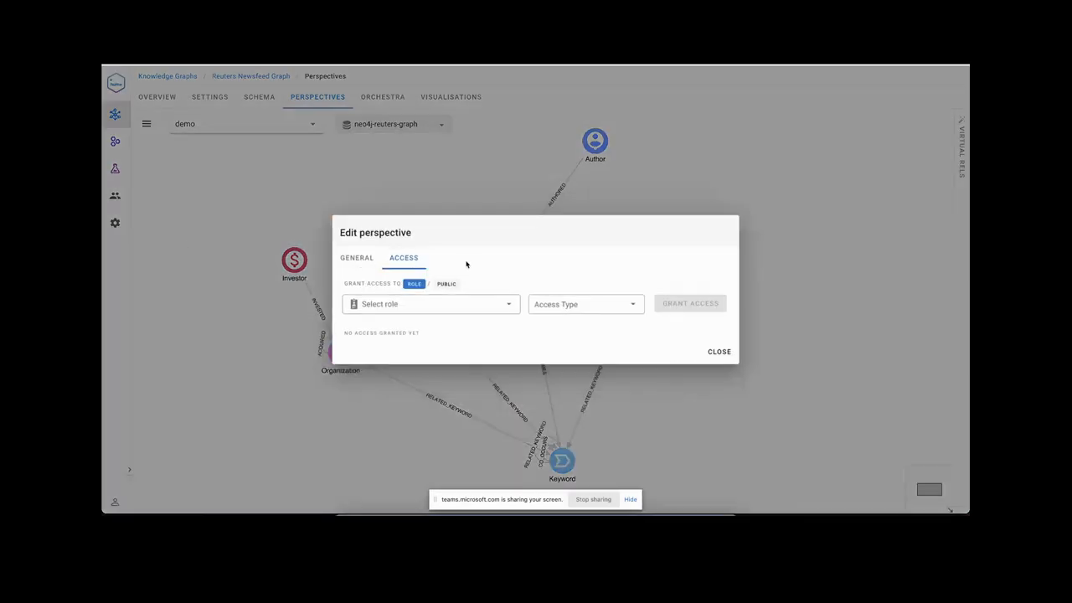
left_click(429, 304)
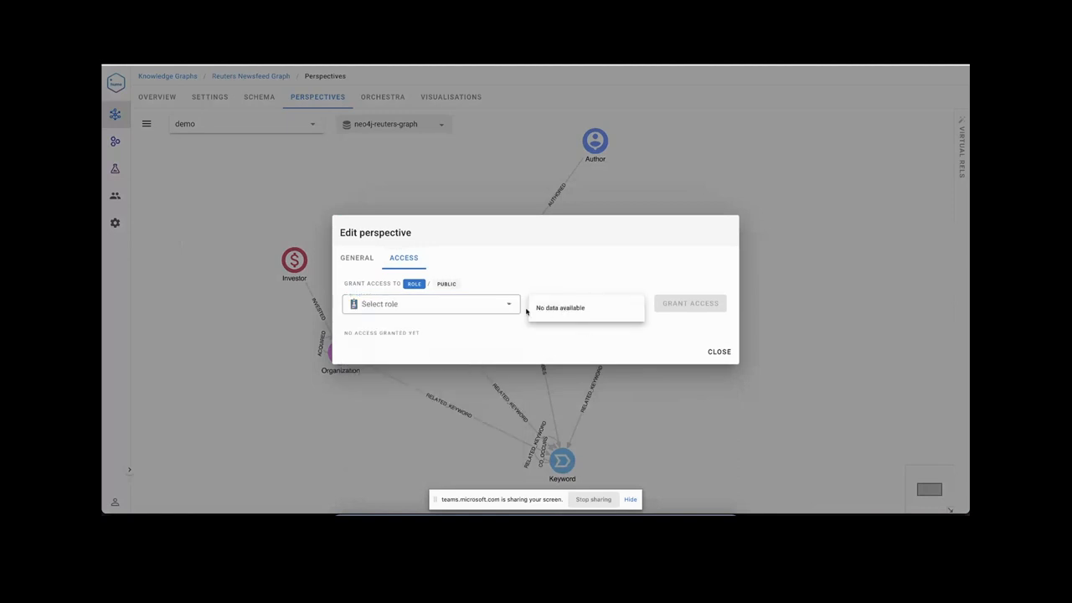
type("PARTNER_NEO4J")
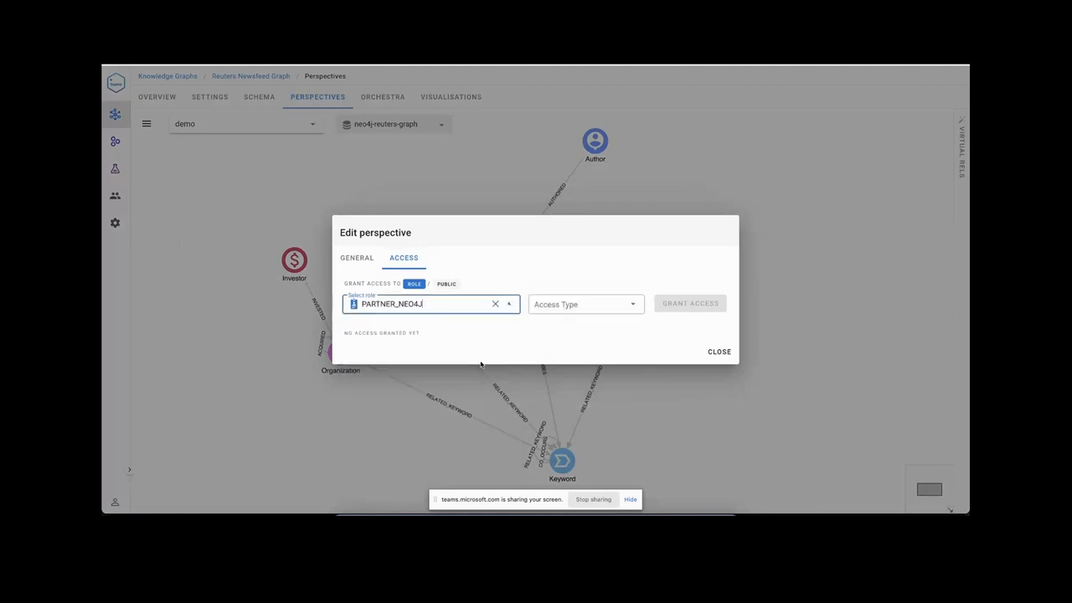
left_click(689, 303)
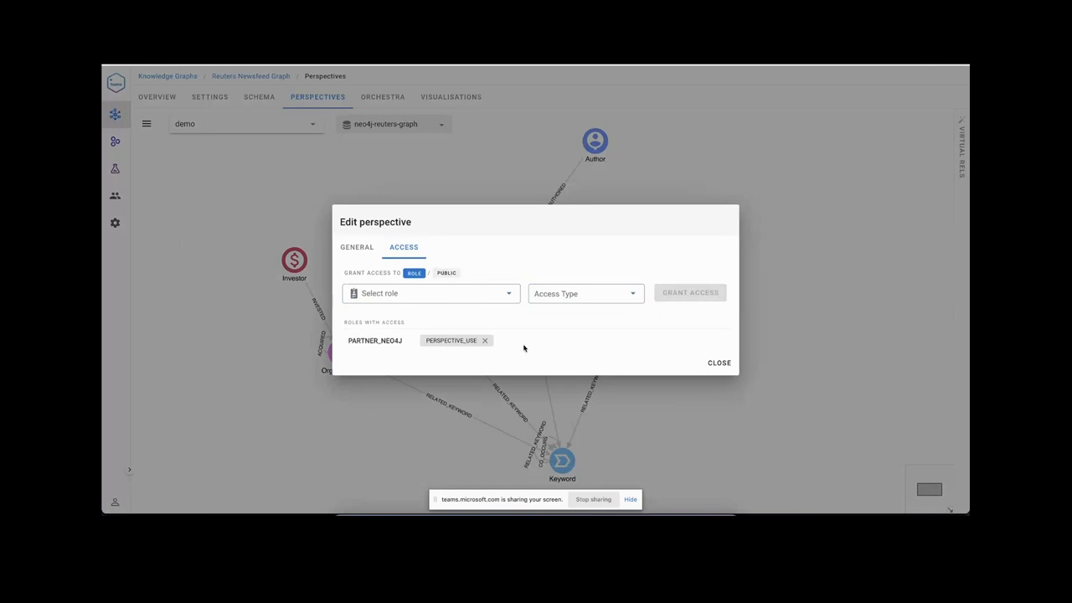
left_click(718, 362)
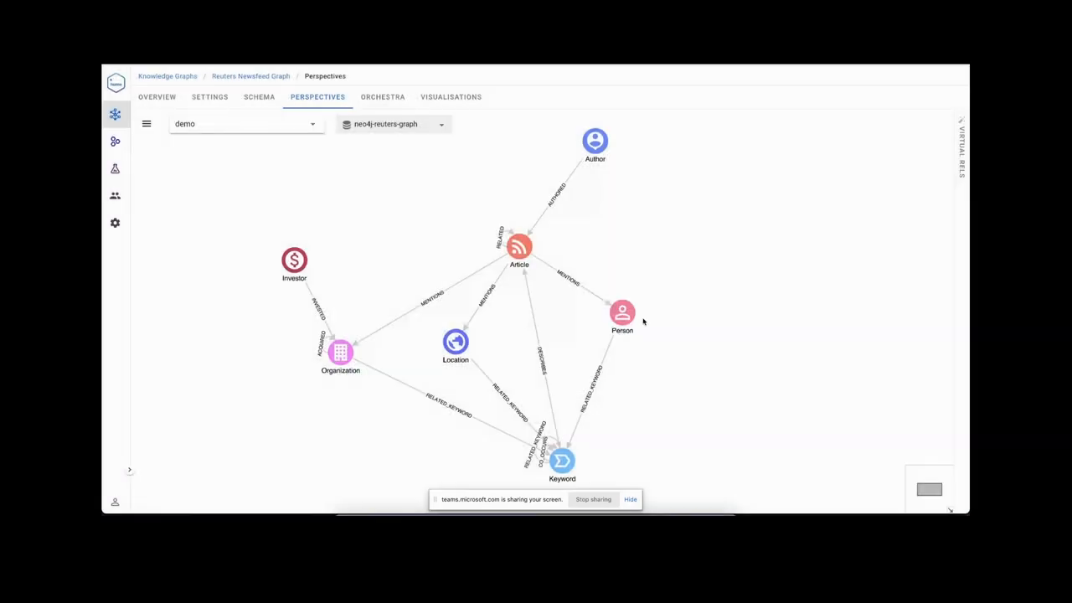
mouse_move(422, 228)
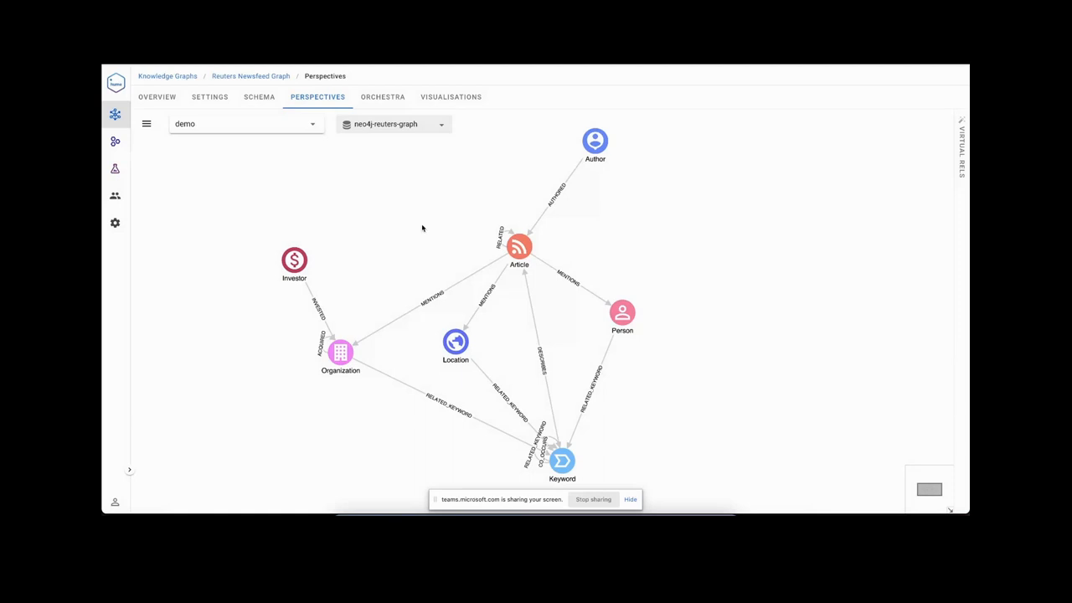
Show the Orchestra list of six stopped workflows, including textrank test and techcrunch.
left_click(450, 96)
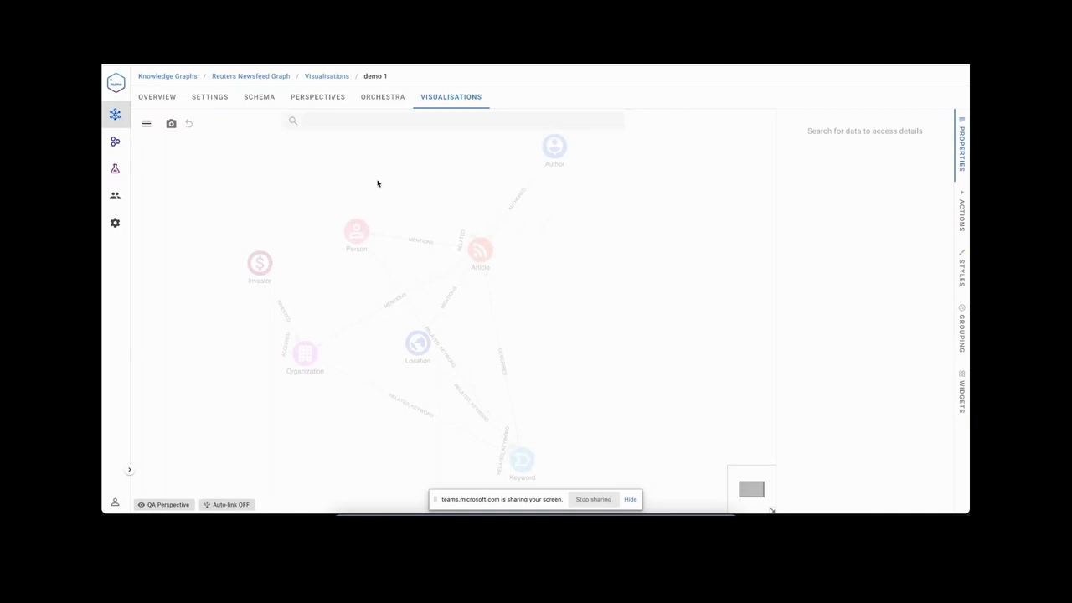
mouse_move(479, 257)
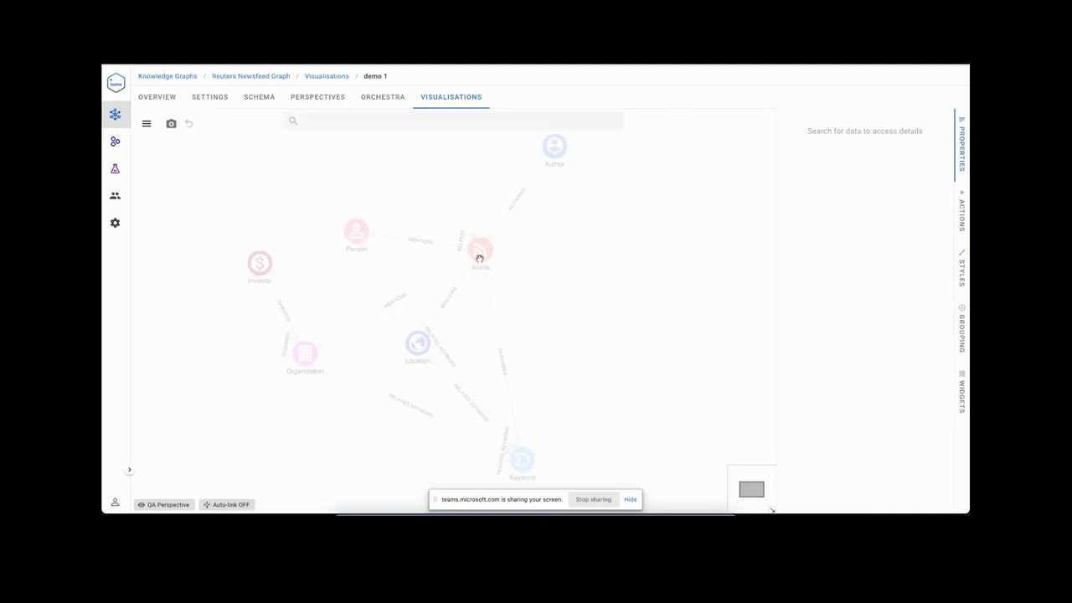
left_click(382, 96)
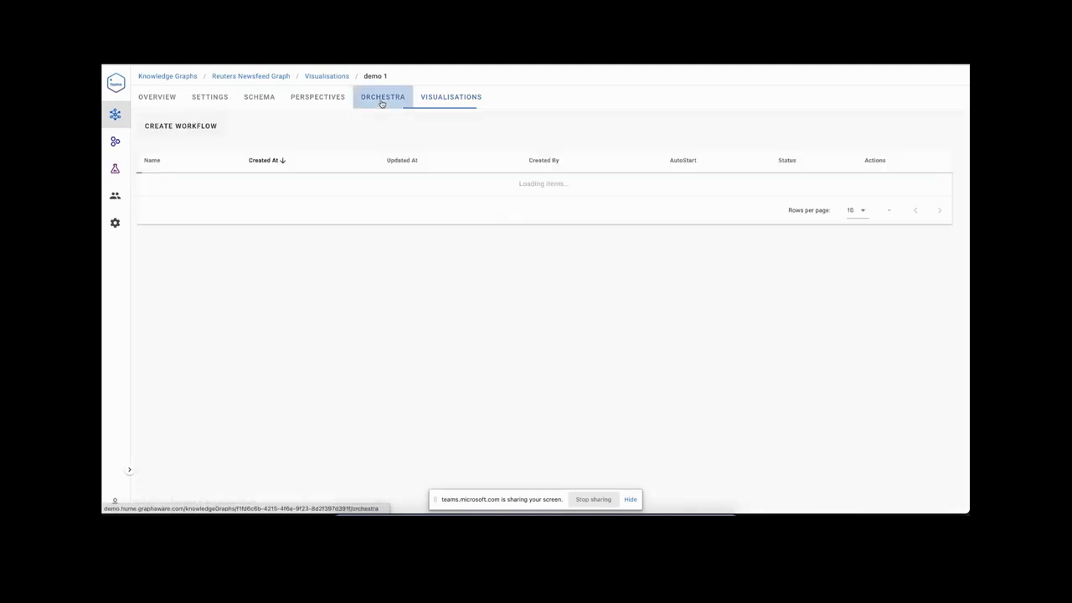
left_click(382, 96)
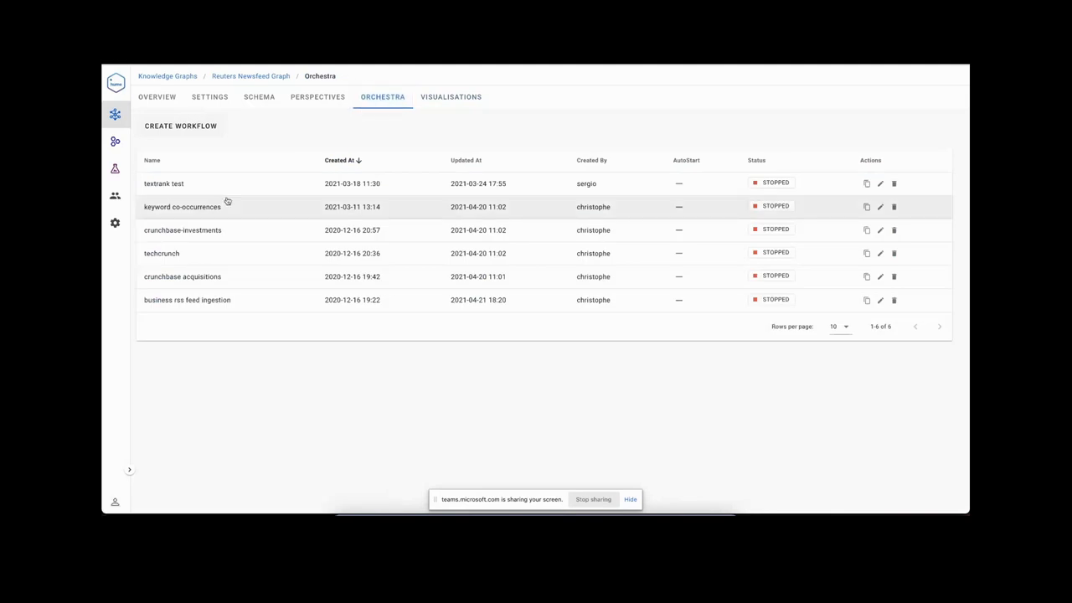
mouse_move(234, 255)
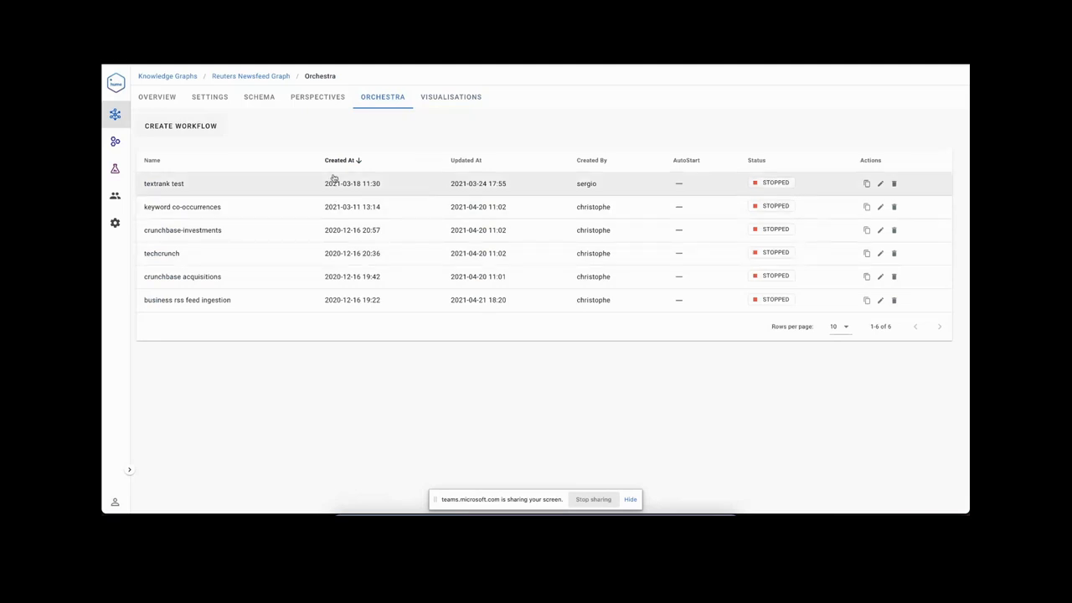
mouse_move(328, 108)
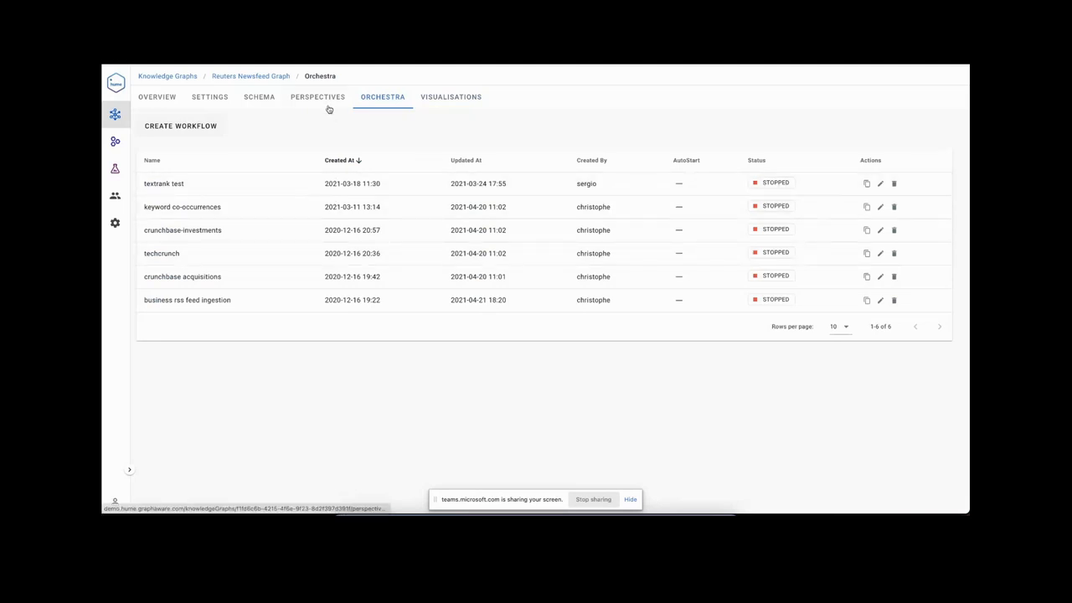
mouse_move(243, 188)
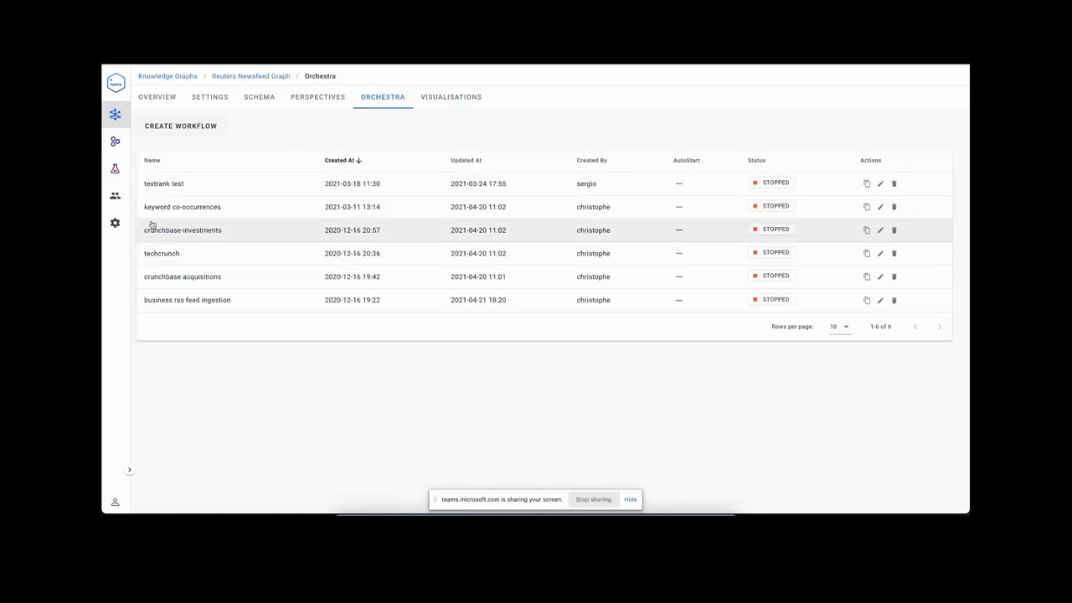
mouse_move(207, 266)
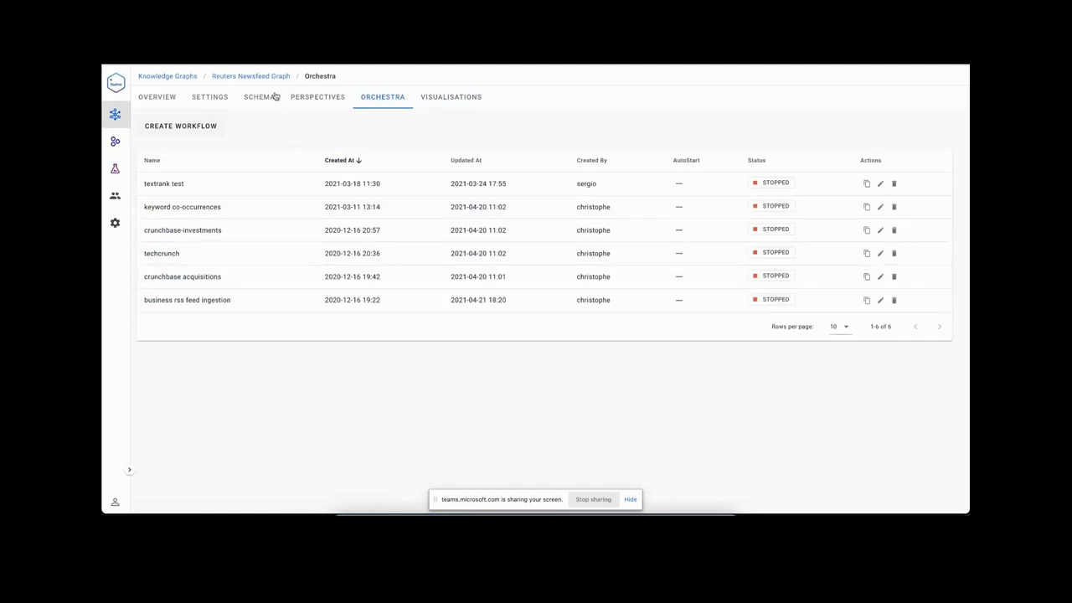
left_click(259, 96)
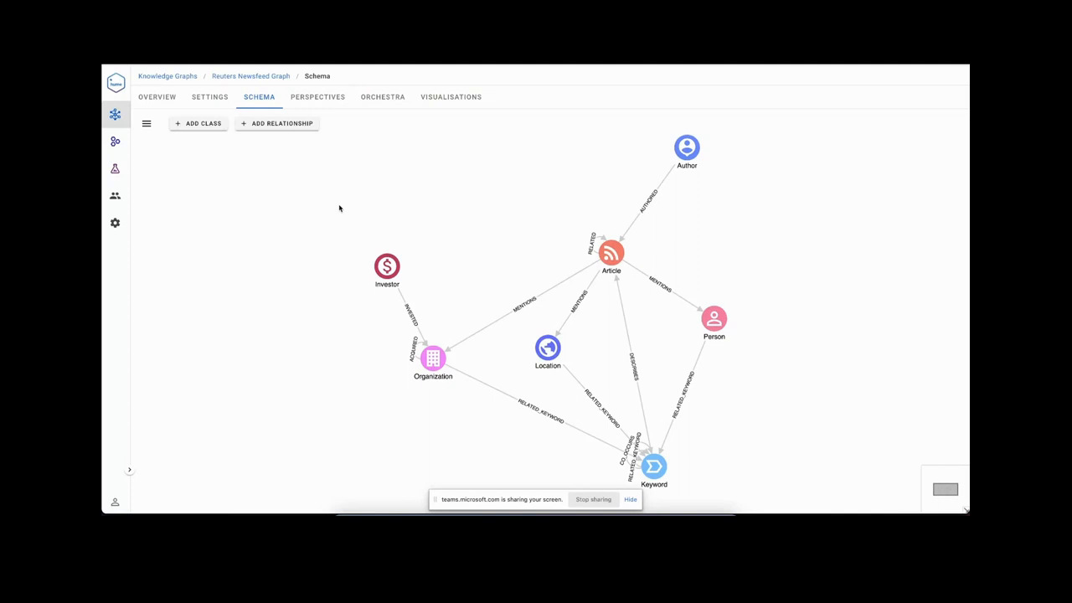
mouse_move(414, 162)
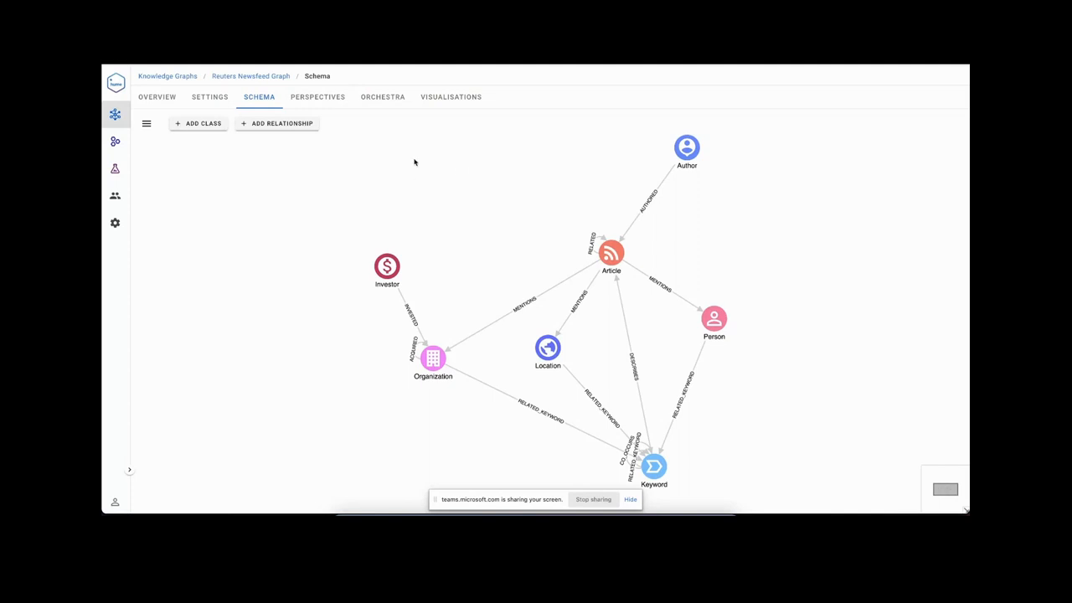
left_click(382, 97)
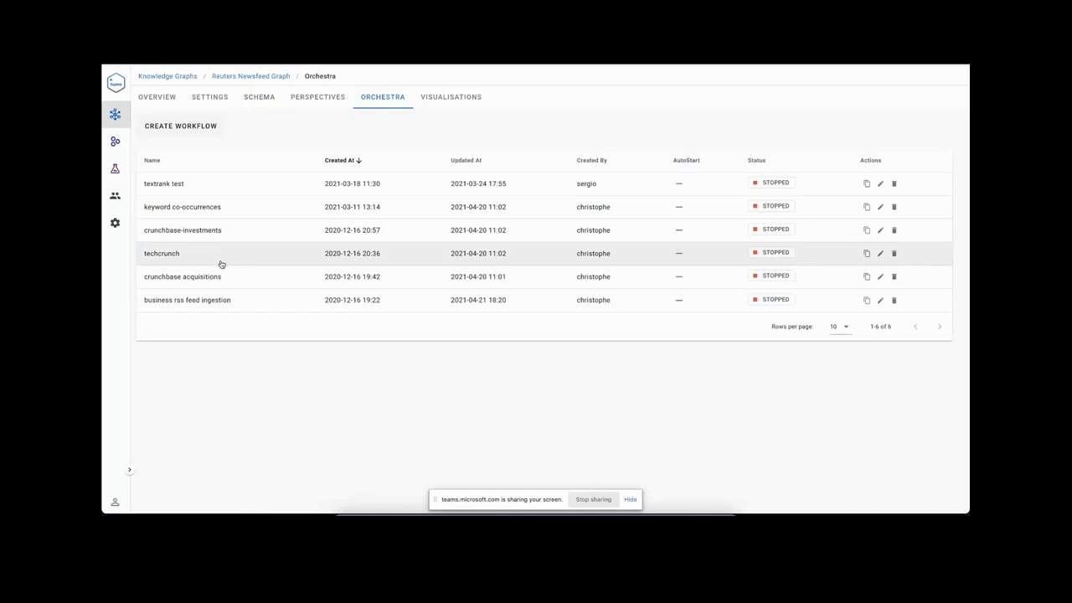
left_click(182, 277)
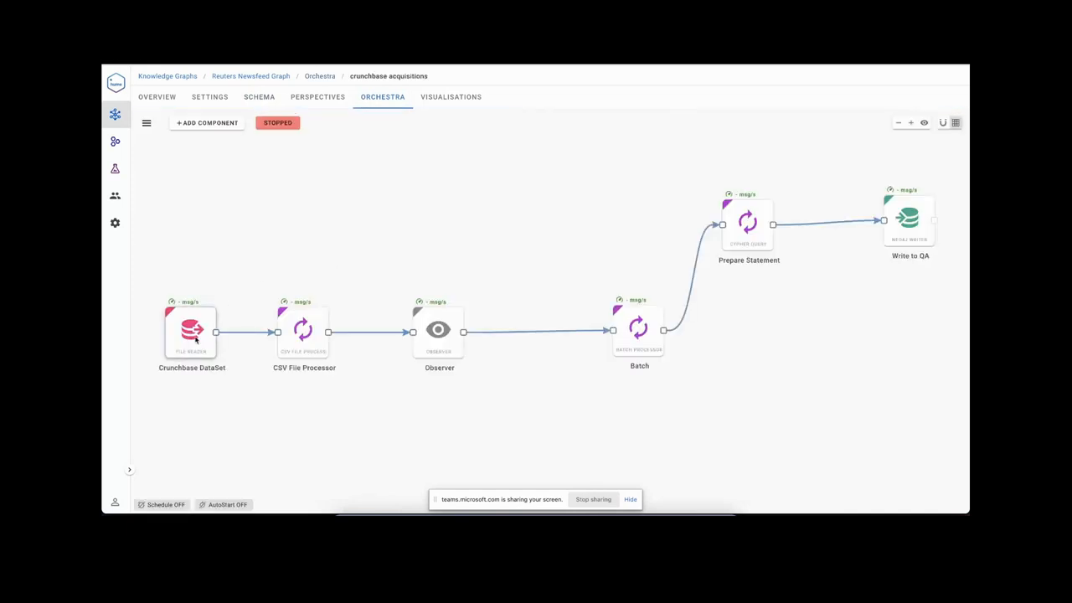
mouse_move(217, 276)
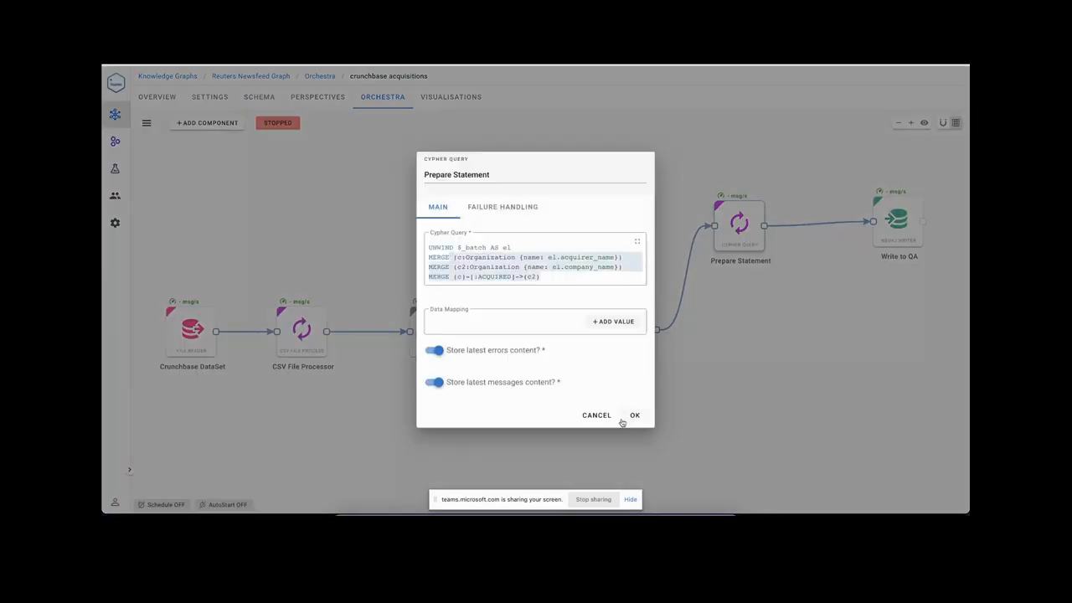
Start the crunchbase acquisitions workflow so messages flow through every step.
left_click(633, 414)
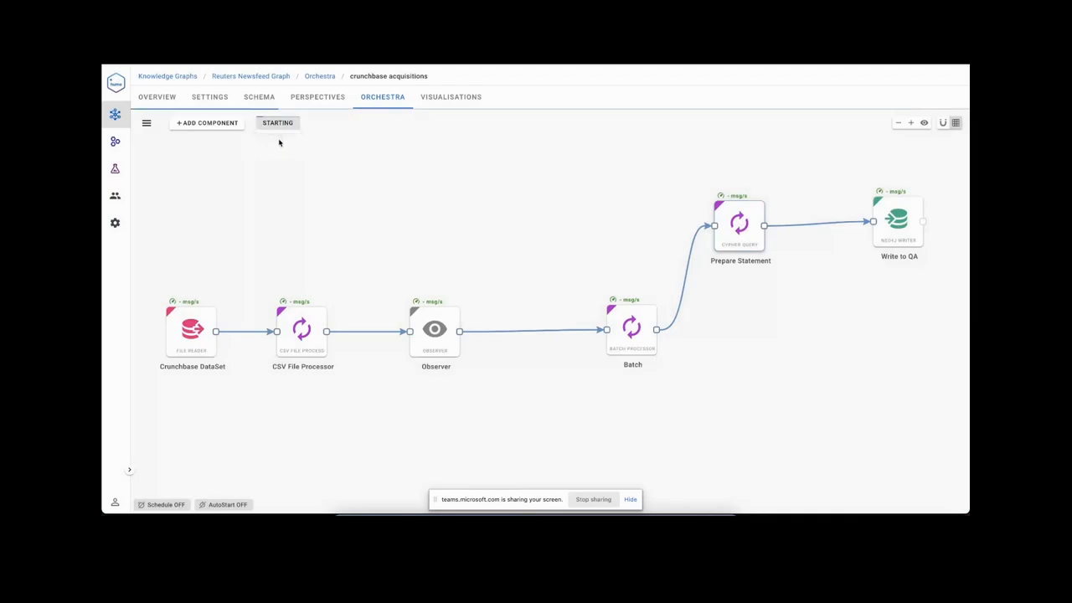
mouse_move(520, 235)
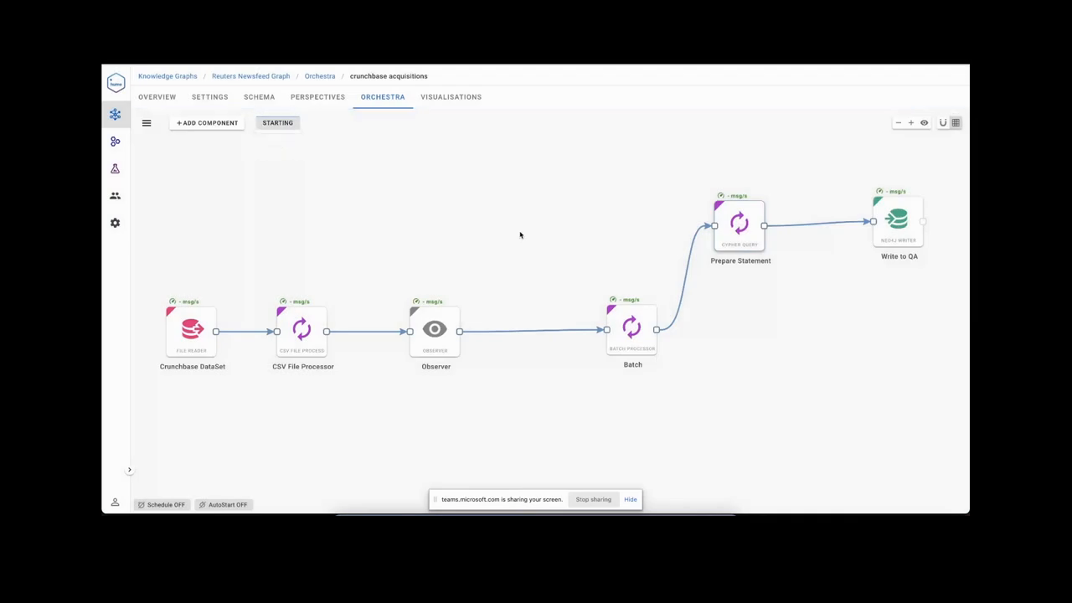
left_click(277, 123)
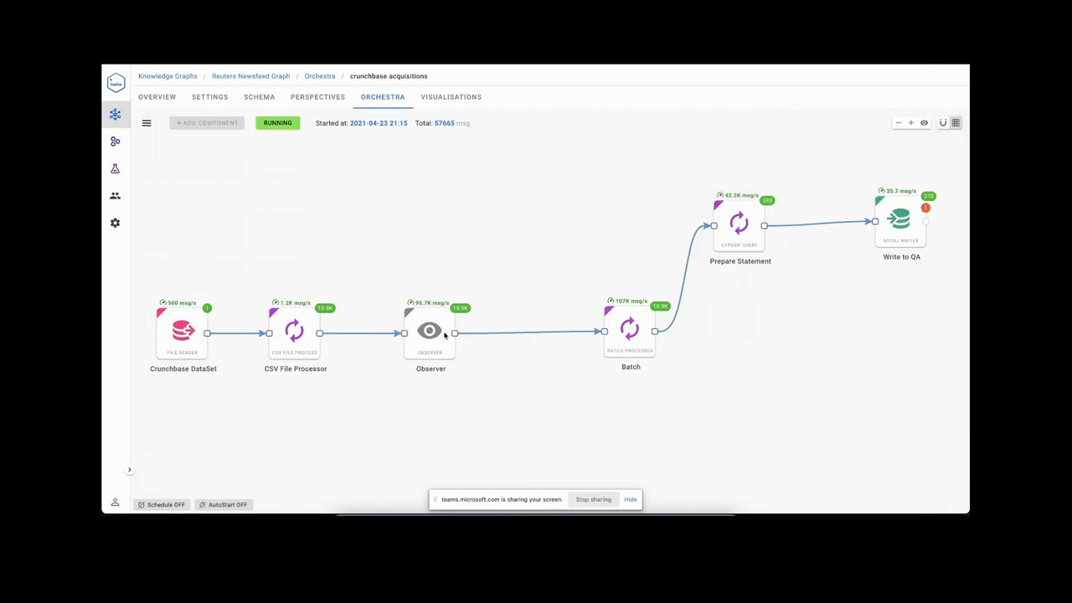
mouse_move(355, 265)
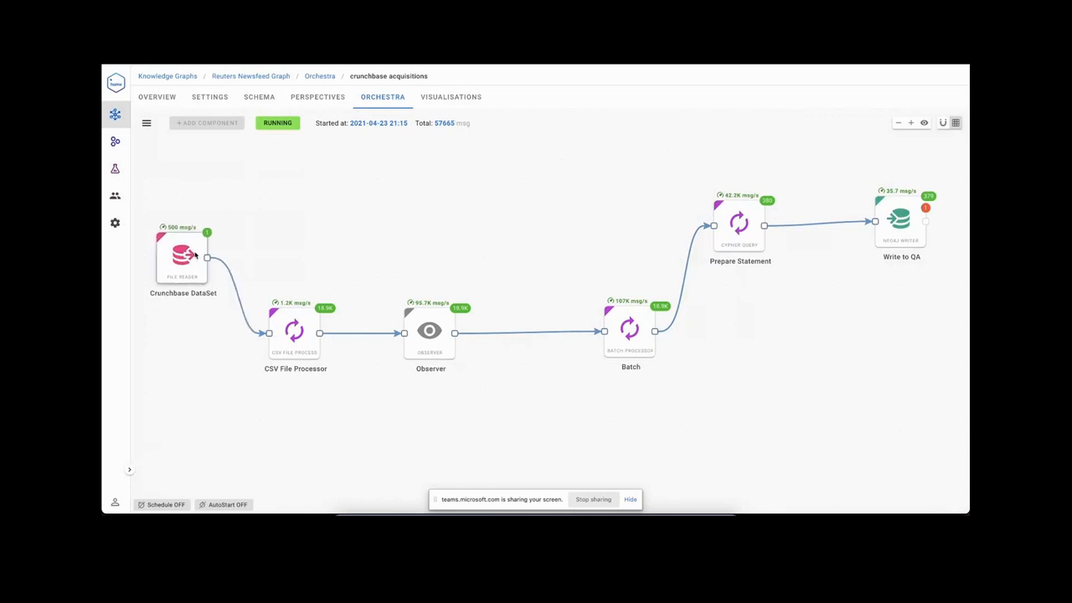
mouse_move(306, 317)
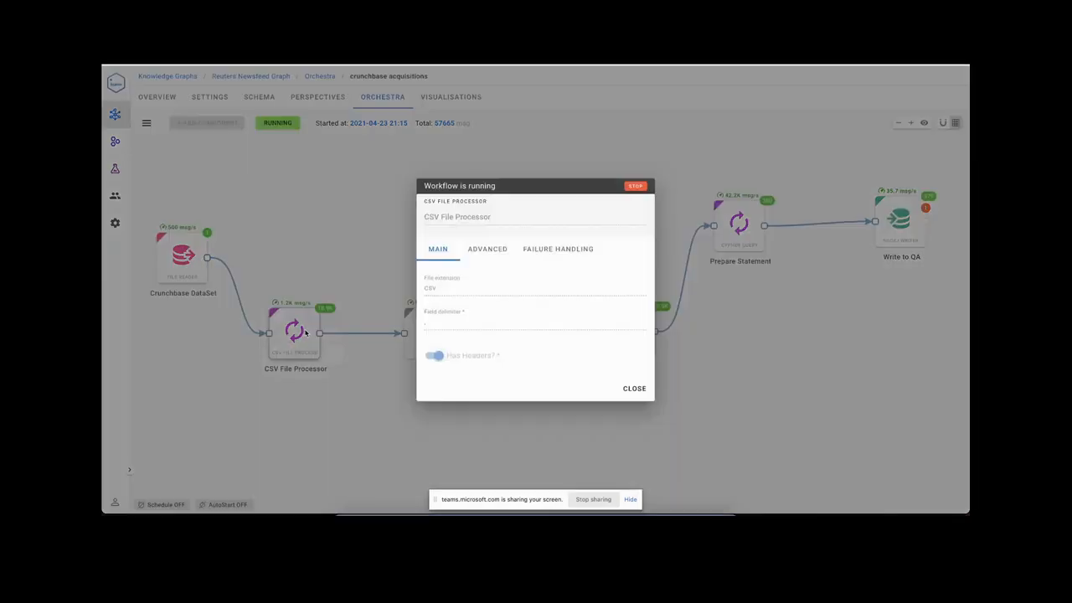
Close the CSV File Processor settings and scroll through the Observer's captured acquisition messages.
left_click(633, 388)
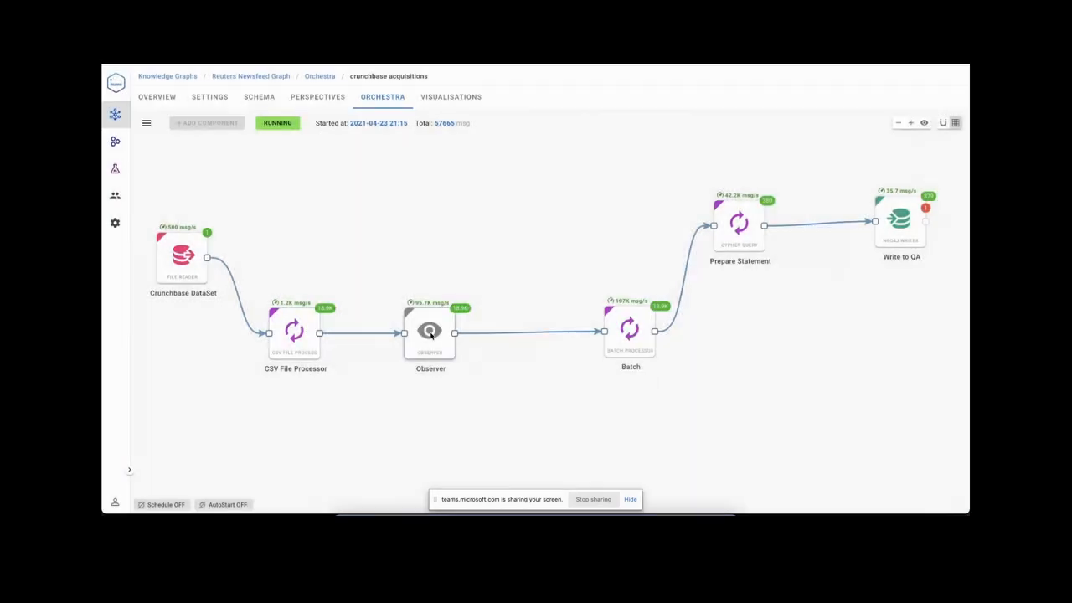
left_click(430, 331)
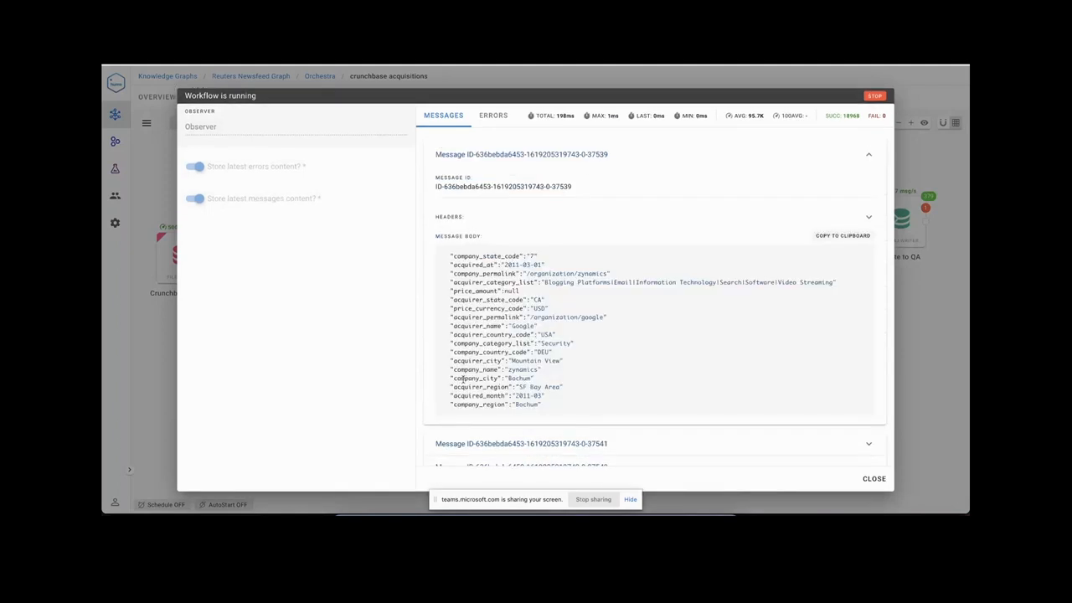
mouse_move(578, 353)
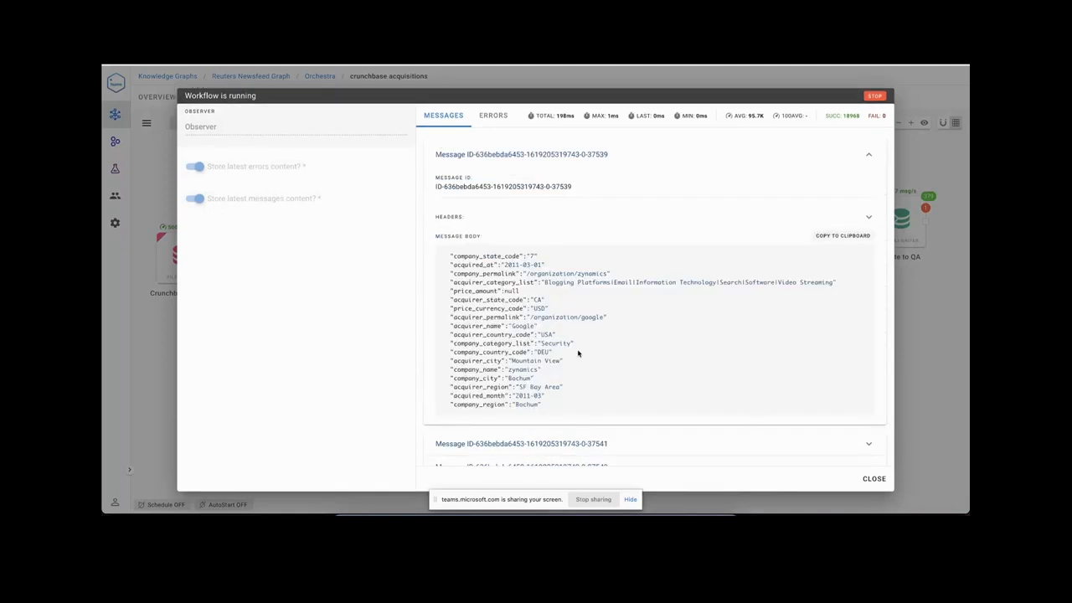
scroll("down", 3)
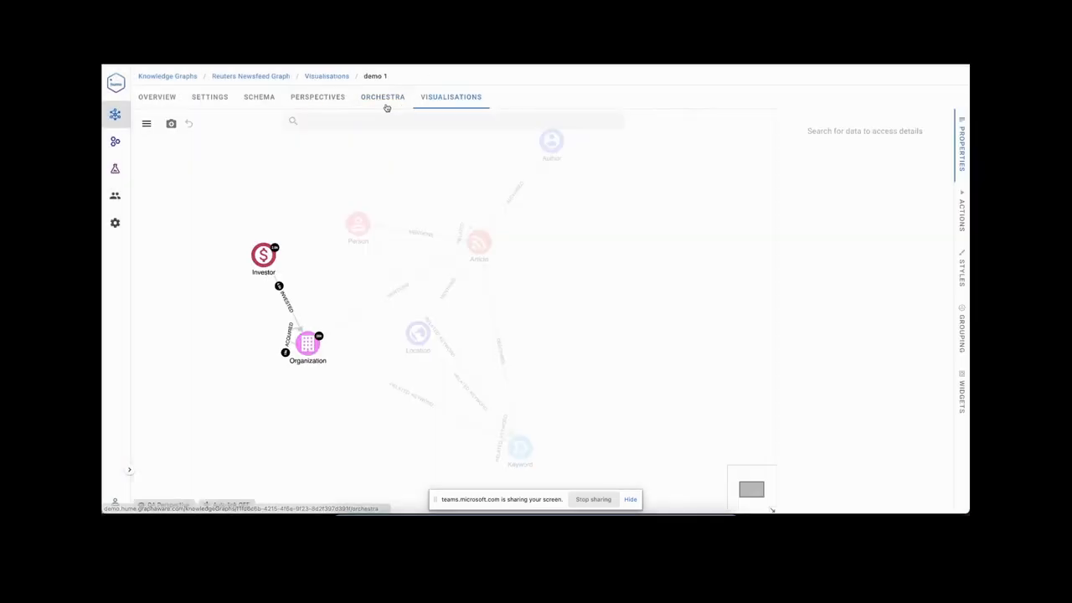
Open the techcrunch workflow and zoom to show RSS feeds through Write to QA.
left_click(382, 96)
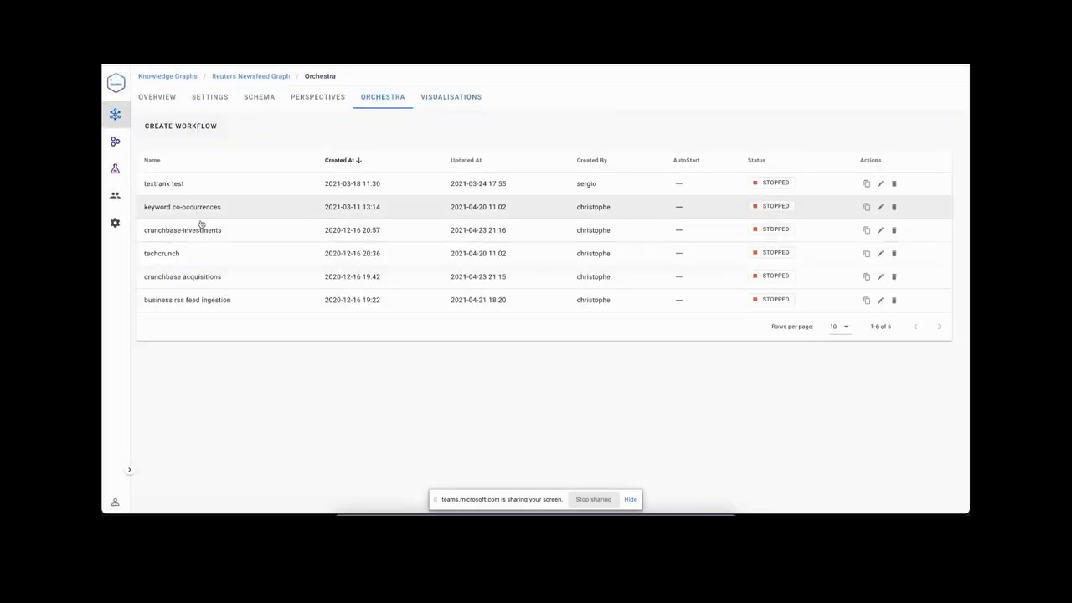
left_click(160, 253)
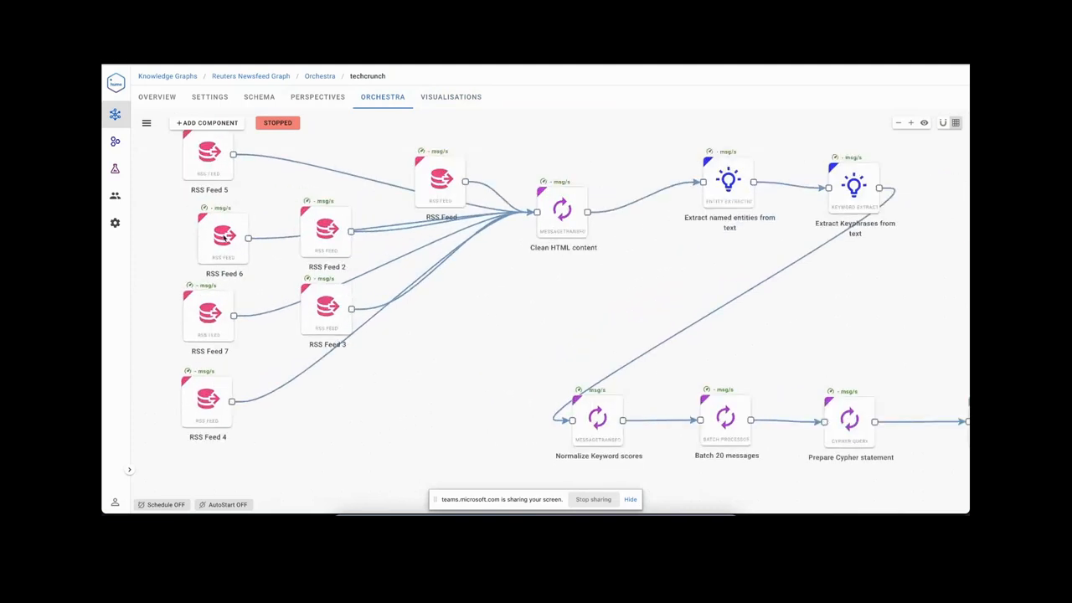
double_click(216, 236)
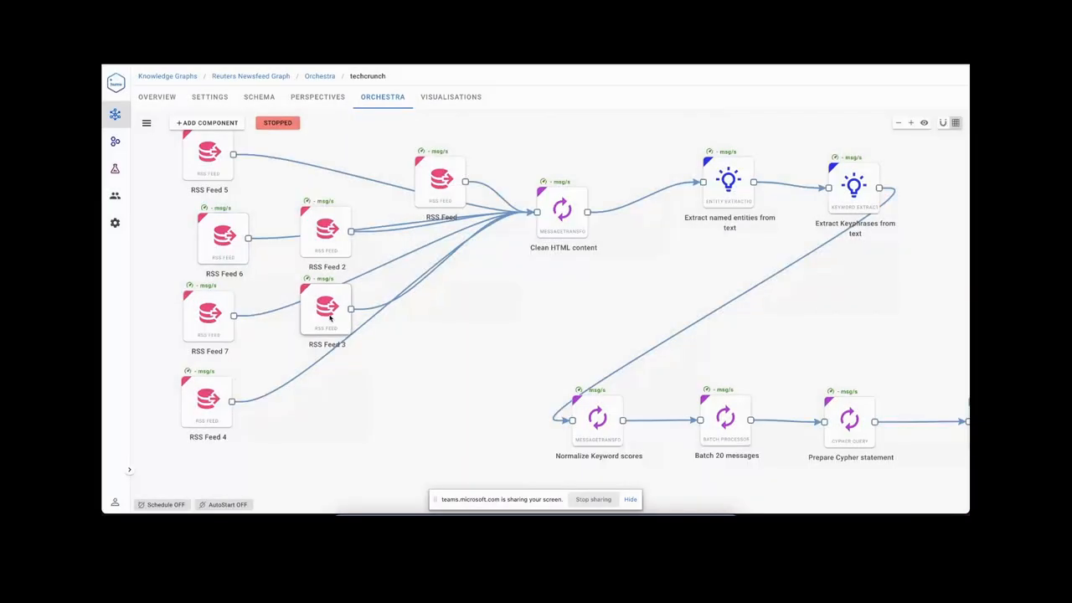
double_click(325, 309)
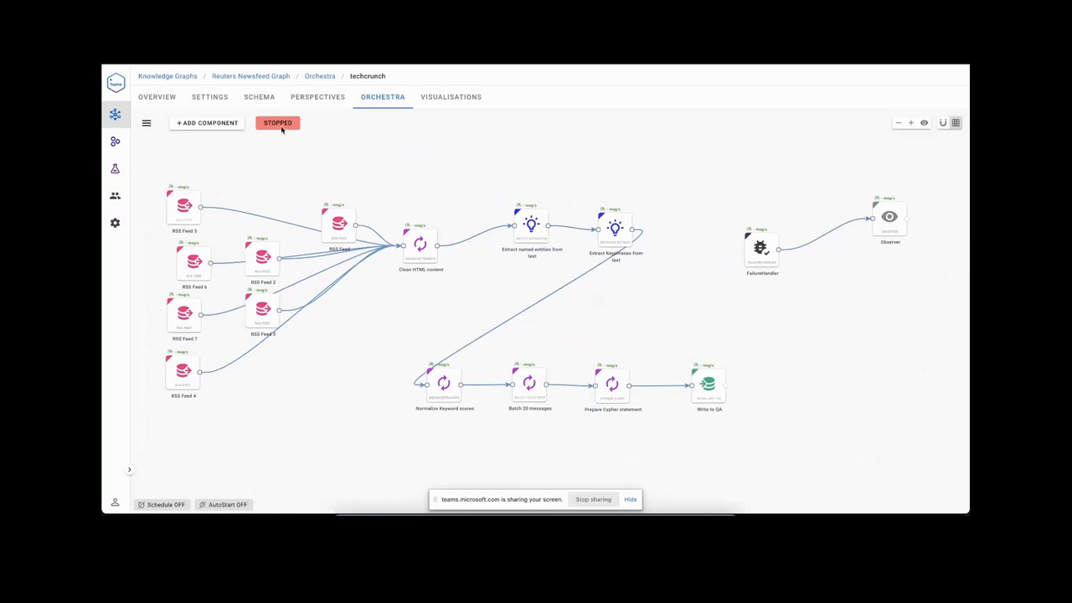
Run the techcrunch workflow briefly, processing 52 messages, then stop it.
left_click(276, 123)
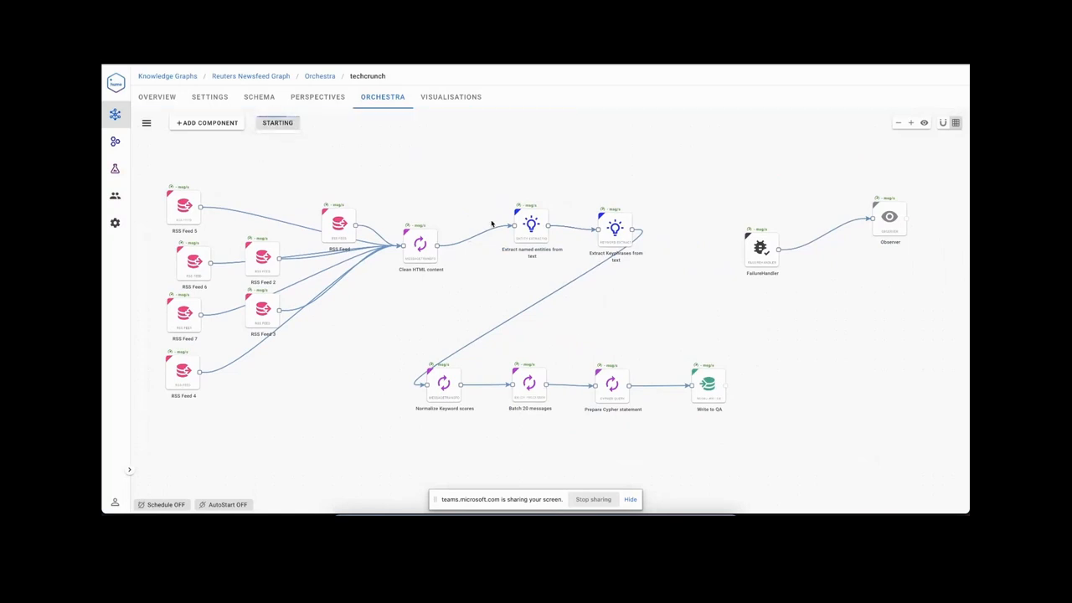
left_click(277, 122)
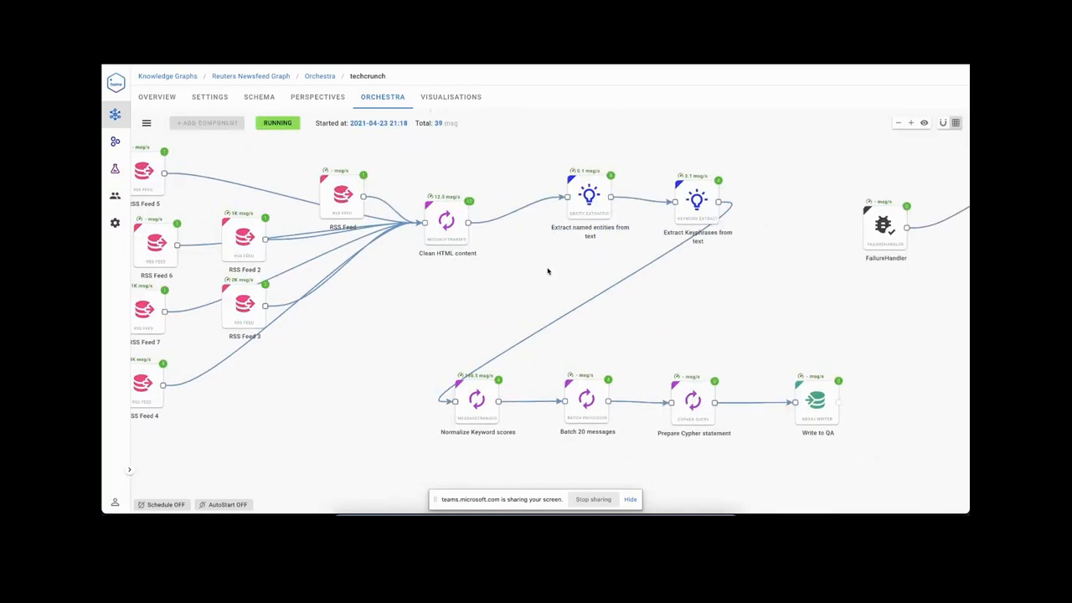
left_click(277, 123)
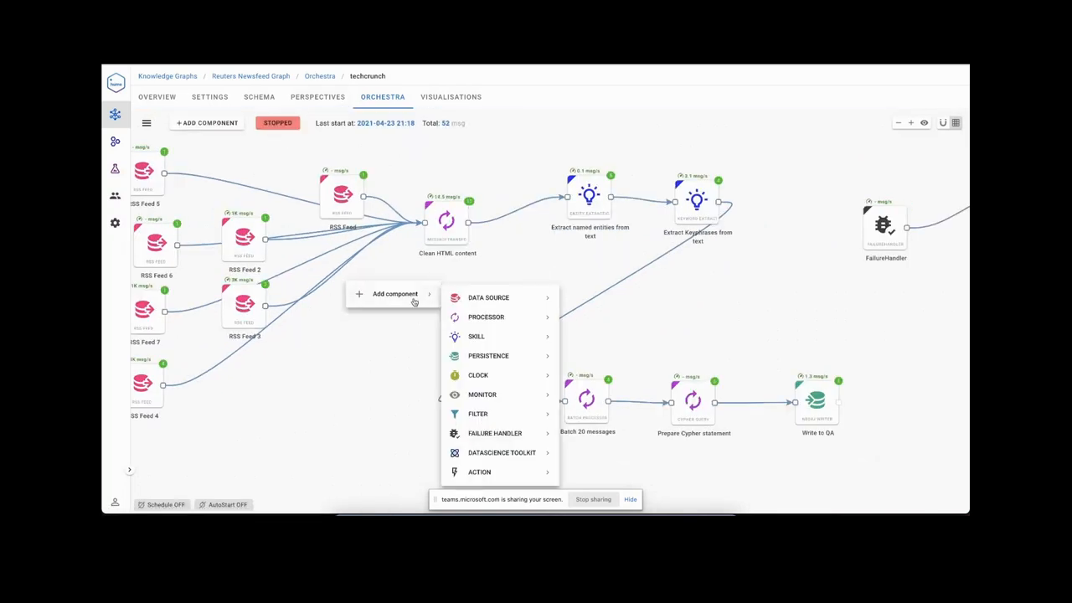
left_click(489, 355)
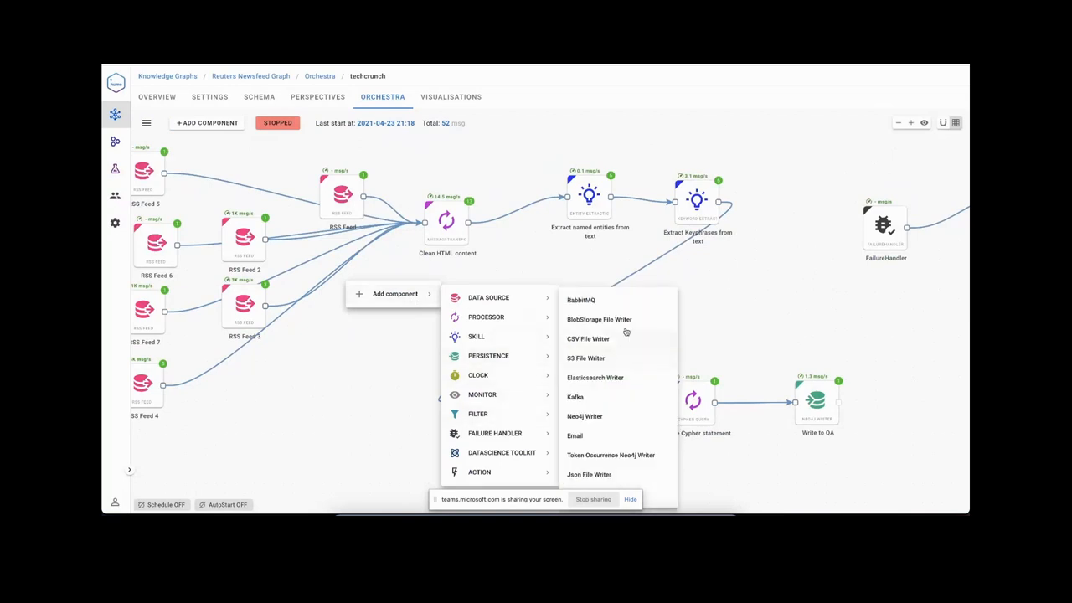
mouse_move(648, 339)
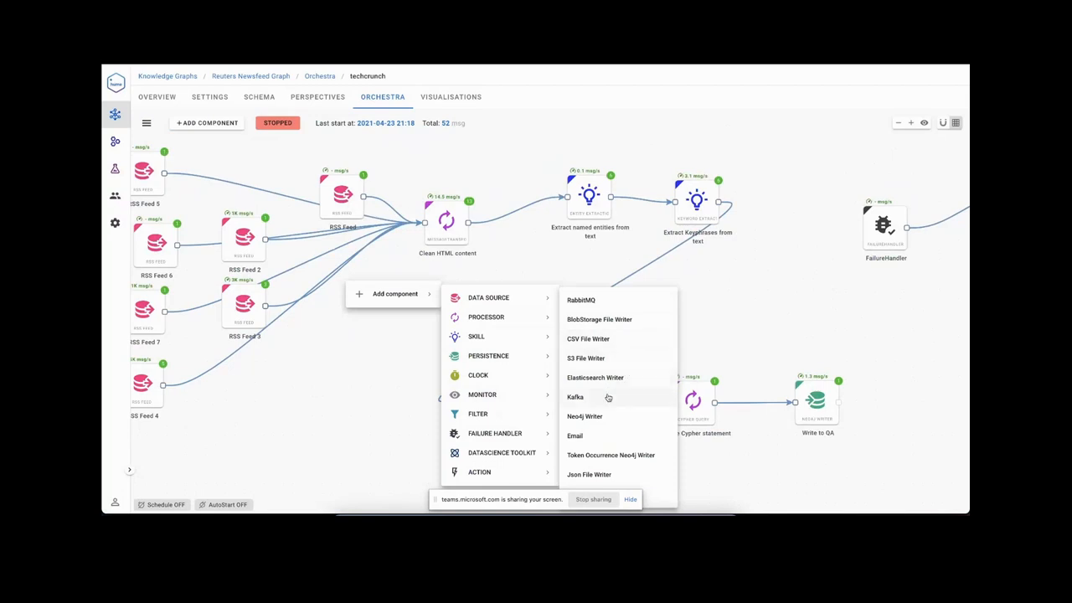
mouse_move(632, 405)
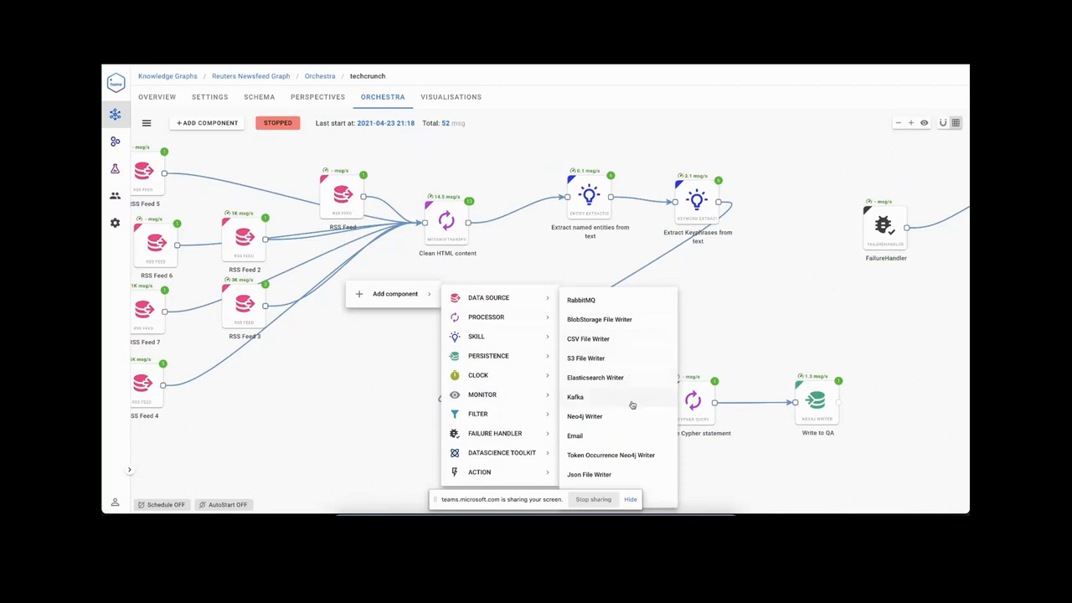
left_click(486, 316)
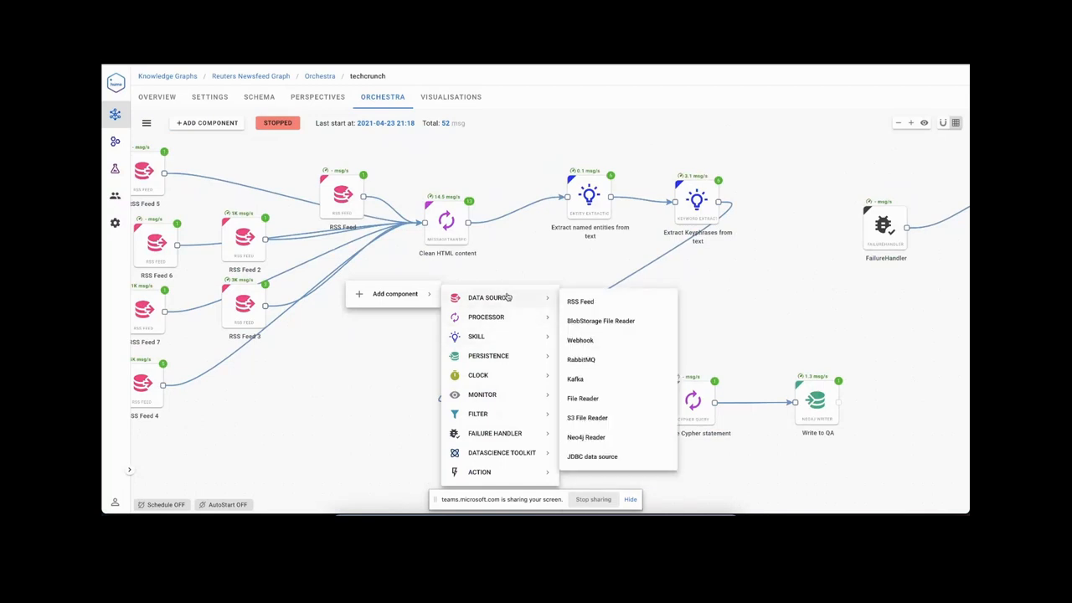
left_click(558, 275)
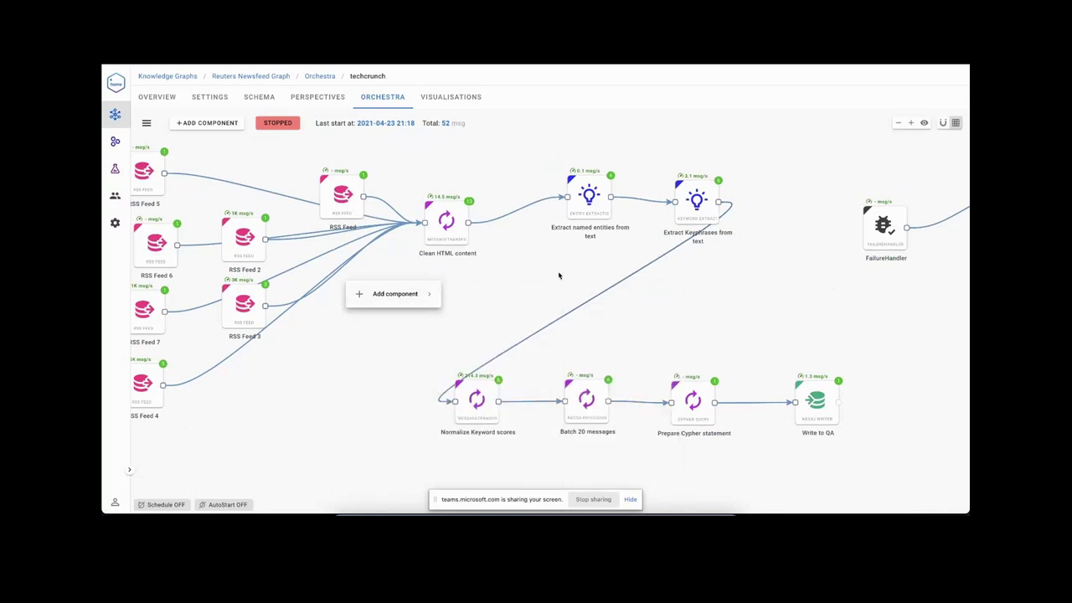
left_click(394, 293)
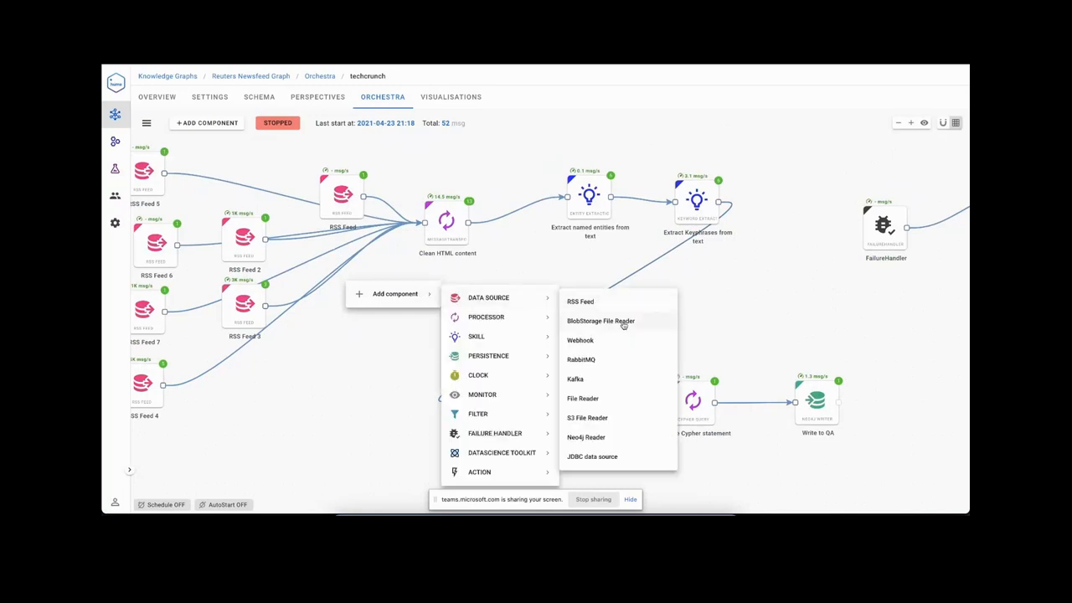
mouse_move(645, 351)
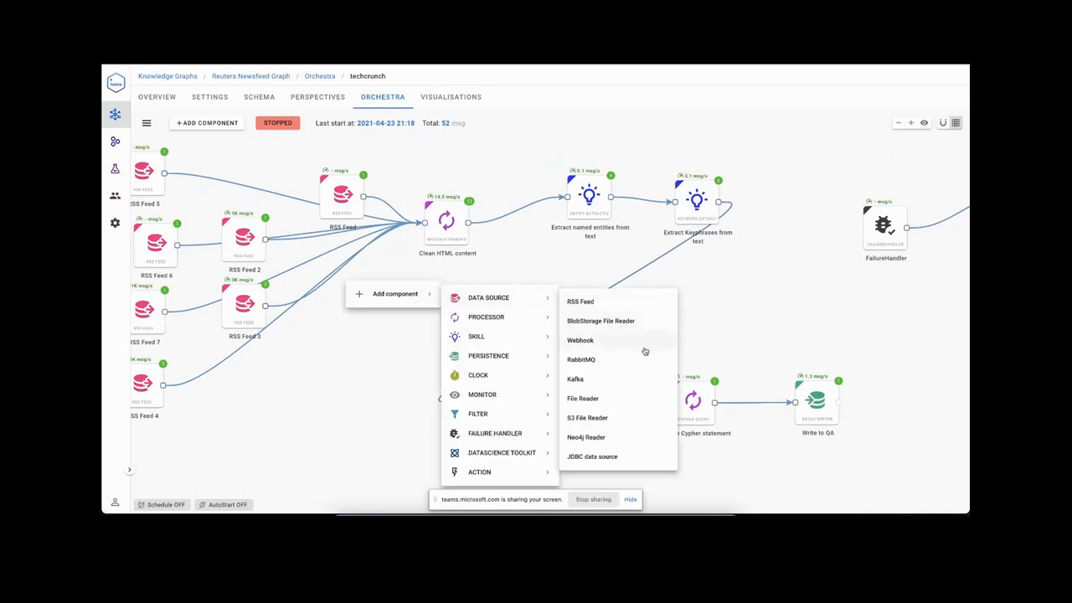
mouse_move(643, 365)
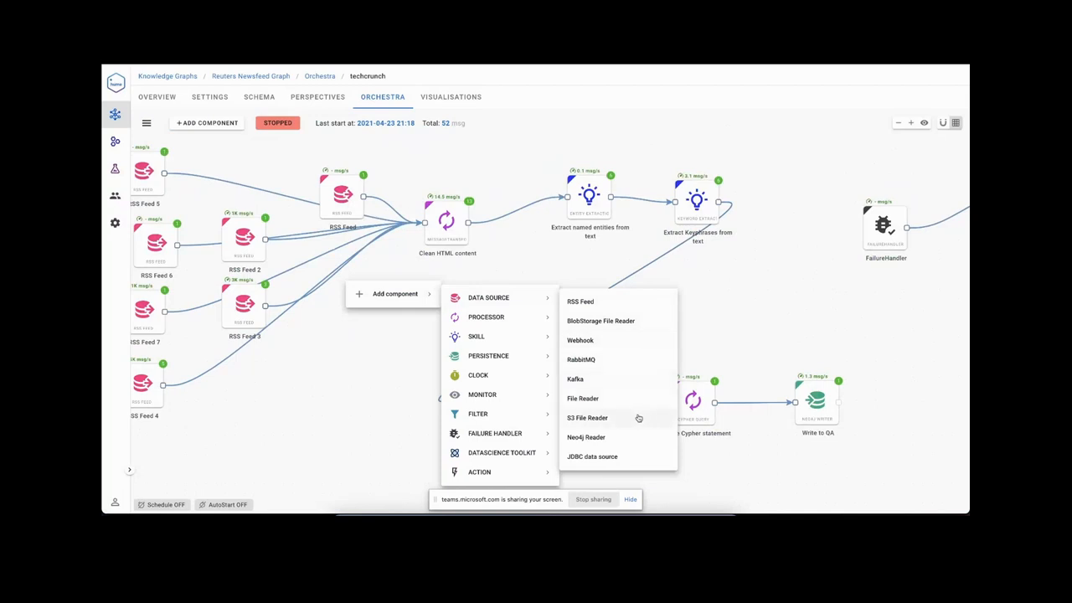
mouse_move(651, 456)
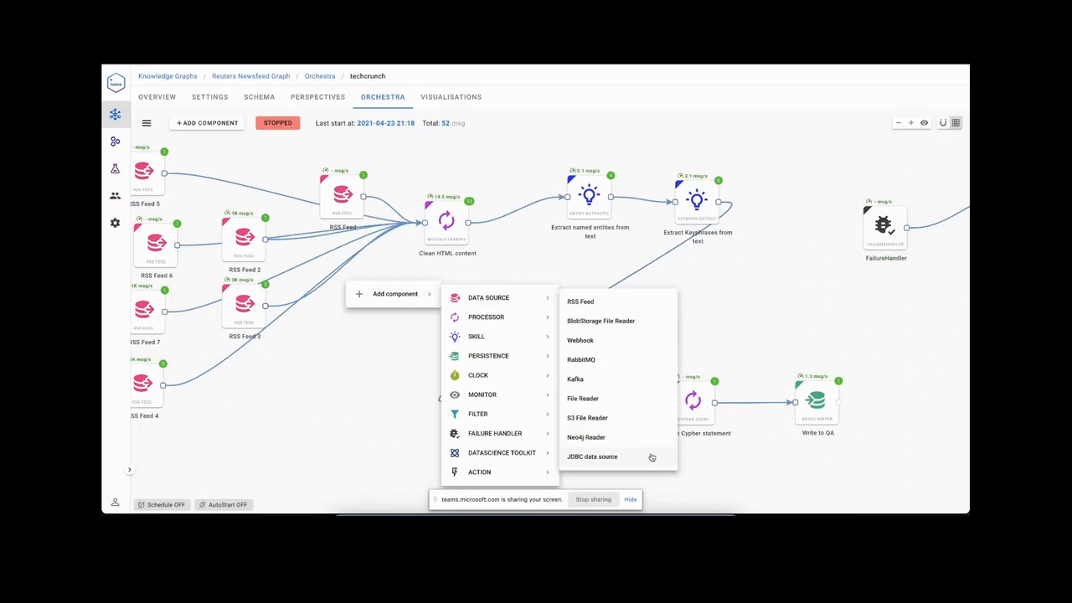
left_click(710, 334)
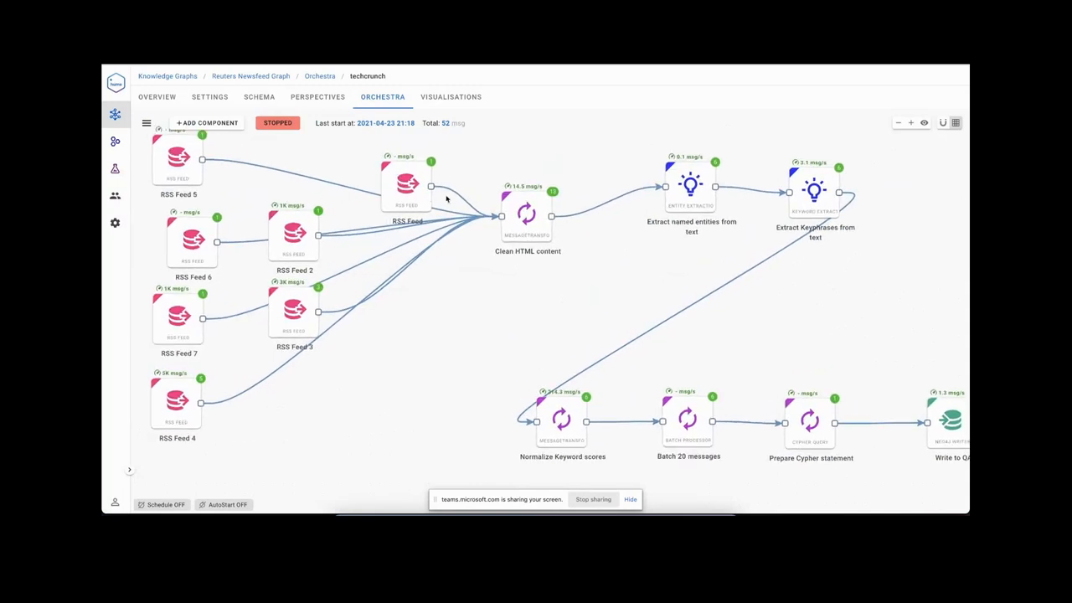
double_click(526, 207)
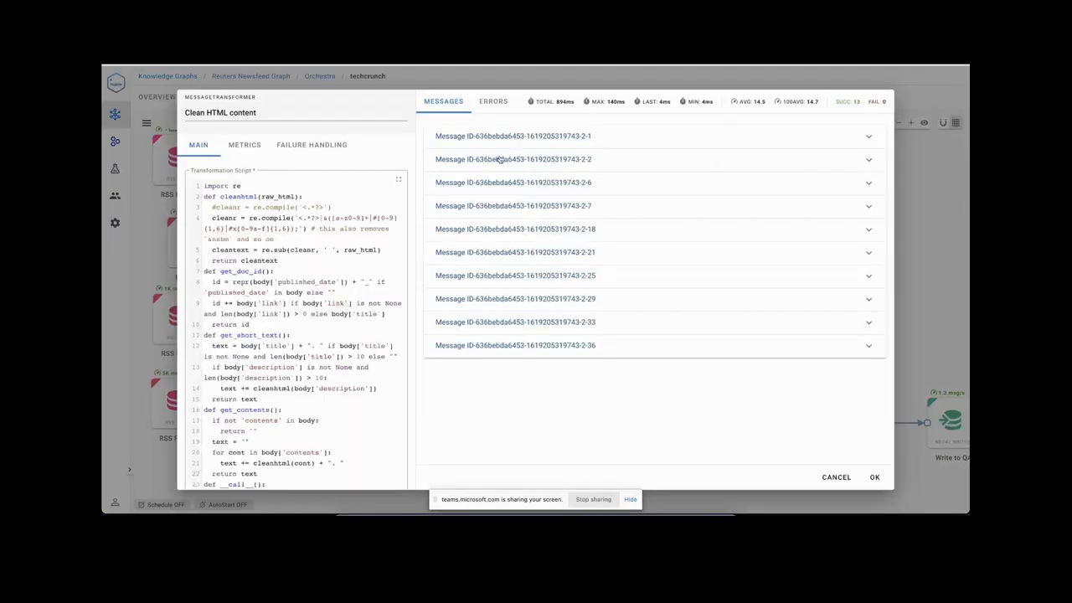
left_click(506, 135)
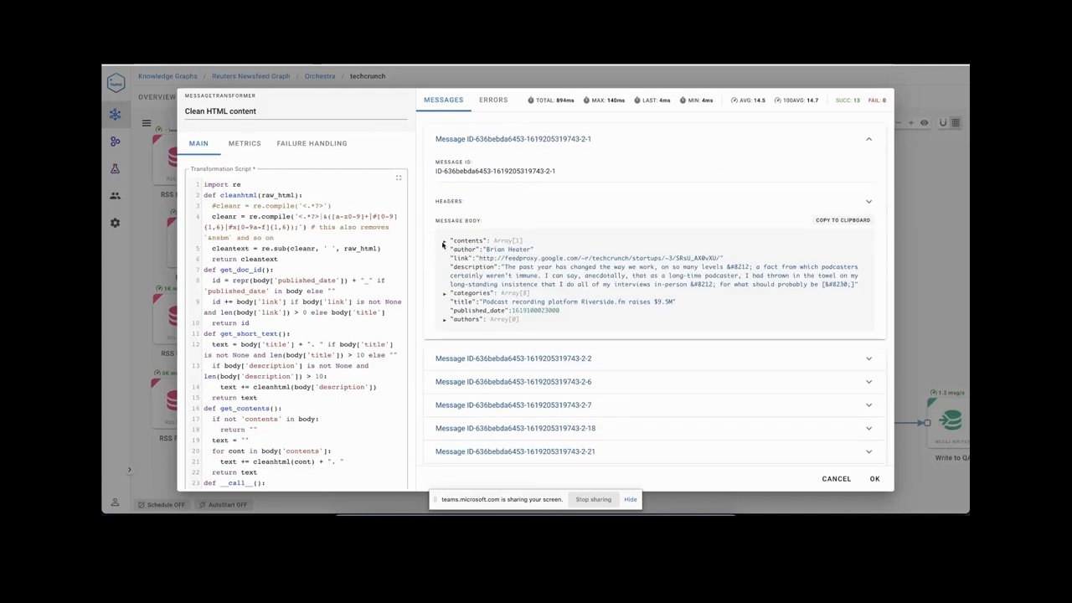
left_click(443, 240)
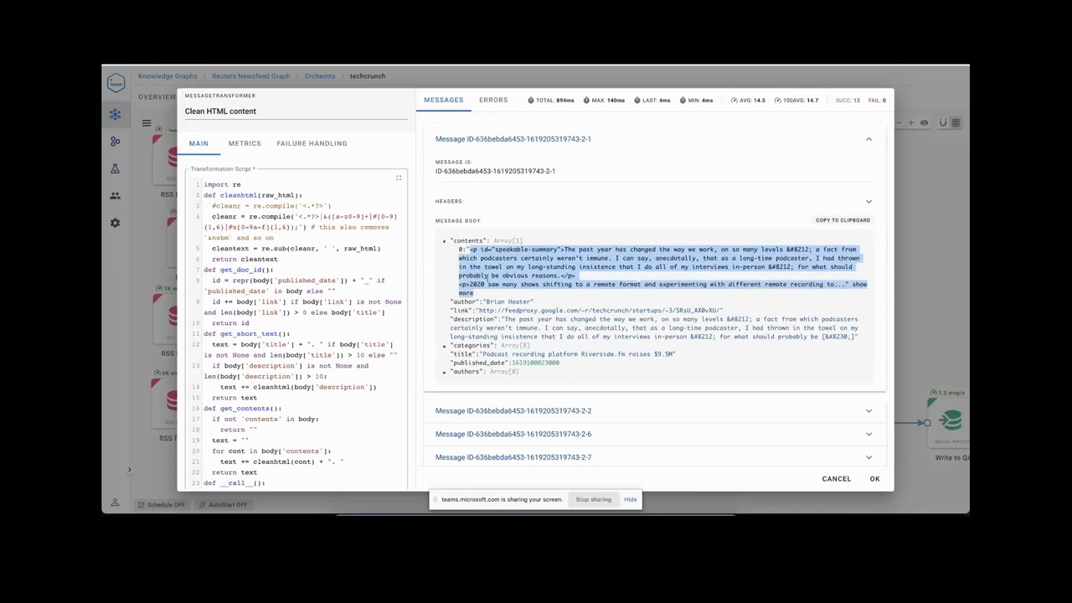
mouse_move(617, 295)
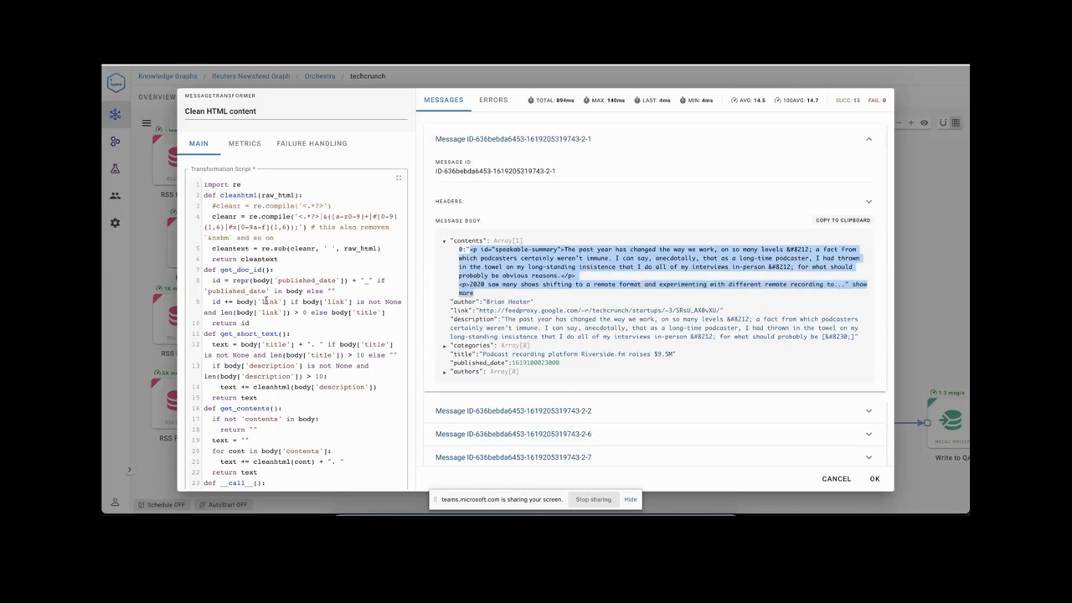
scroll("down", 3)
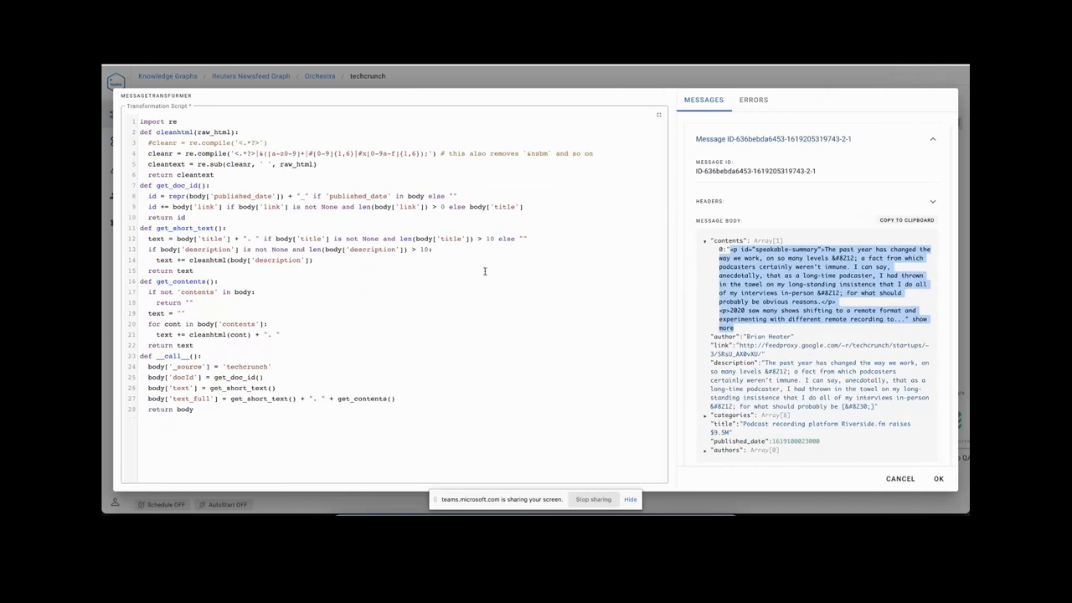
mouse_move(867, 475)
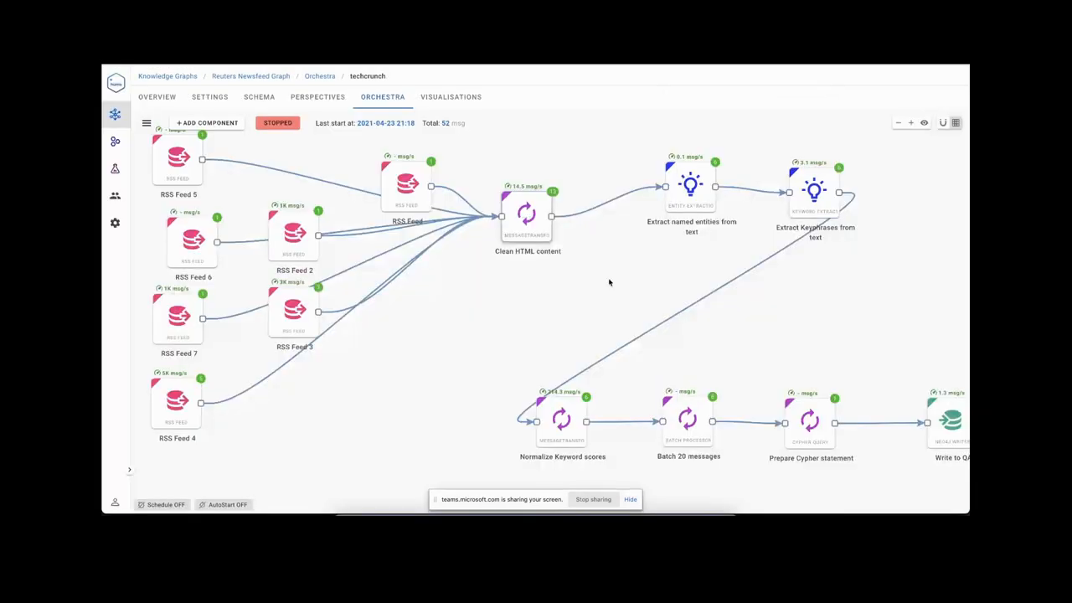
mouse_move(690, 187)
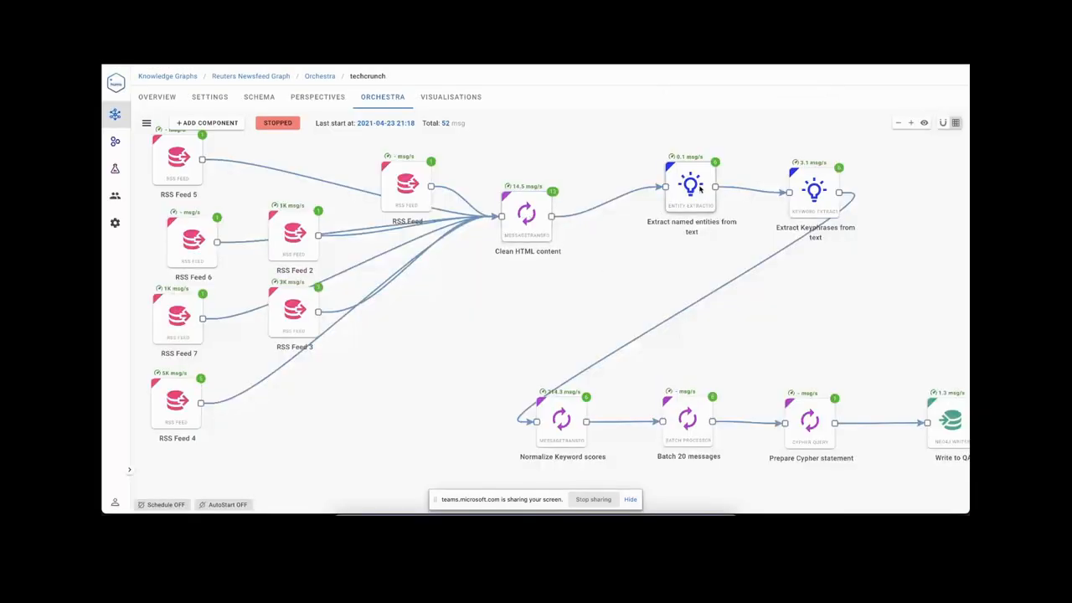
double_click(689, 185)
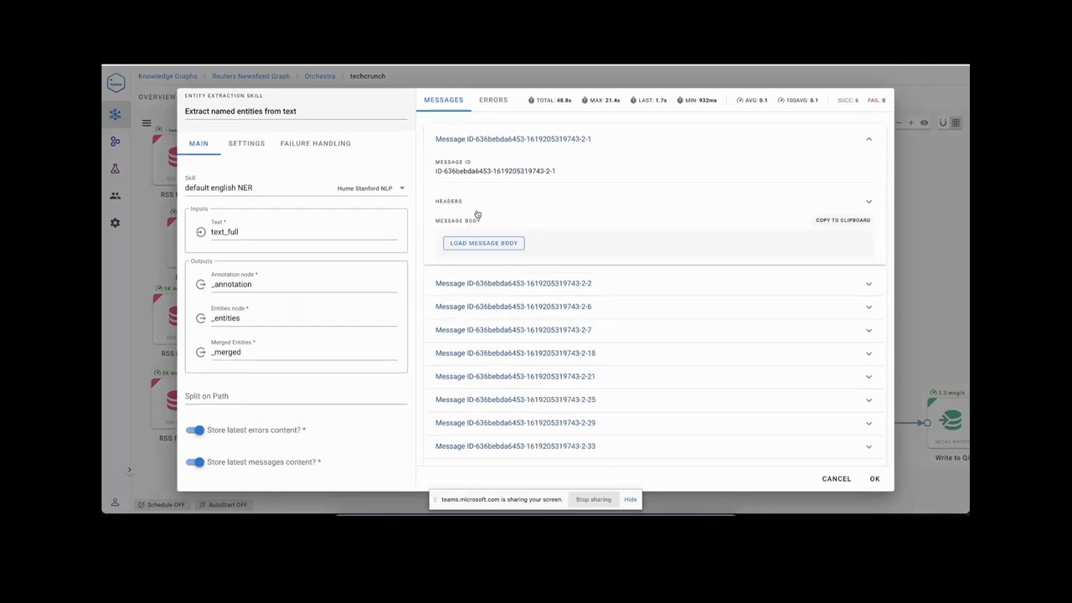
left_click(482, 242)
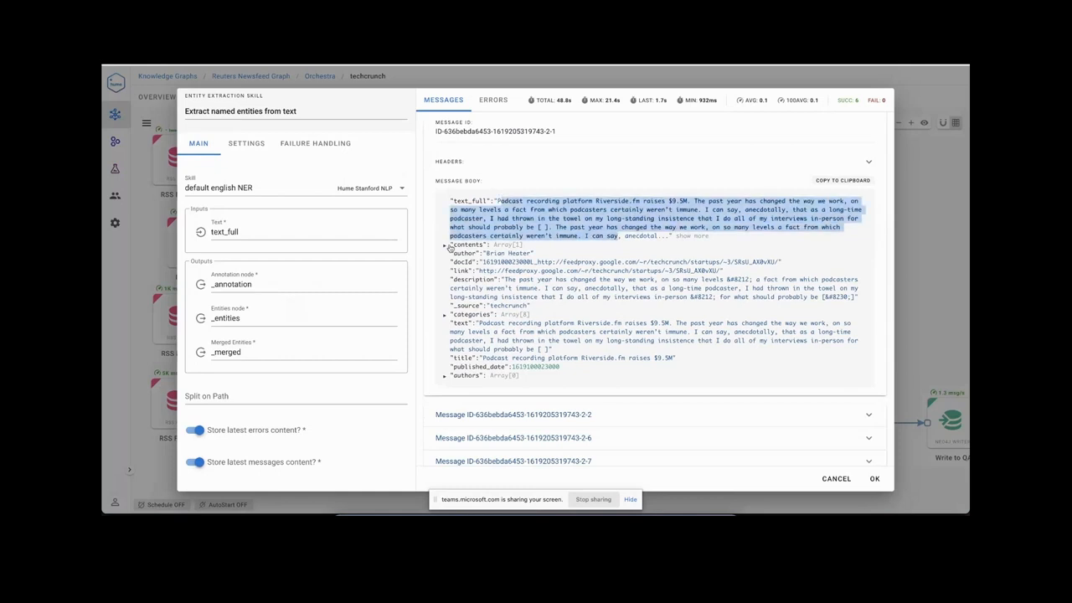
left_click(445, 245)
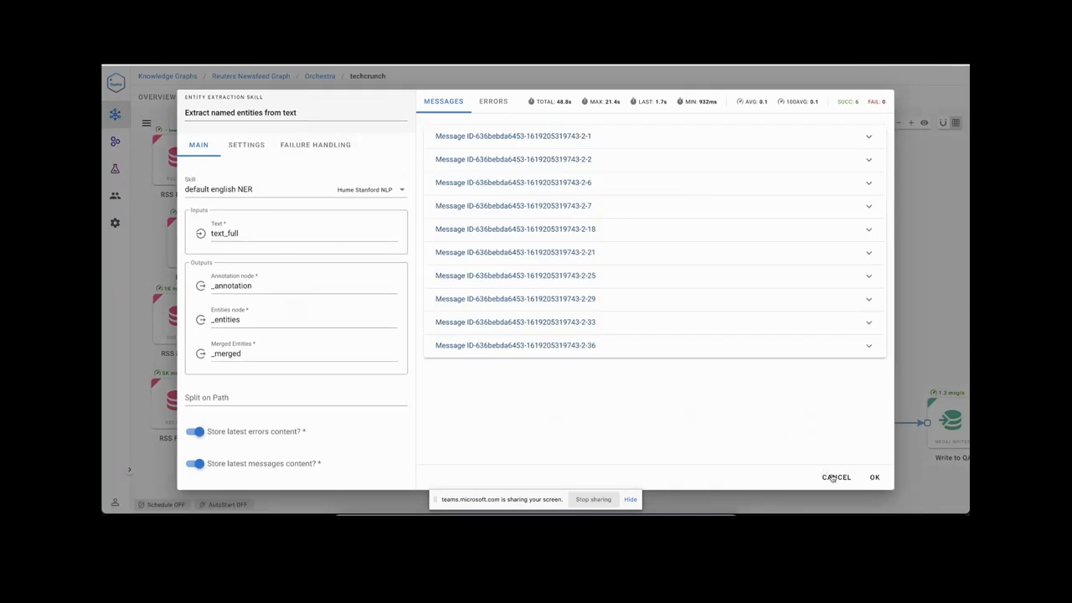
left_click(836, 476)
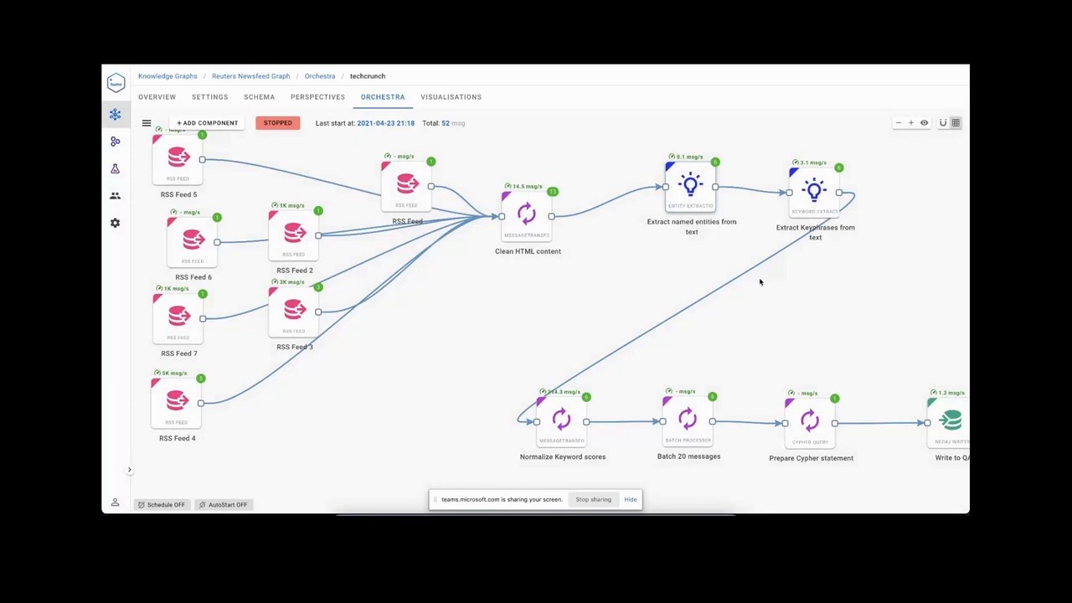
mouse_move(801, 241)
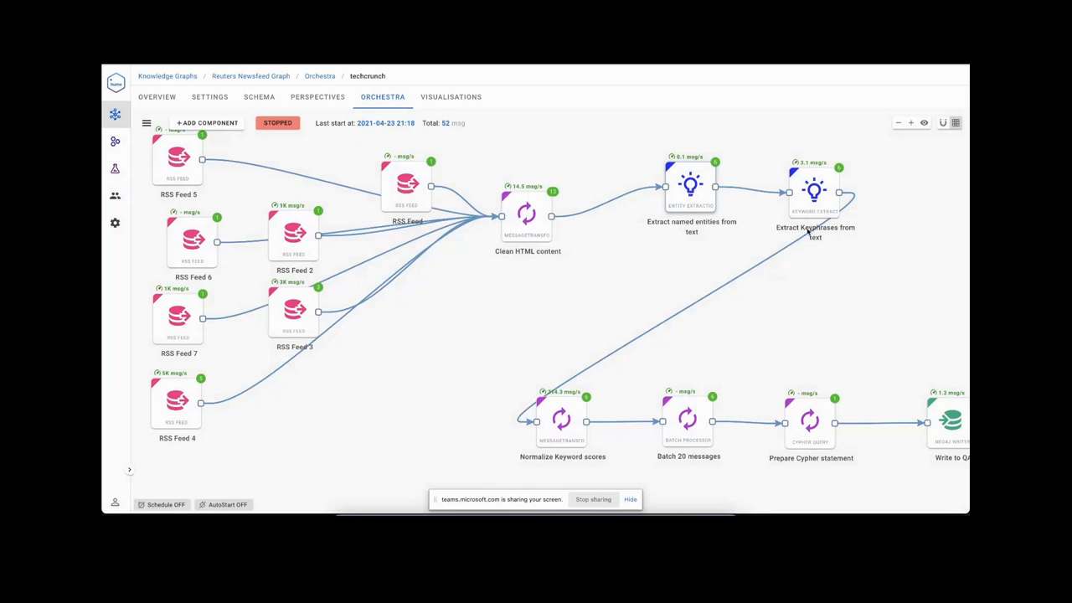
mouse_move(604, 365)
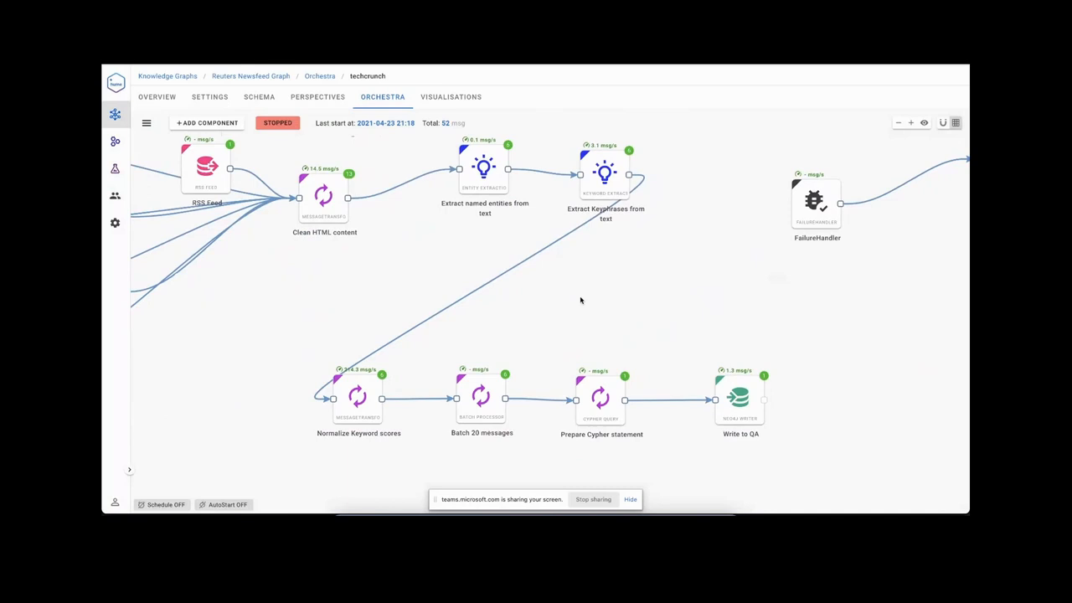
mouse_move(410, 228)
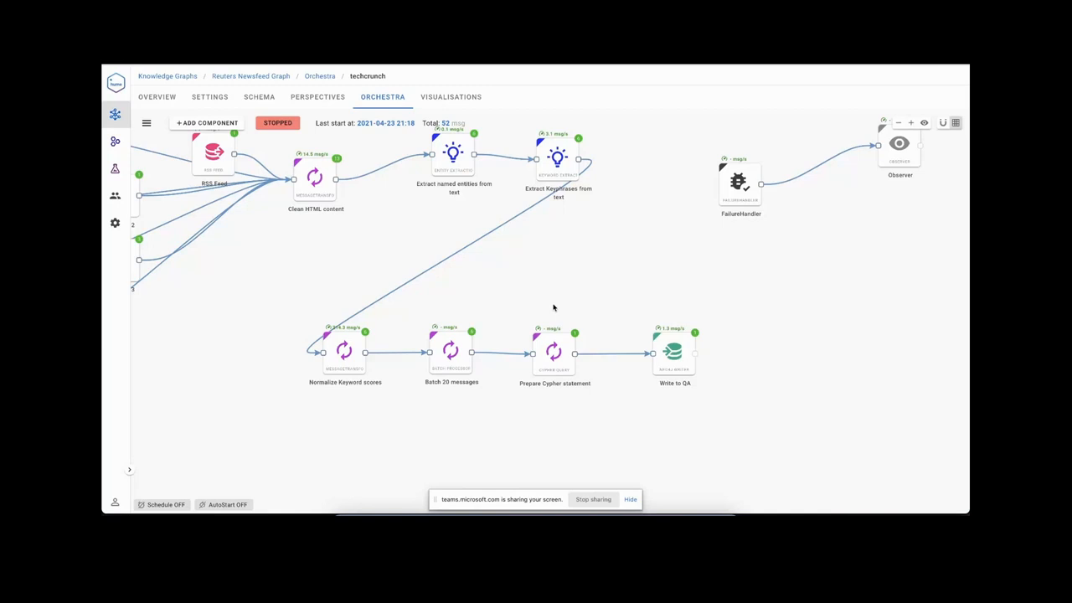
mouse_move(642, 299)
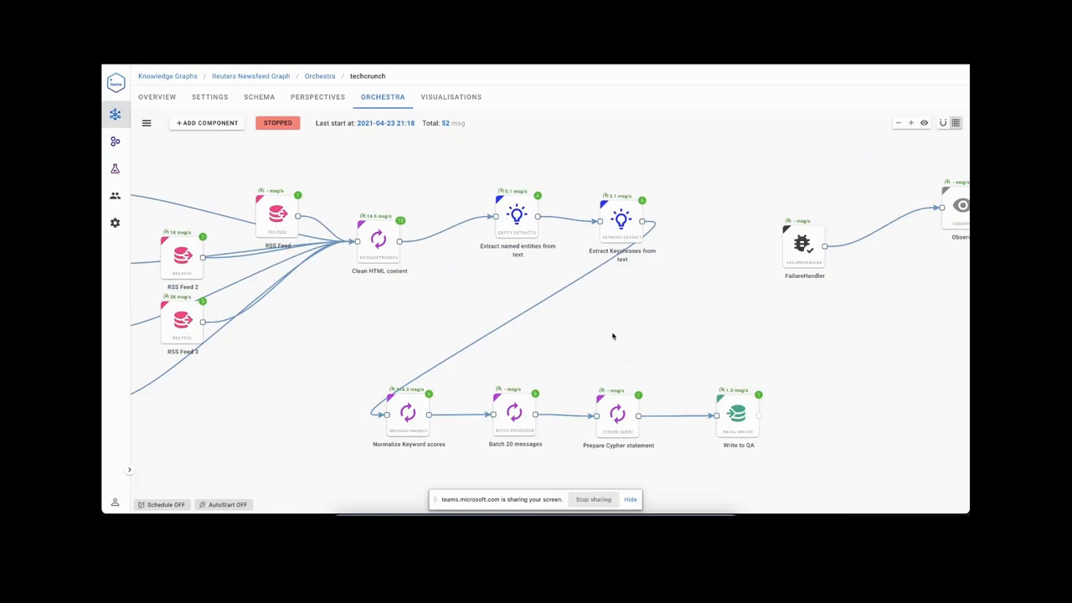
mouse_move(617, 330)
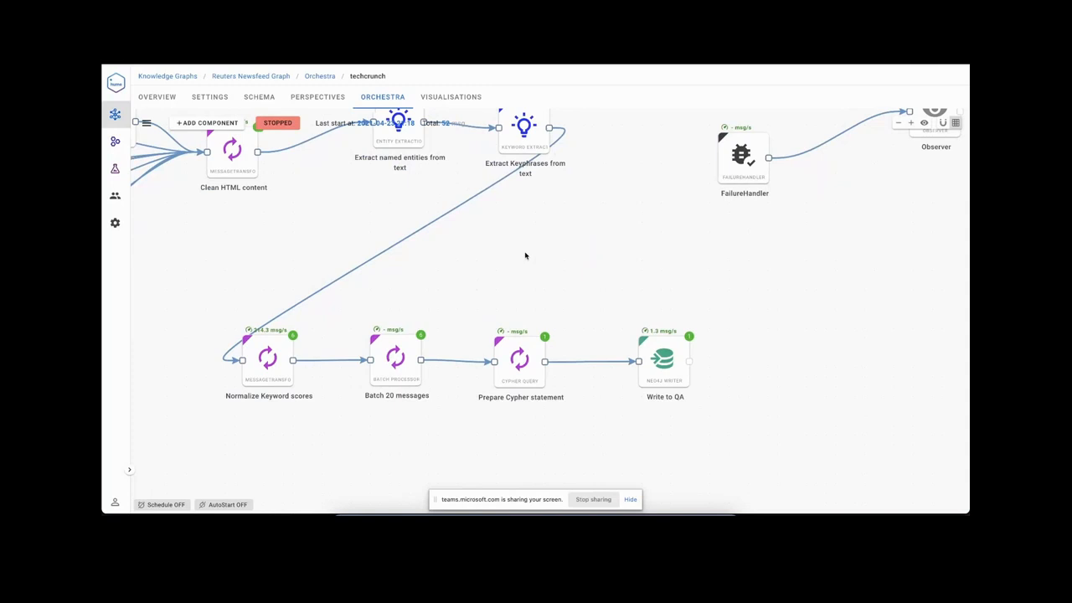
mouse_move(527, 342)
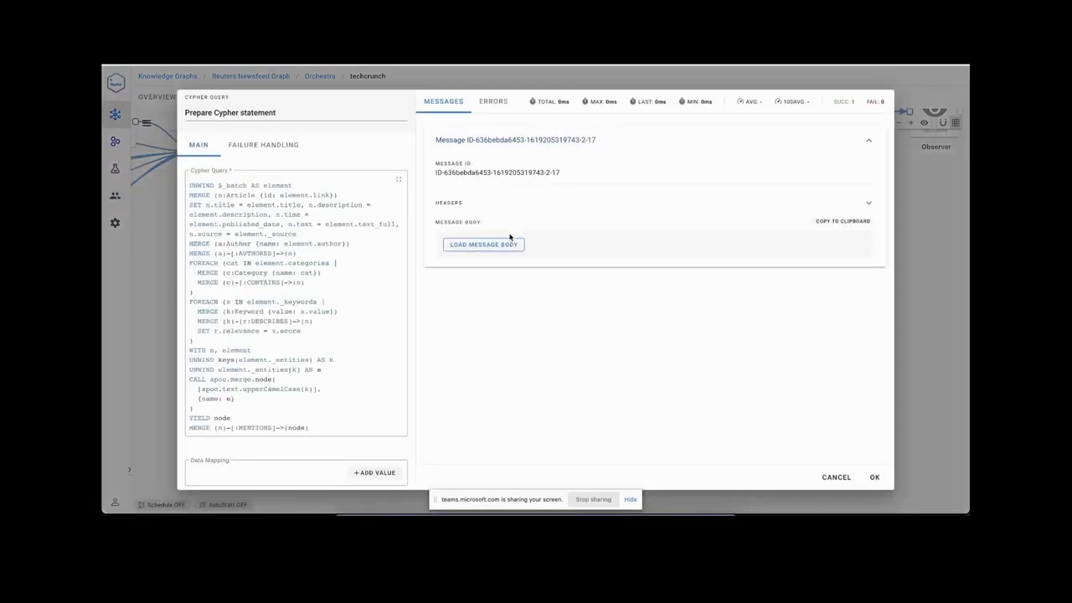
left_click(482, 243)
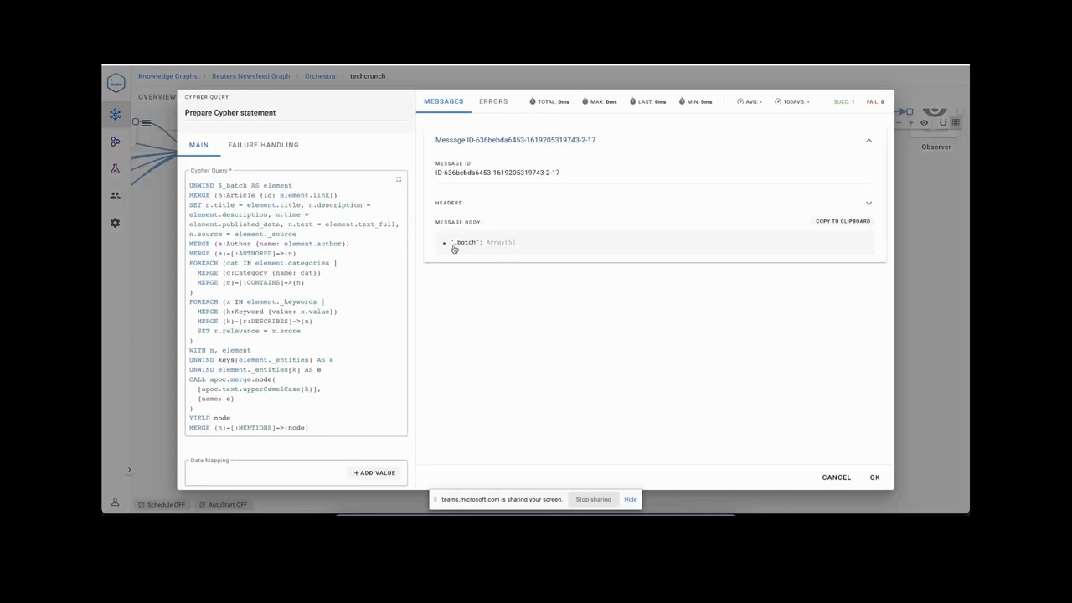
left_click(445, 242)
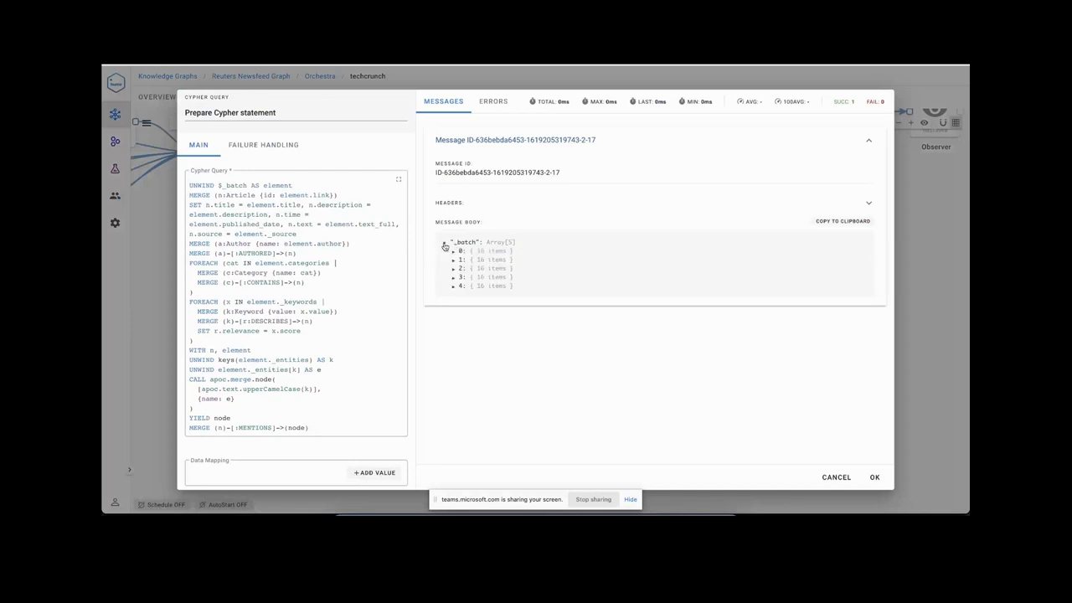
left_click(453, 249)
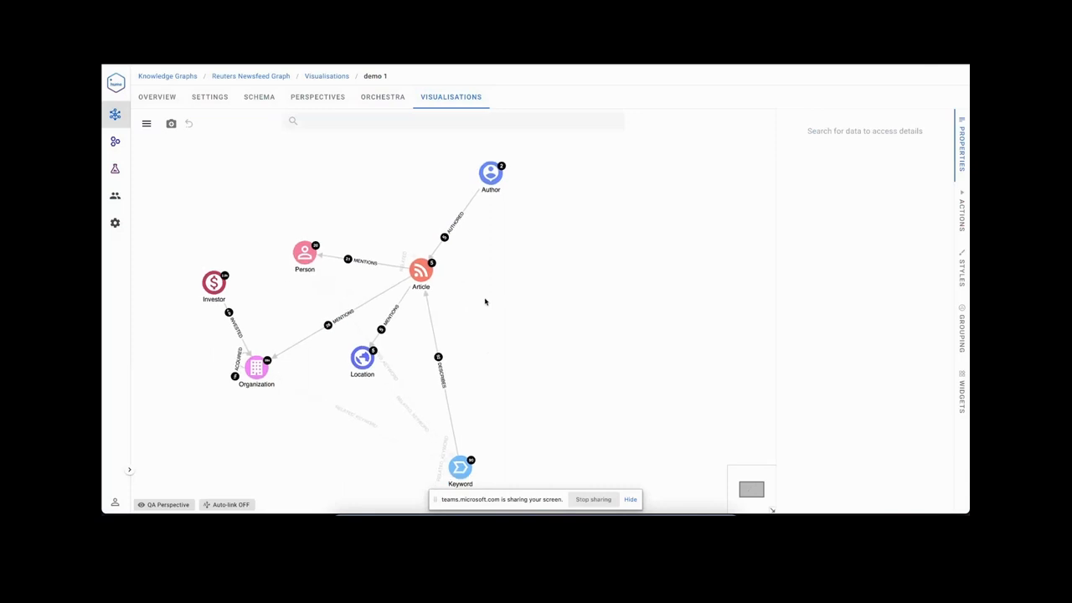
mouse_move(420, 269)
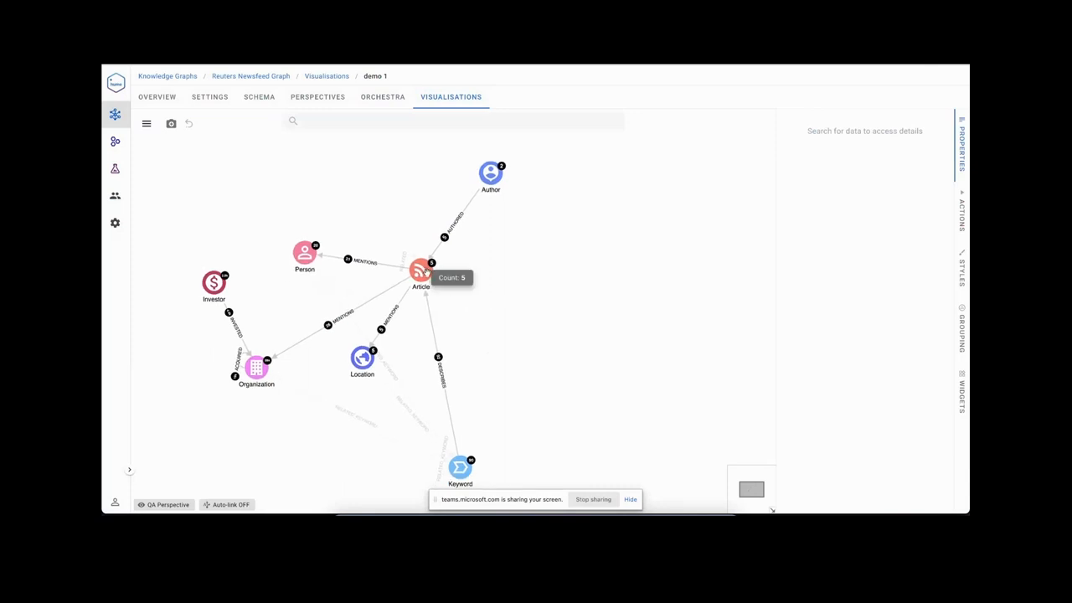
mouse_move(263, 357)
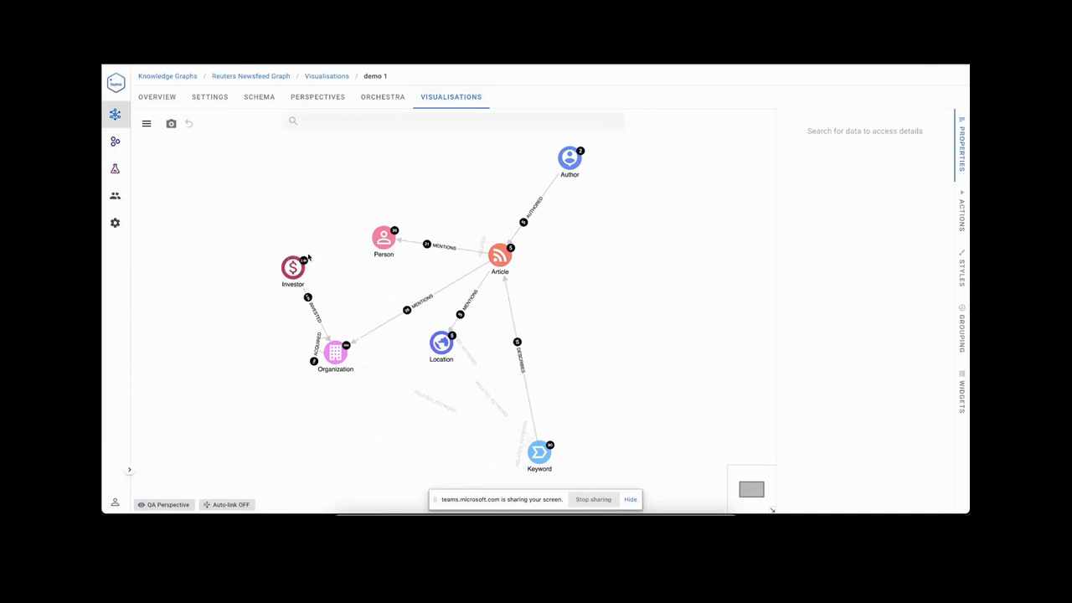
mouse_move(292, 266)
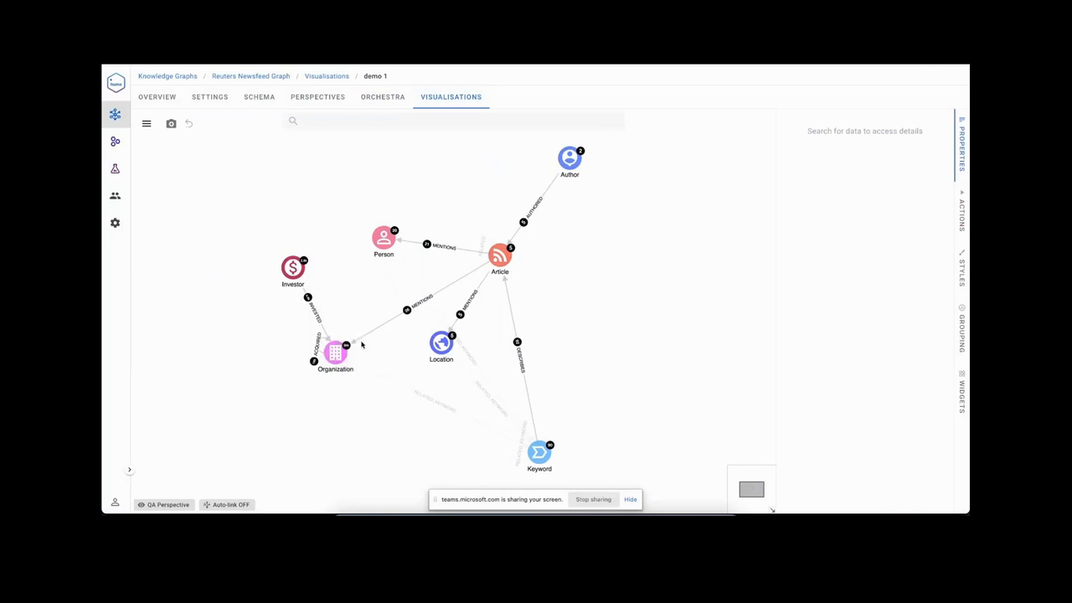
mouse_move(335, 350)
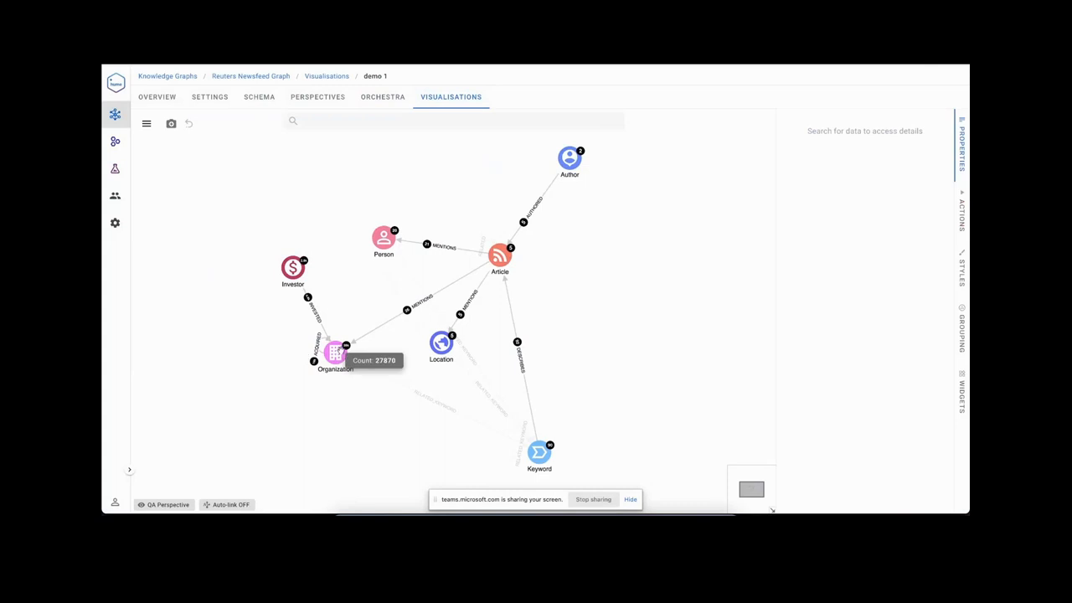
mouse_move(424, 244)
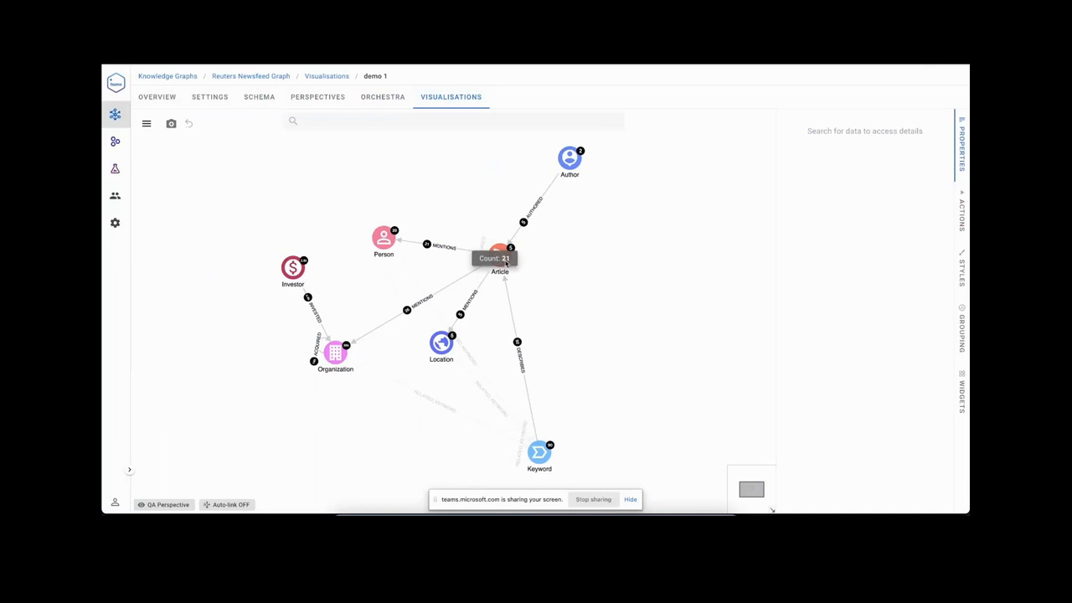
mouse_move(440, 255)
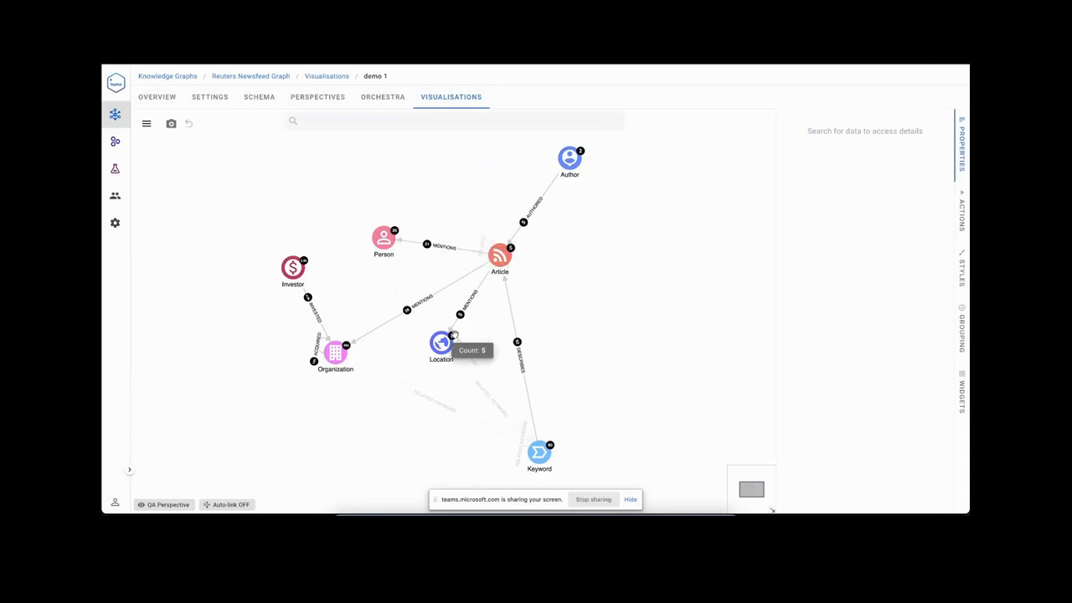
mouse_move(571, 444)
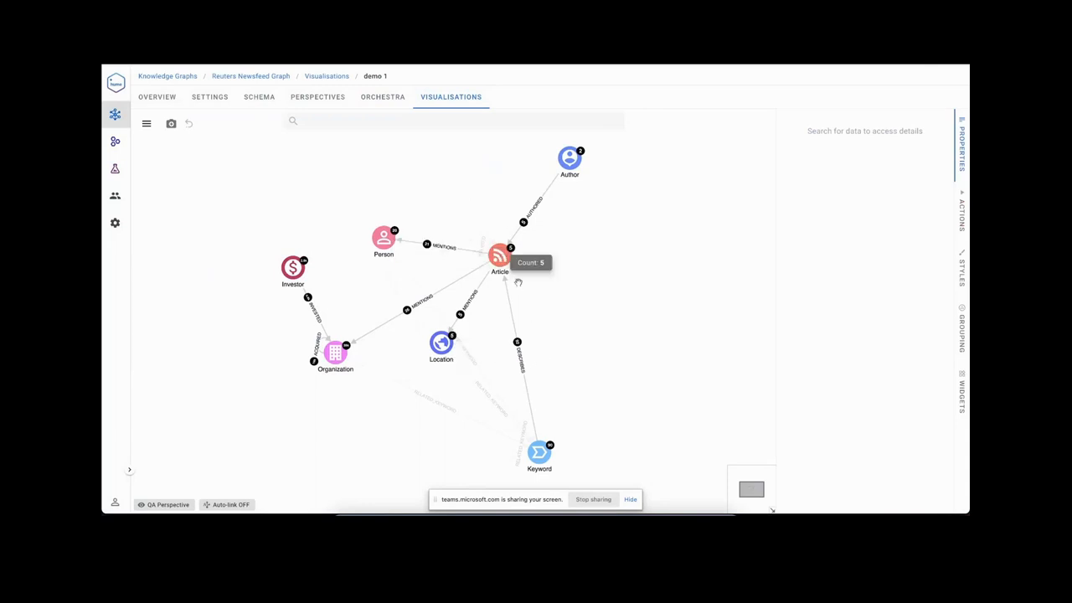
mouse_move(314, 258)
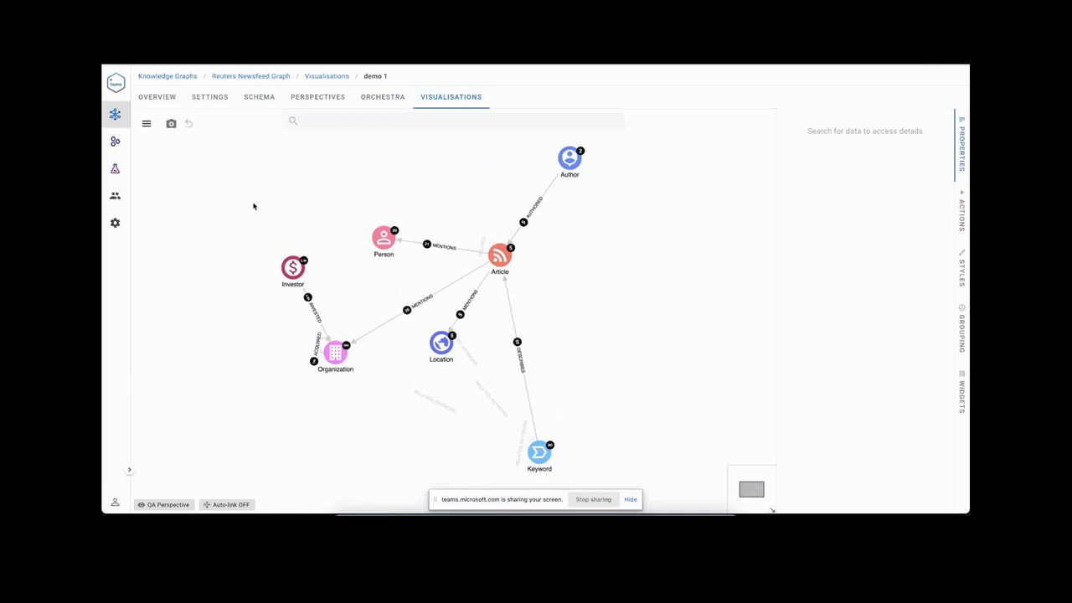
mouse_move(335, 351)
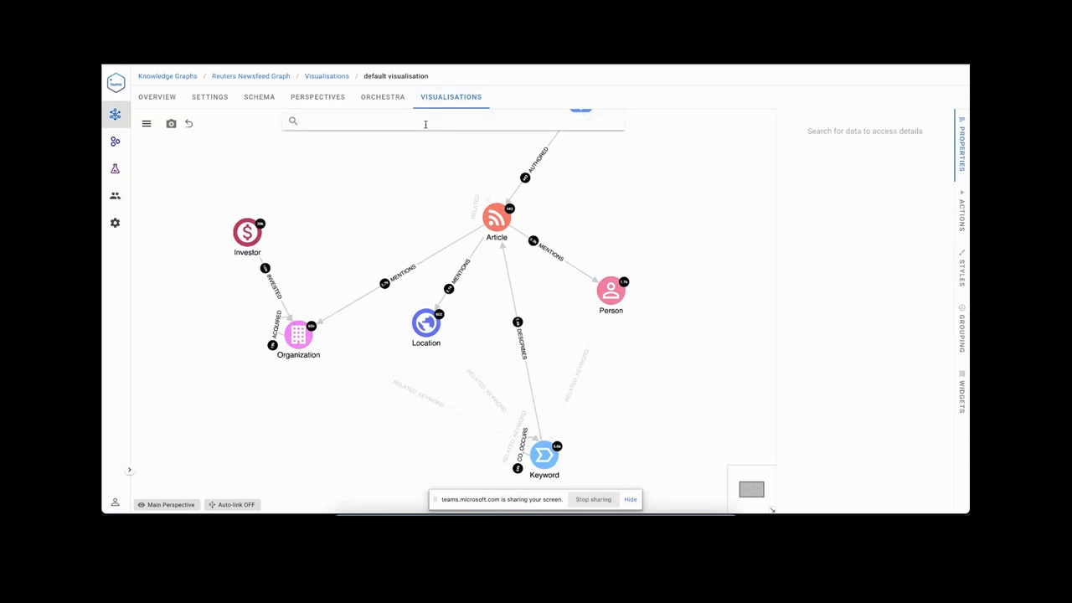
Preview the Sequoia Capital–Stoke–Amazon–Kleiner Perkins path, rearrange it, and close without adding.
left_click(424, 122)
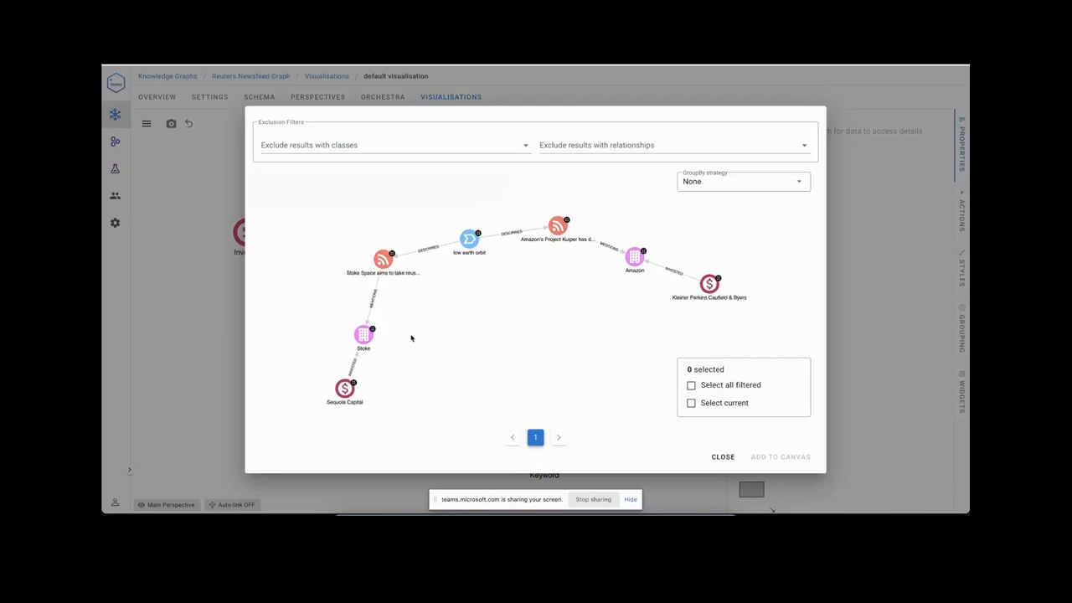
left_click_drag(410, 338, 473, 271)
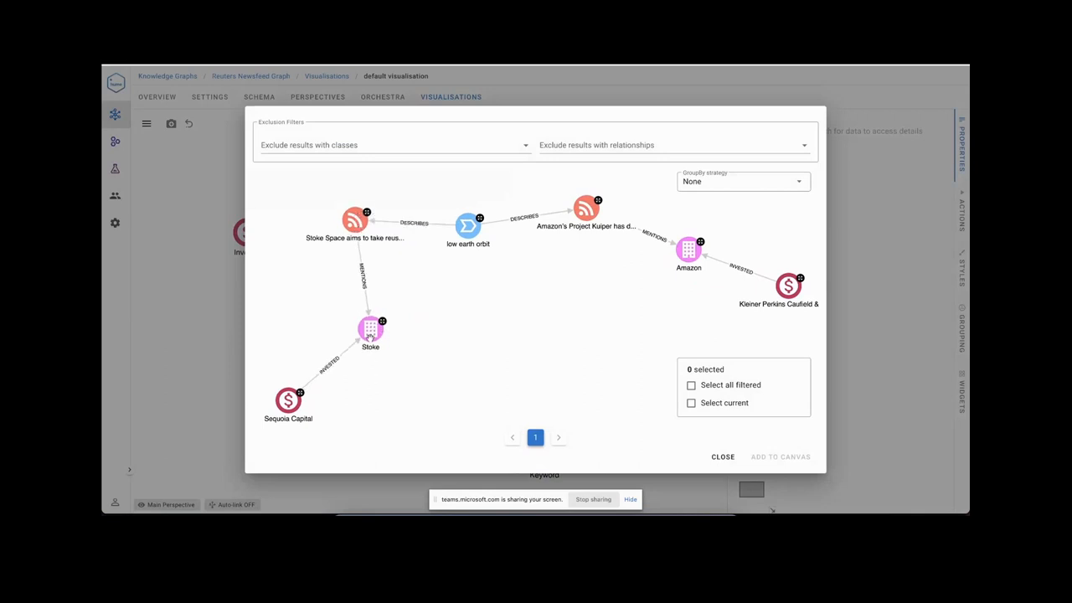
left_click(288, 401)
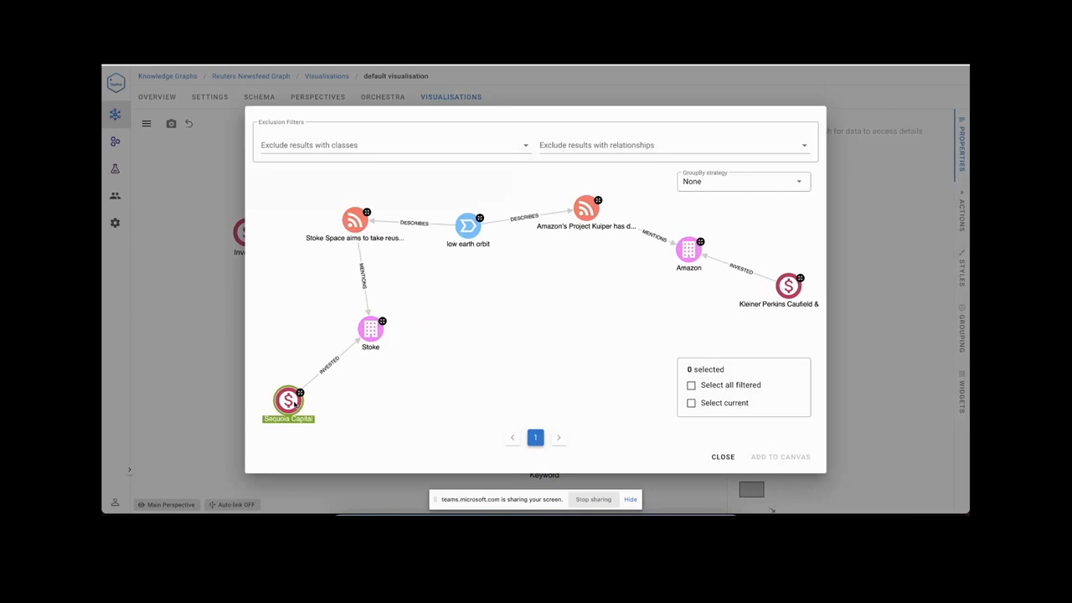
mouse_move(467, 227)
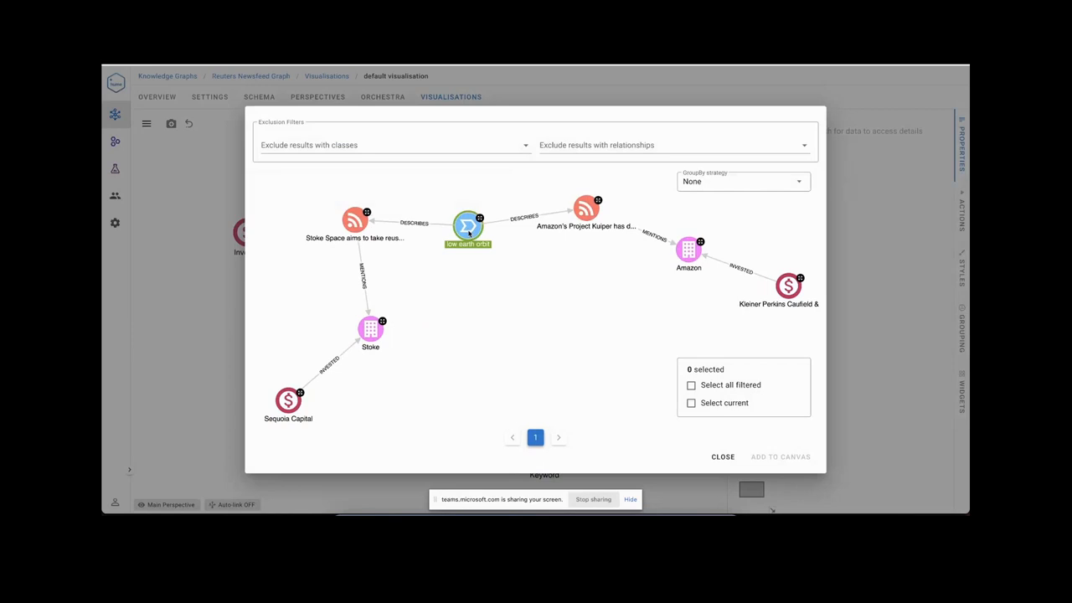
mouse_move(277, 378)
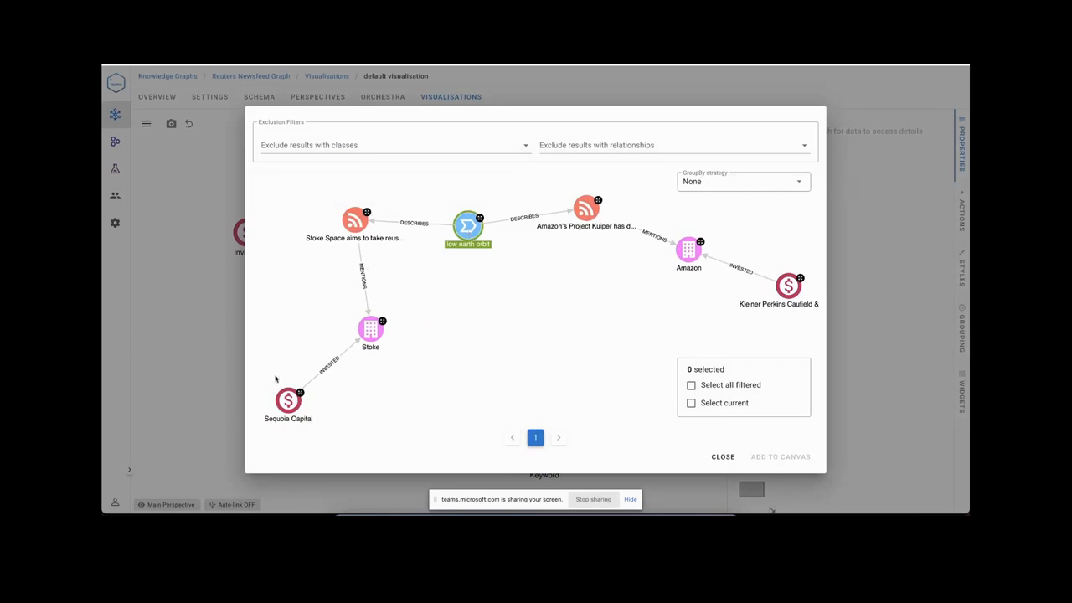
mouse_move(340, 404)
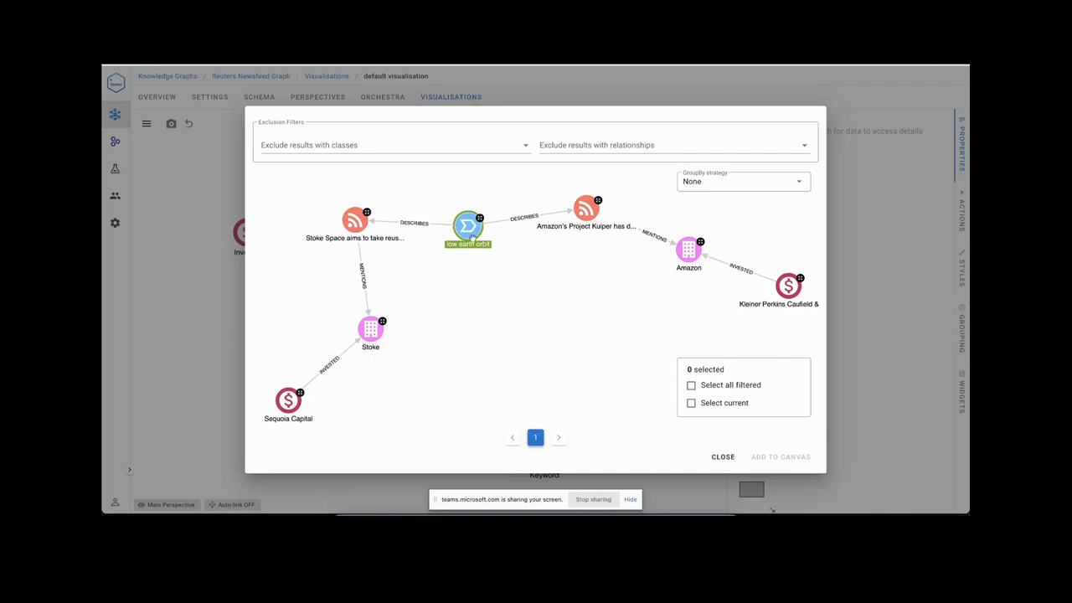
mouse_move(466, 226)
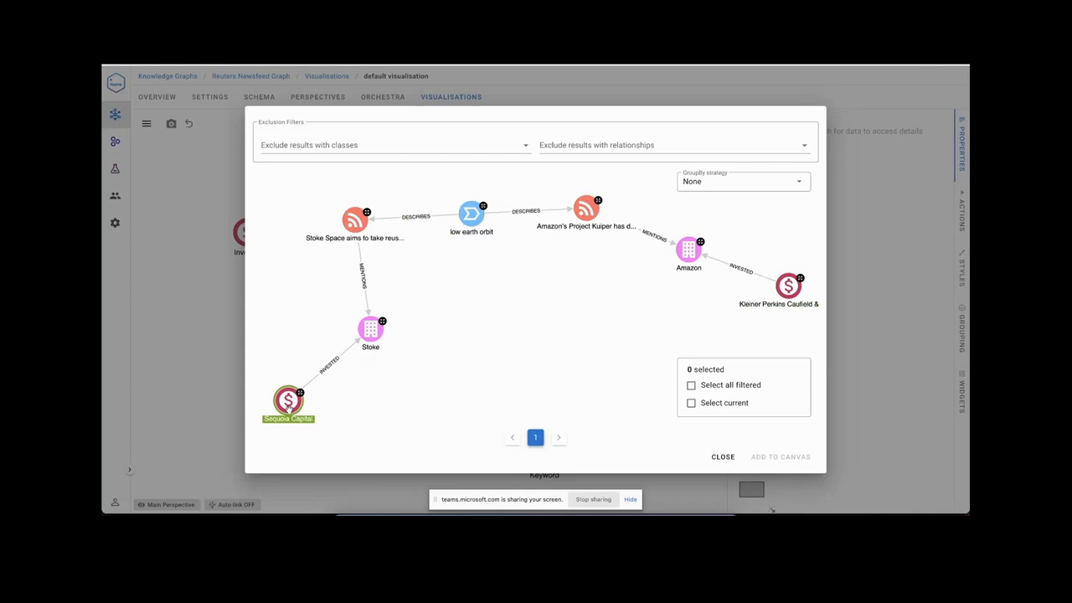
mouse_move(354, 347)
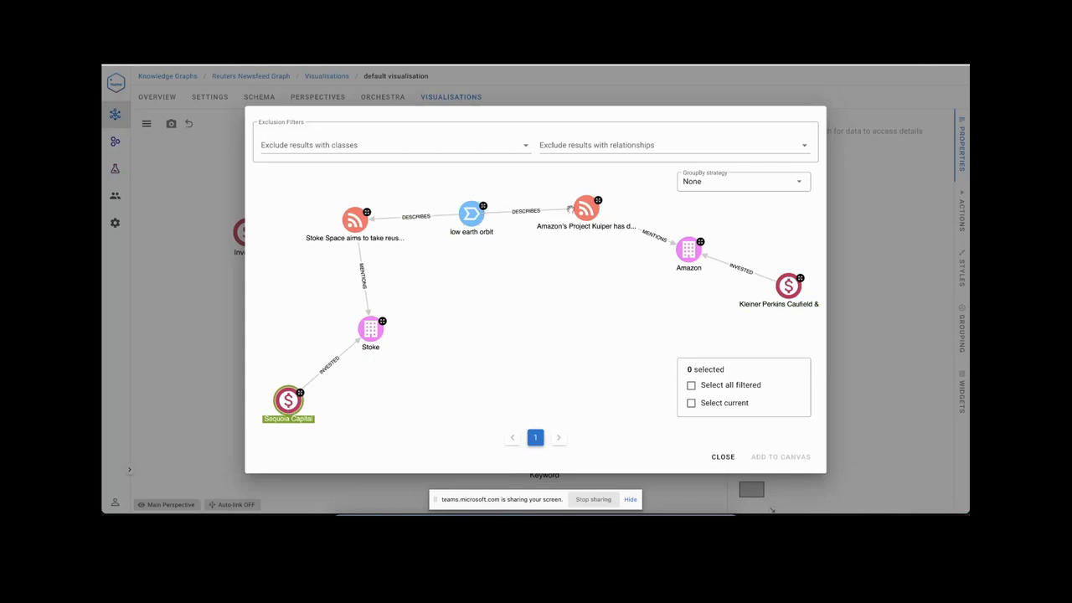
mouse_move(747, 262)
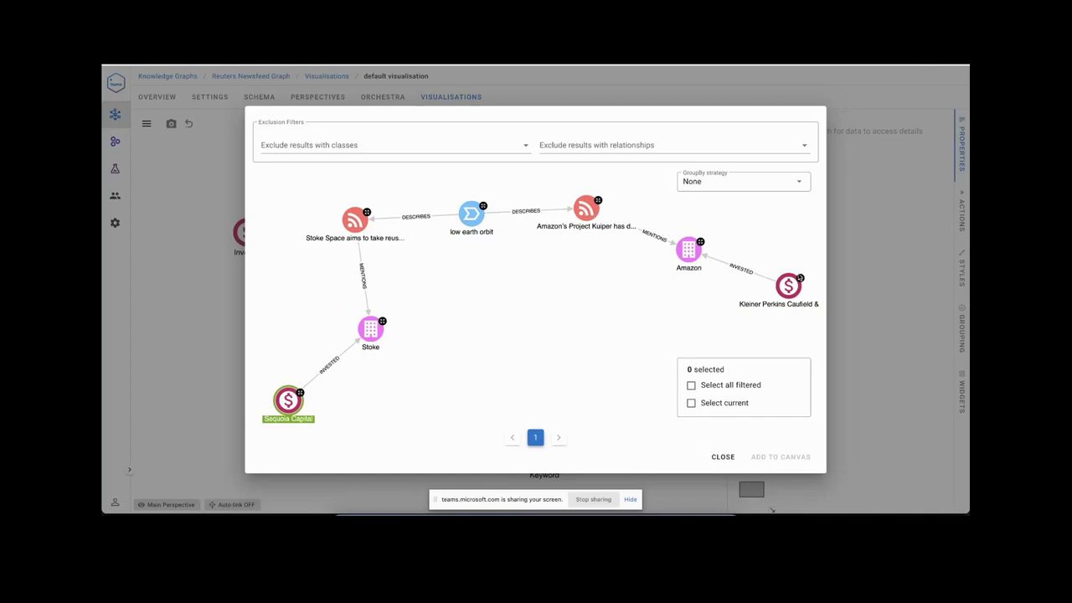
mouse_move(589, 408)
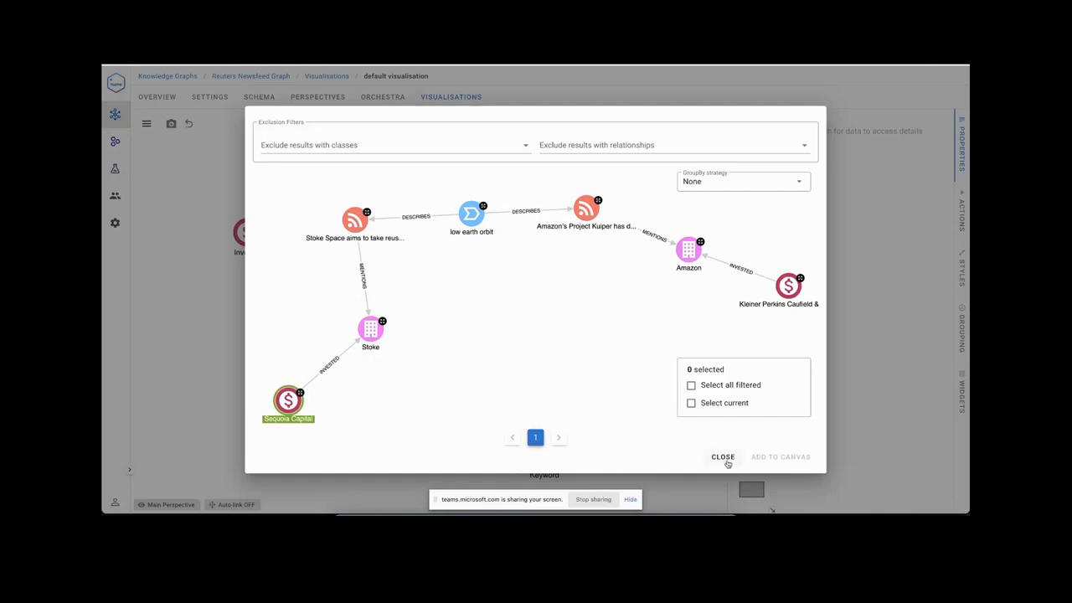
left_click(723, 456)
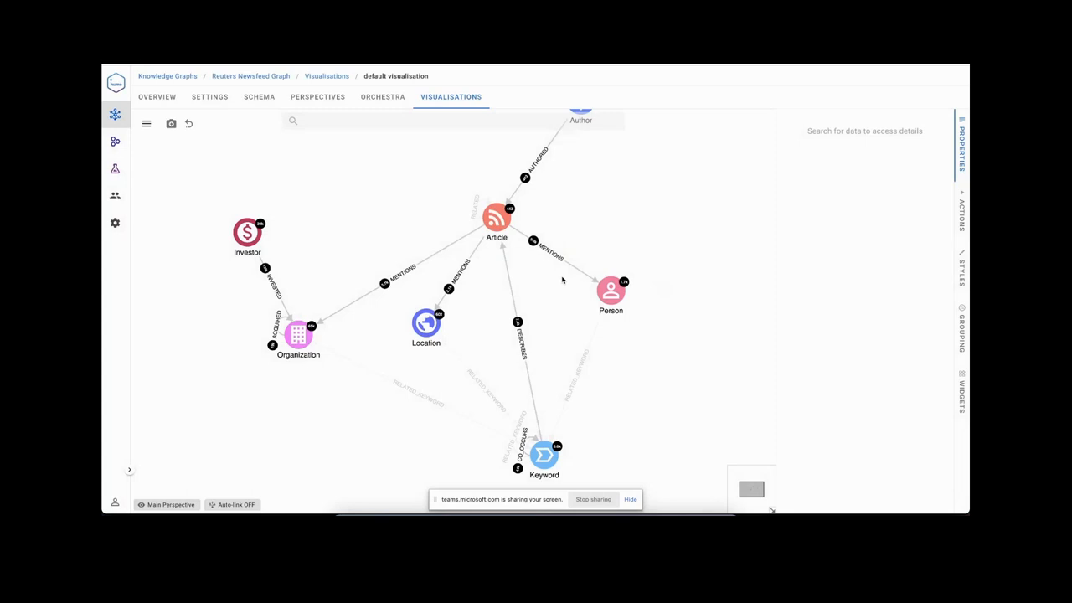
mouse_move(577, 290)
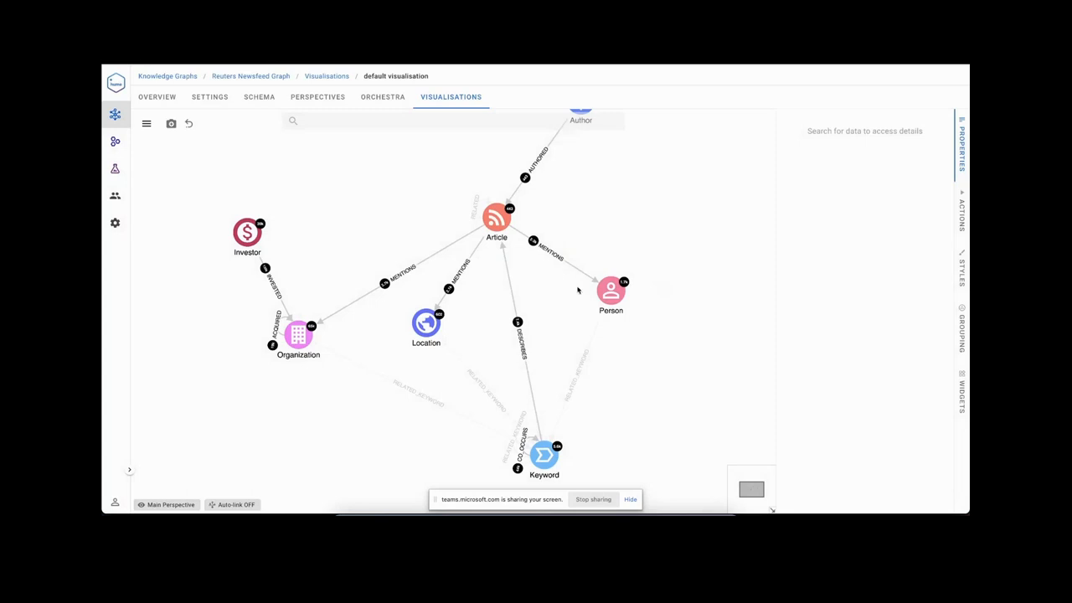
mouse_move(516, 320)
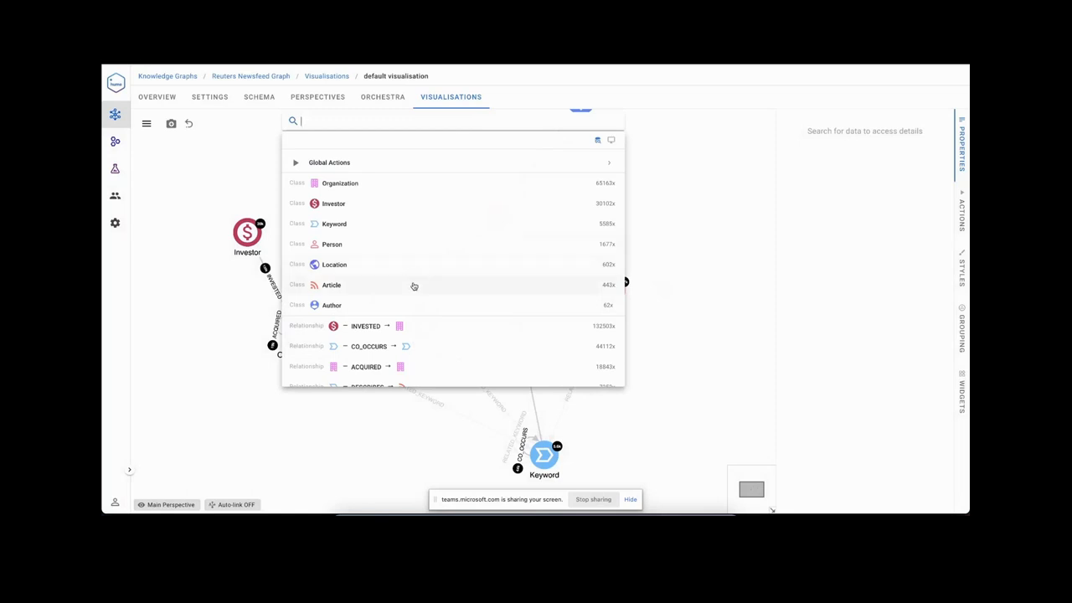
Load Article nodes, including MessageBird and Hightouch headlines, from the class list onto the canvas.
scroll("down", 3)
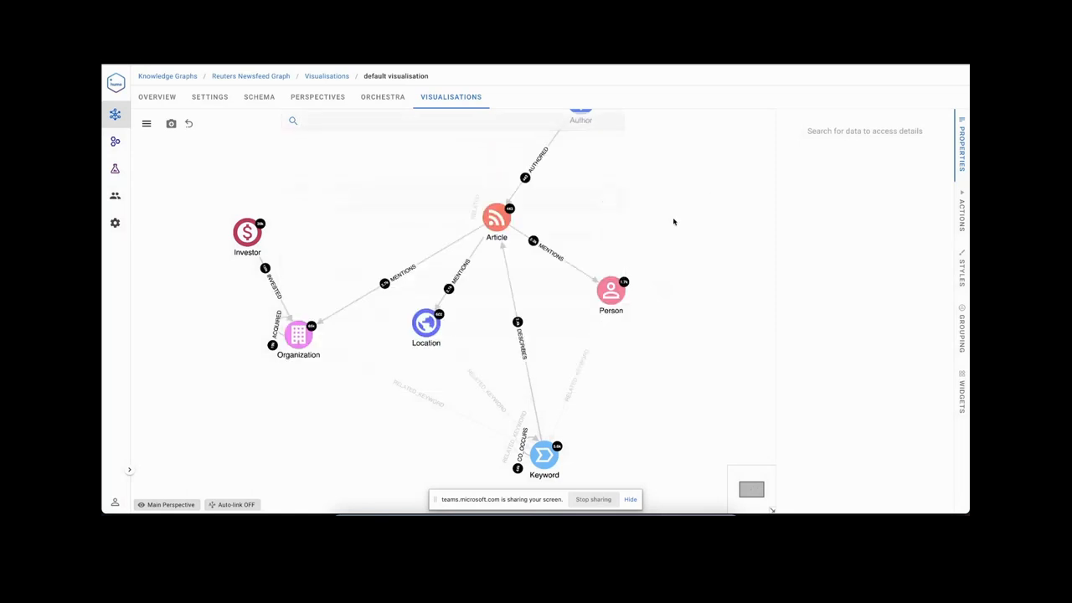
left_click(495, 218)
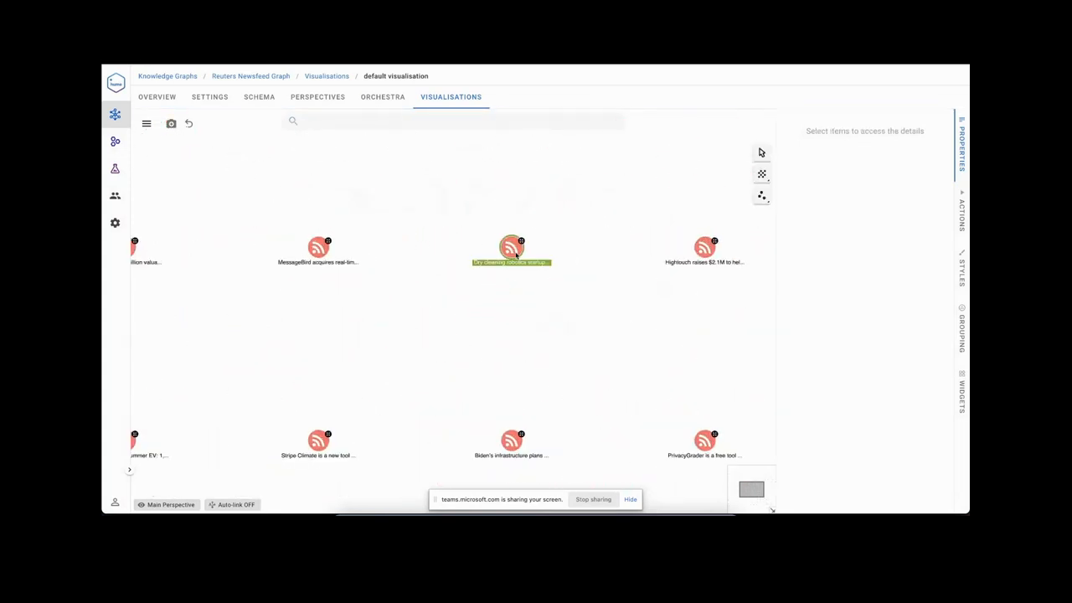
Expand the Presso article's DESCRIBES keywords and inspect the relationship relevance details, then deselect.
right_click(512, 248)
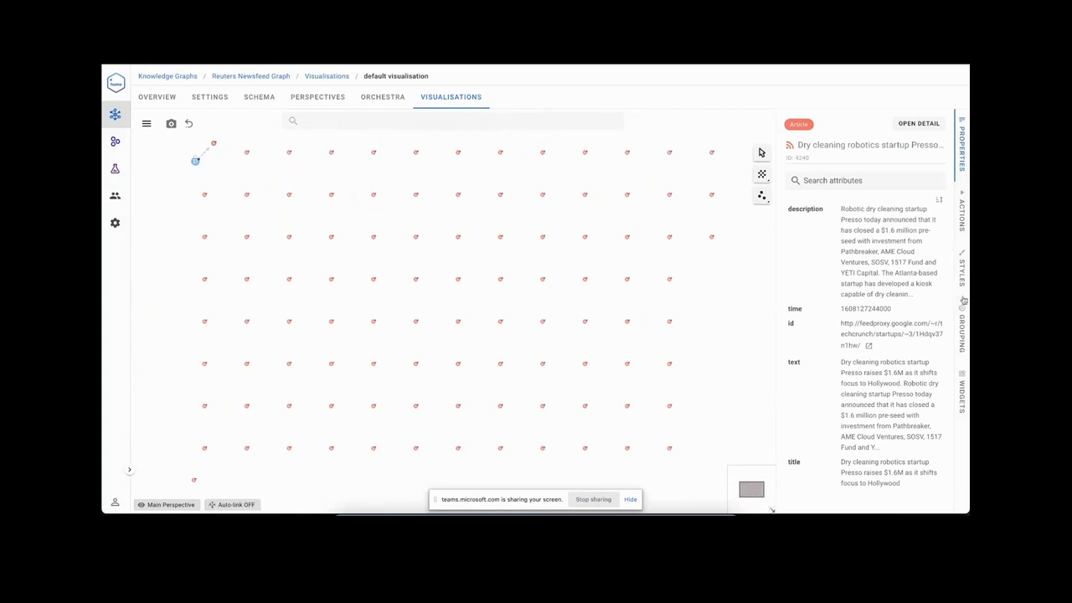
left_click(963, 307)
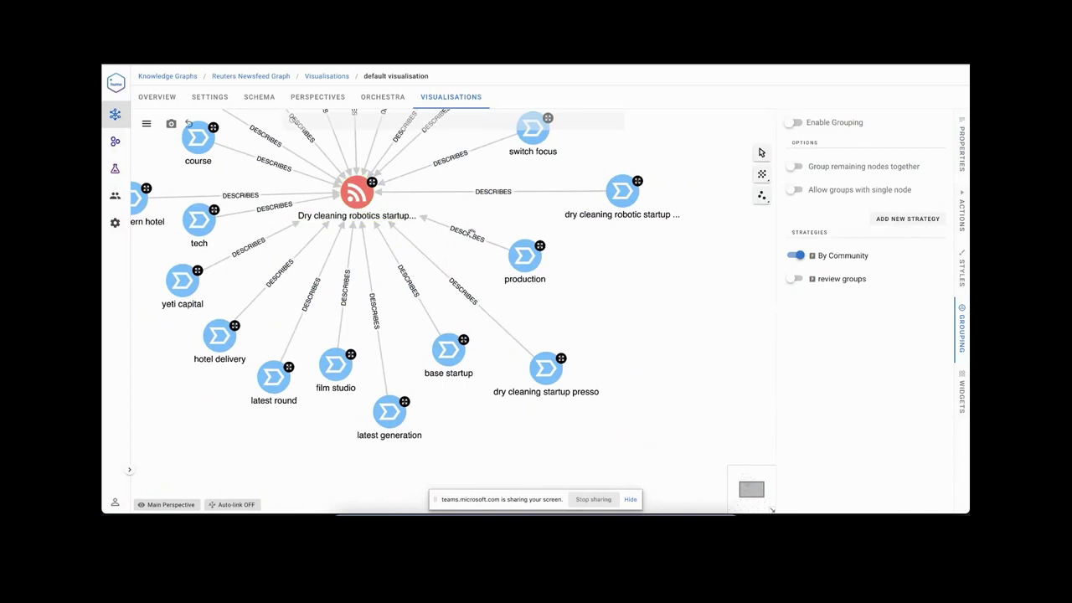
left_click(465, 235)
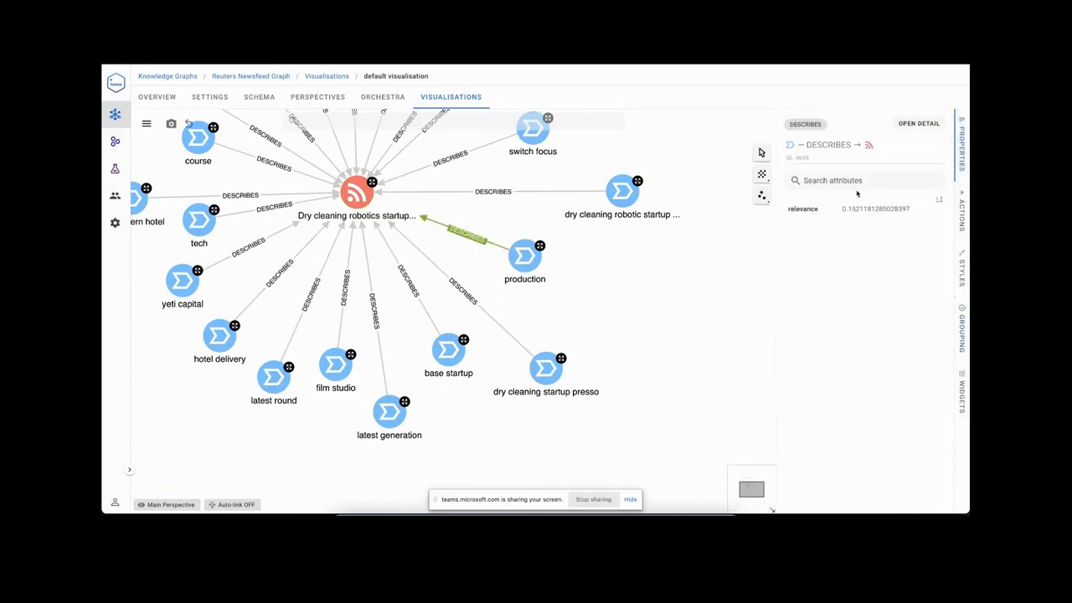
double_click(875, 209)
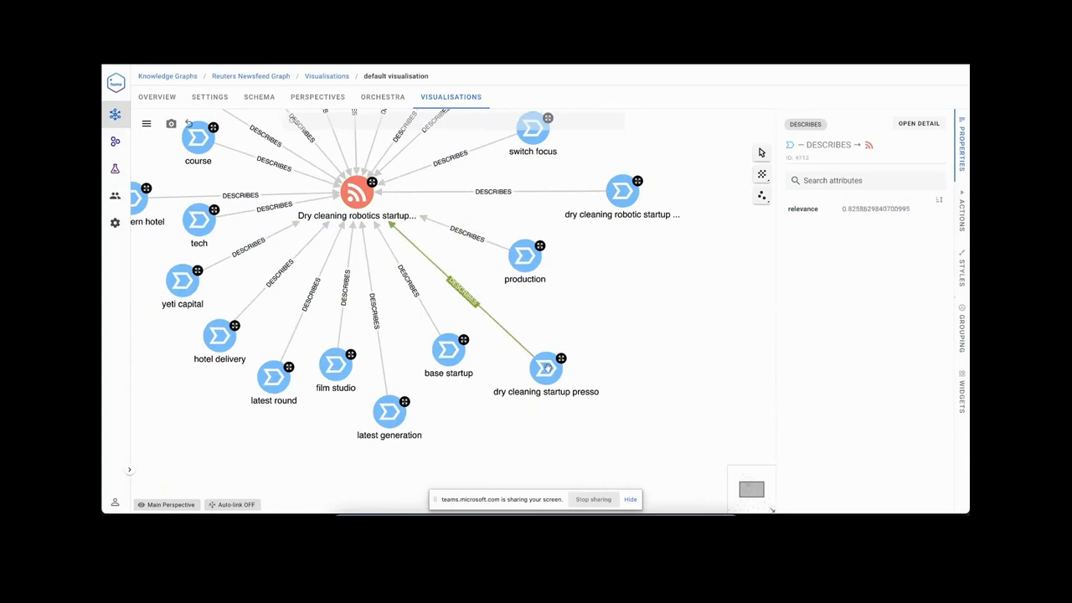
left_click_drag(545, 368, 562, 353)
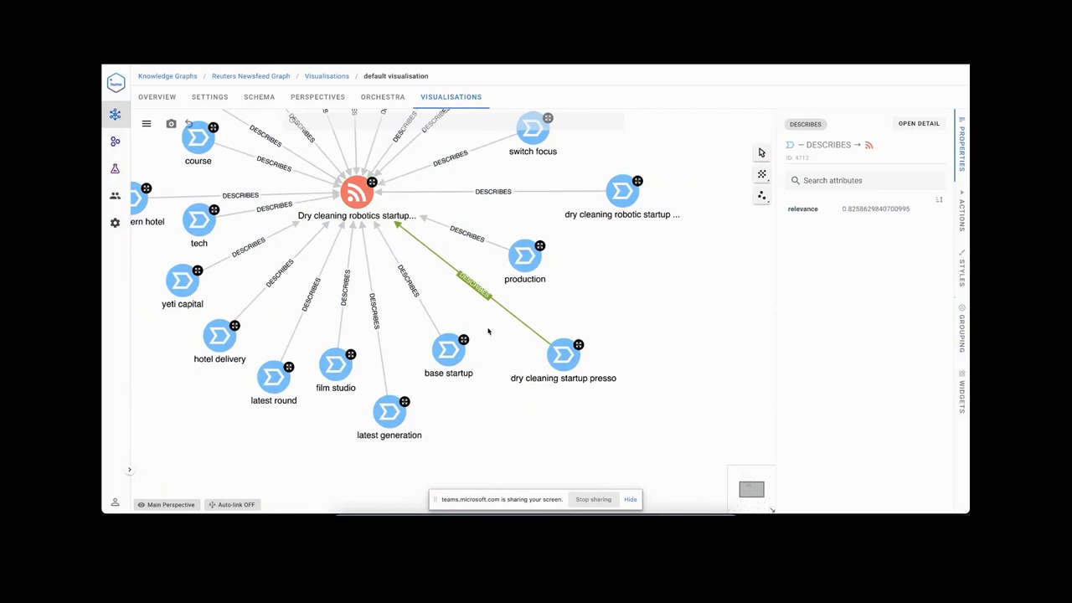
left_click(875, 208)
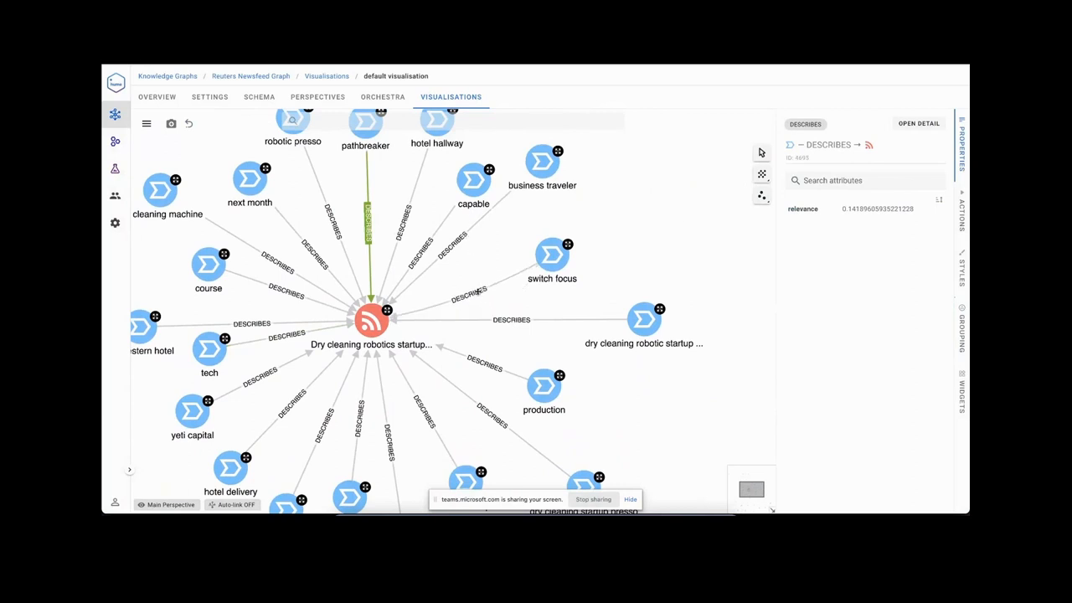
left_click(643, 273)
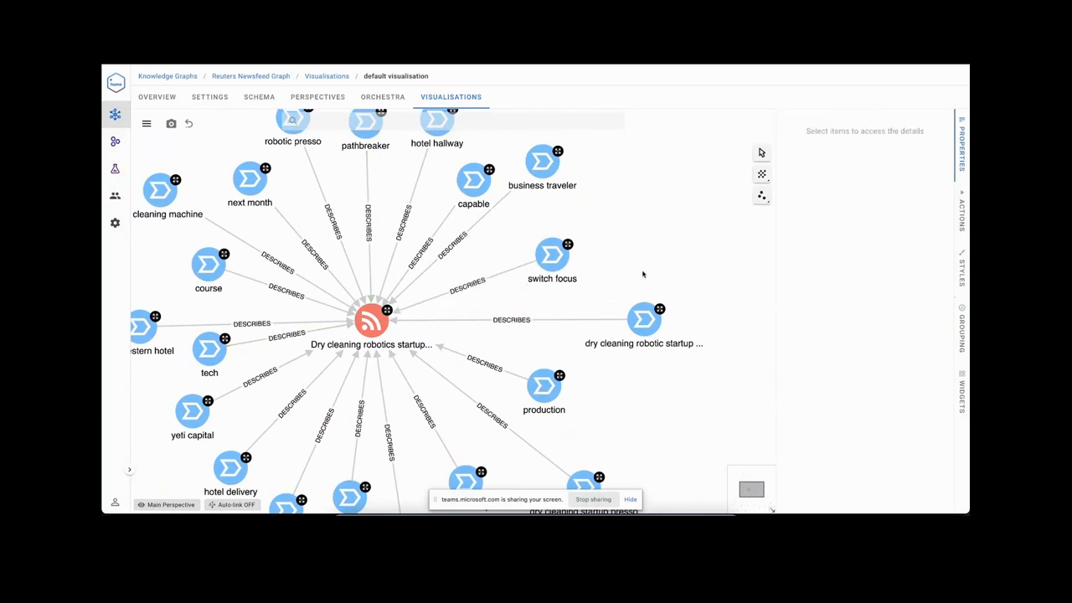
Clear the canvas, load all Articles, and expand one into keywords like carbon market.
left_click(189, 123)
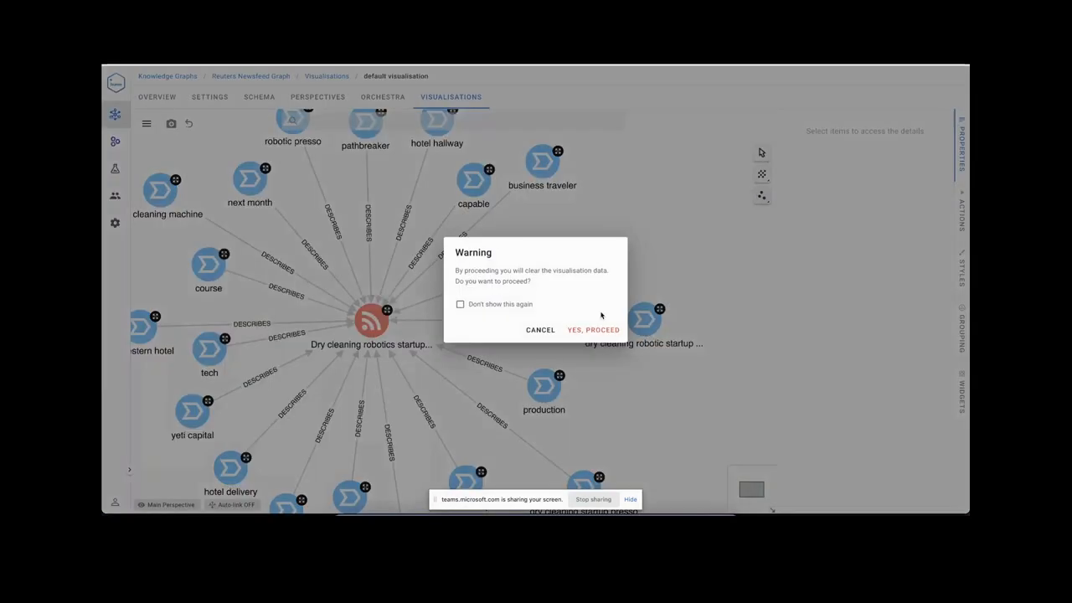
left_click(592, 329)
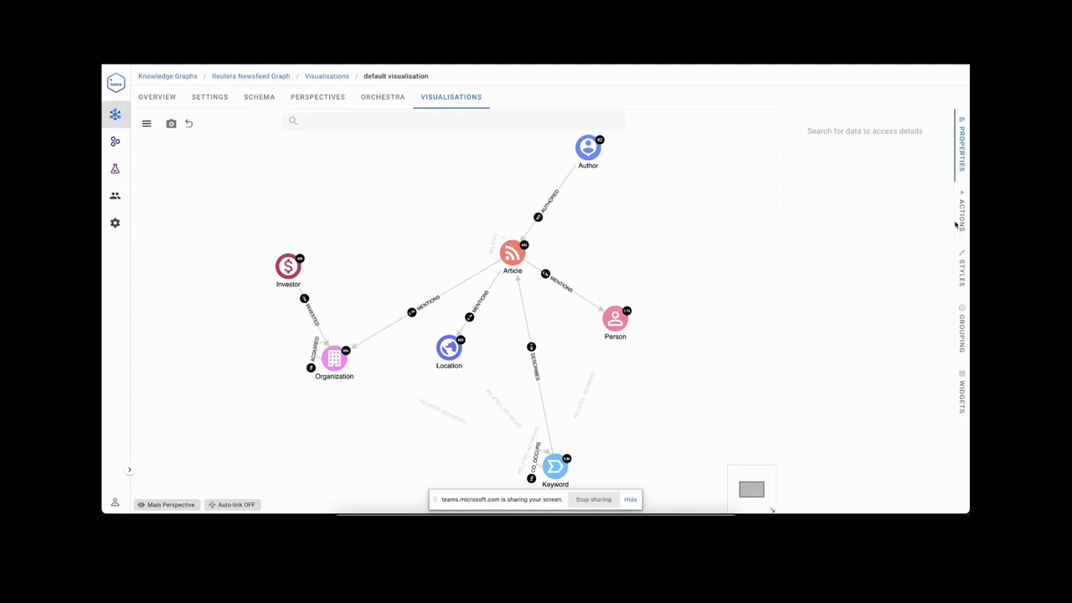
left_click(959, 205)
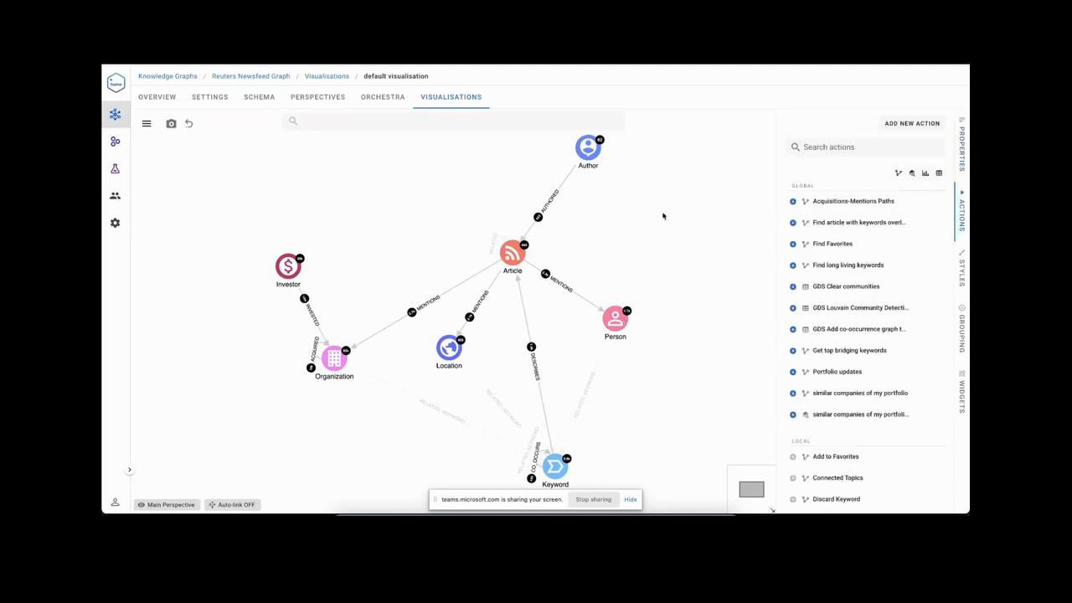
mouse_move(511, 253)
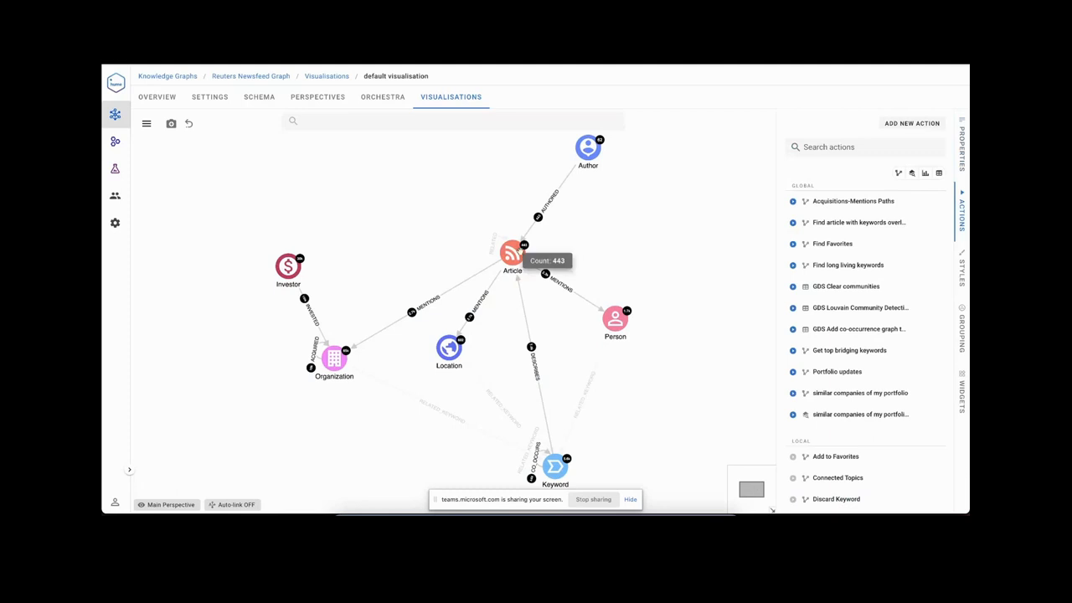
left_click(511, 253)
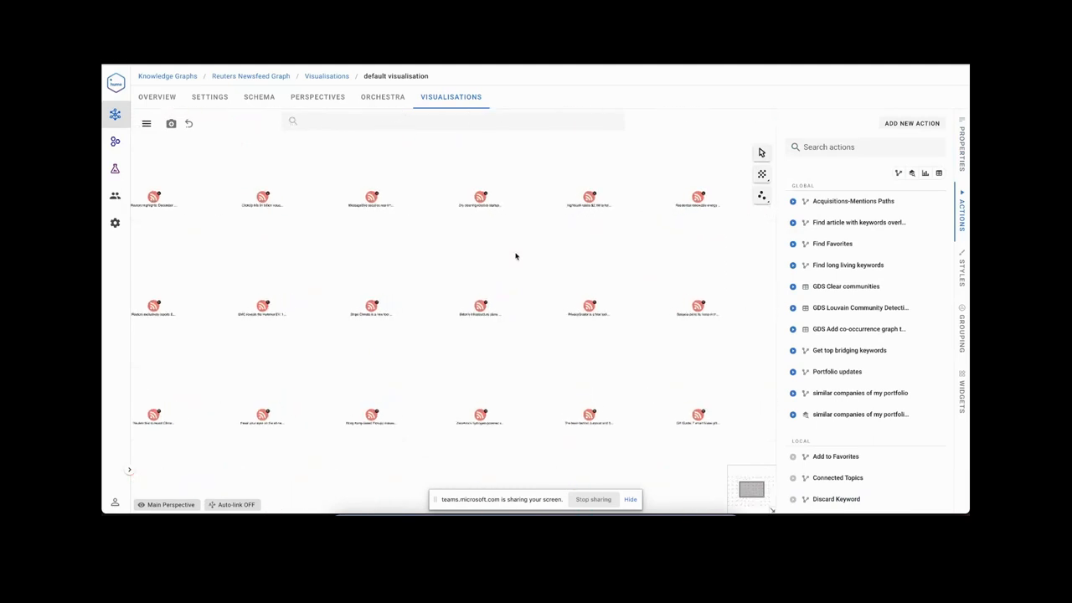
right_click(370, 305)
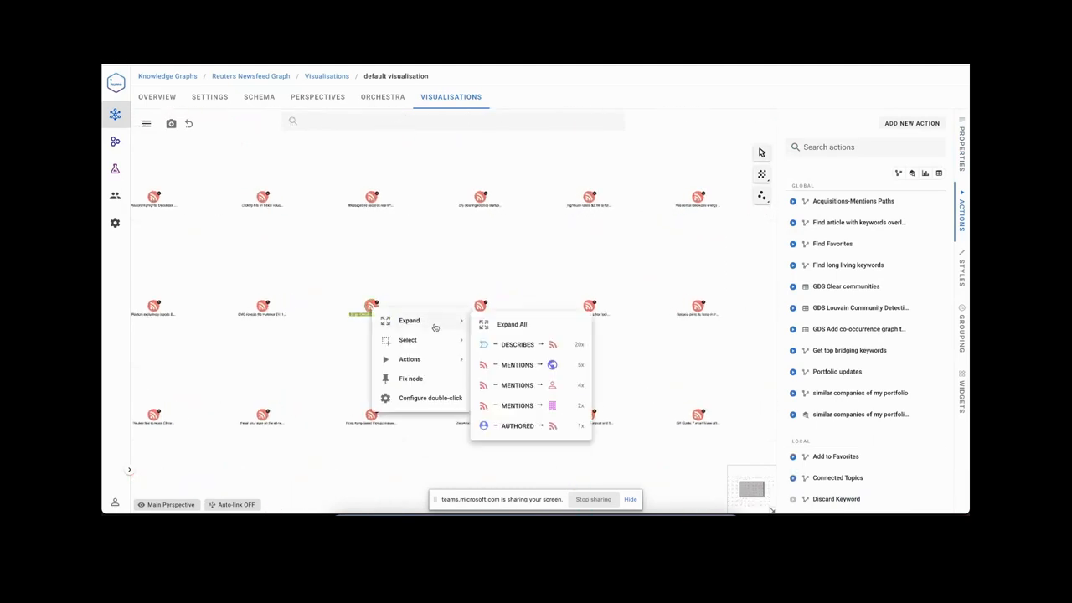
left_click(511, 324)
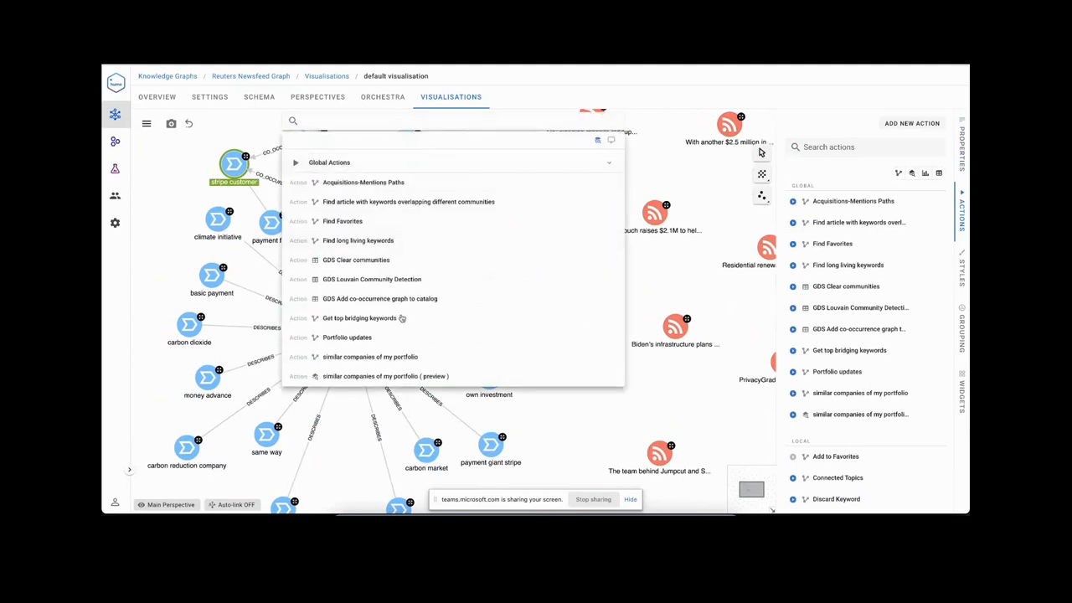
mouse_move(399, 231)
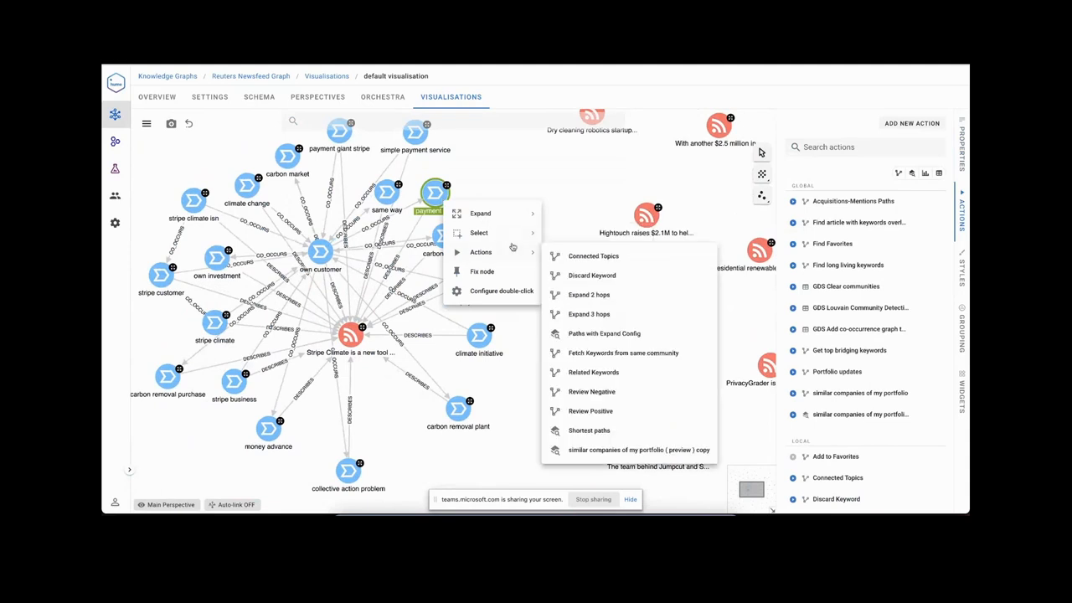
mouse_move(593, 391)
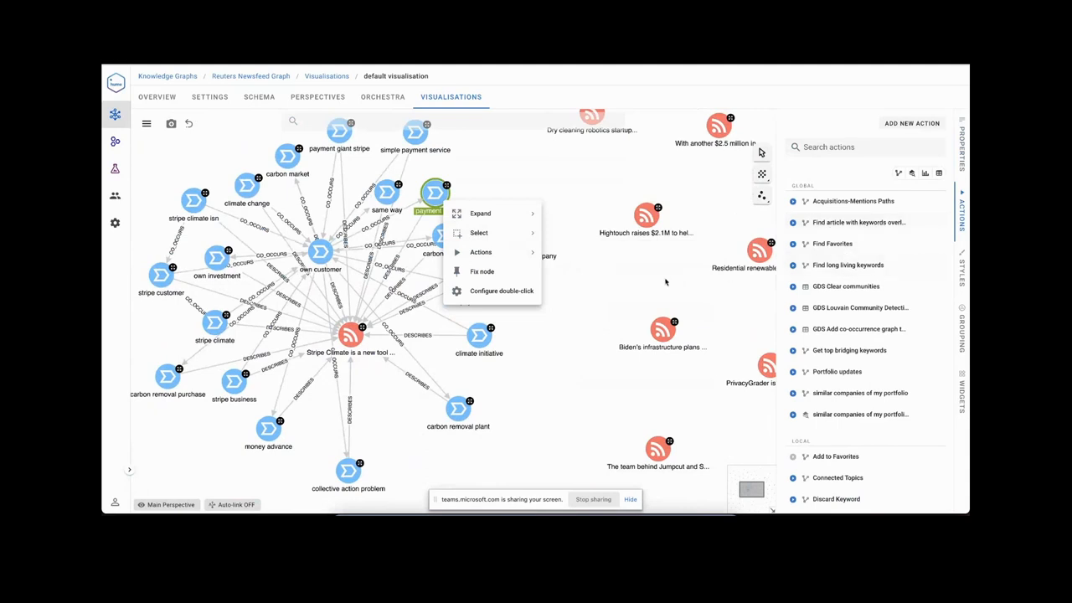
left_click(479, 212)
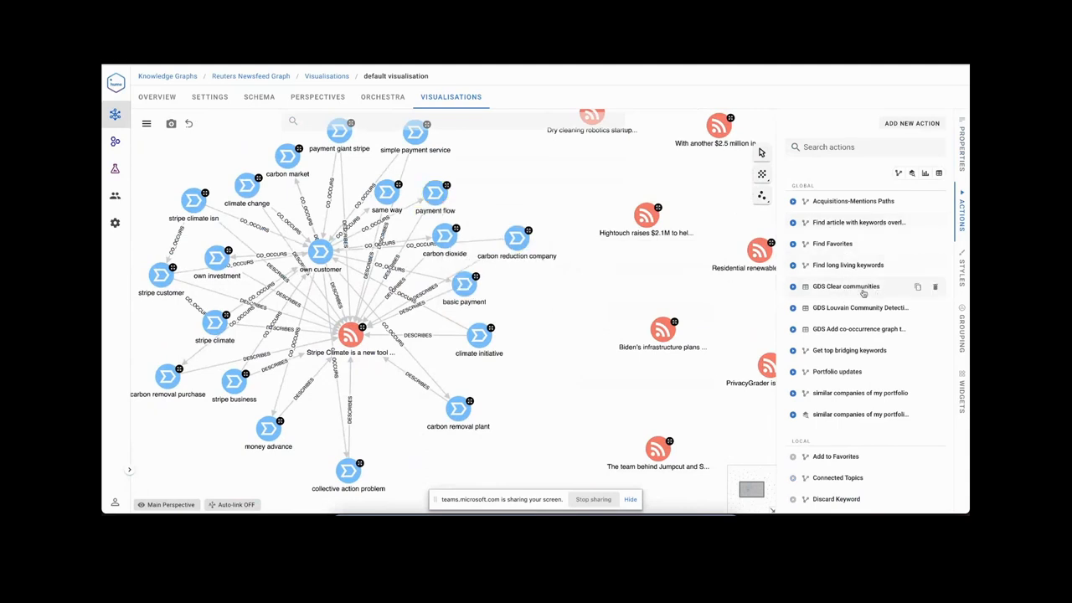
left_click(845, 286)
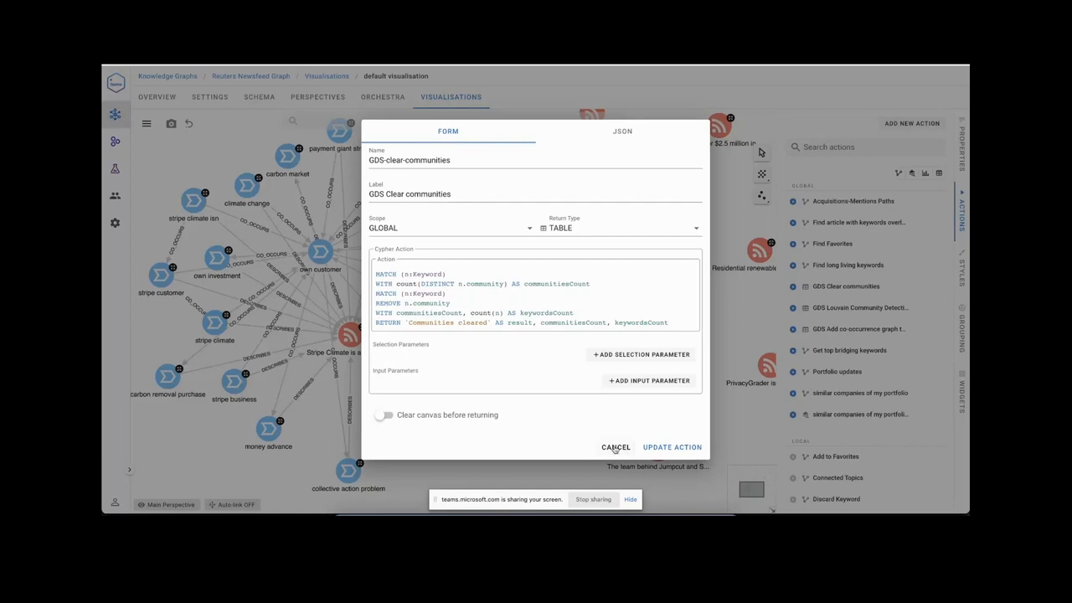
left_click(615, 447)
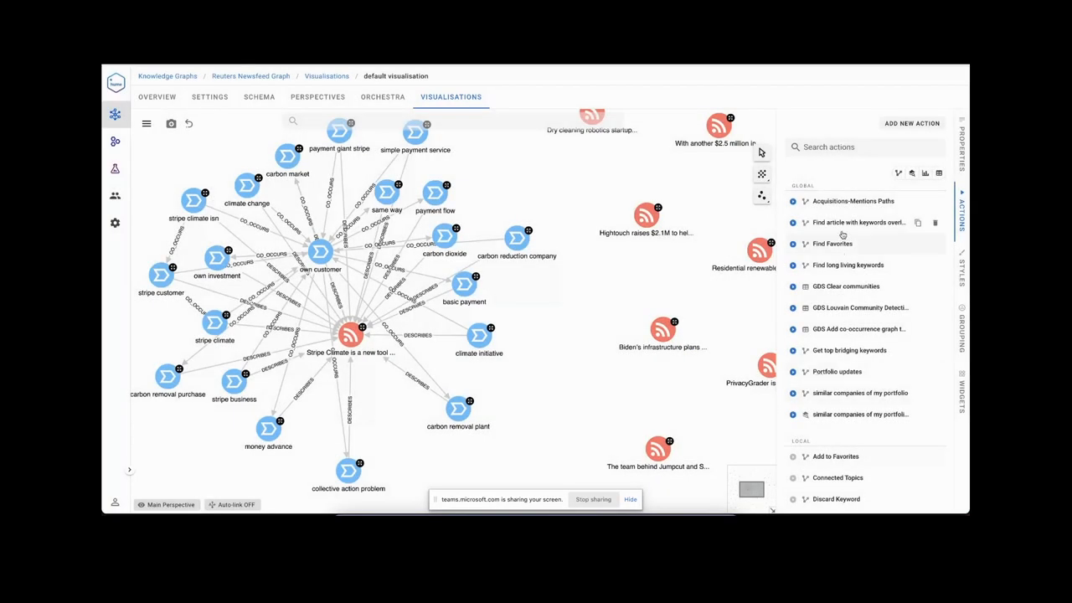
left_click(843, 200)
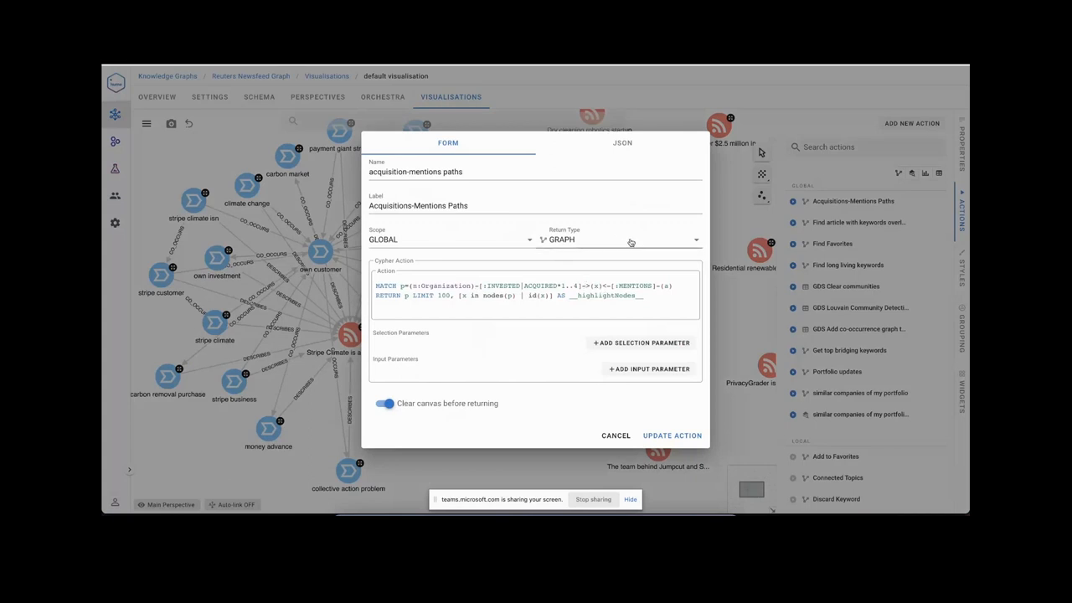
mouse_move(643, 244)
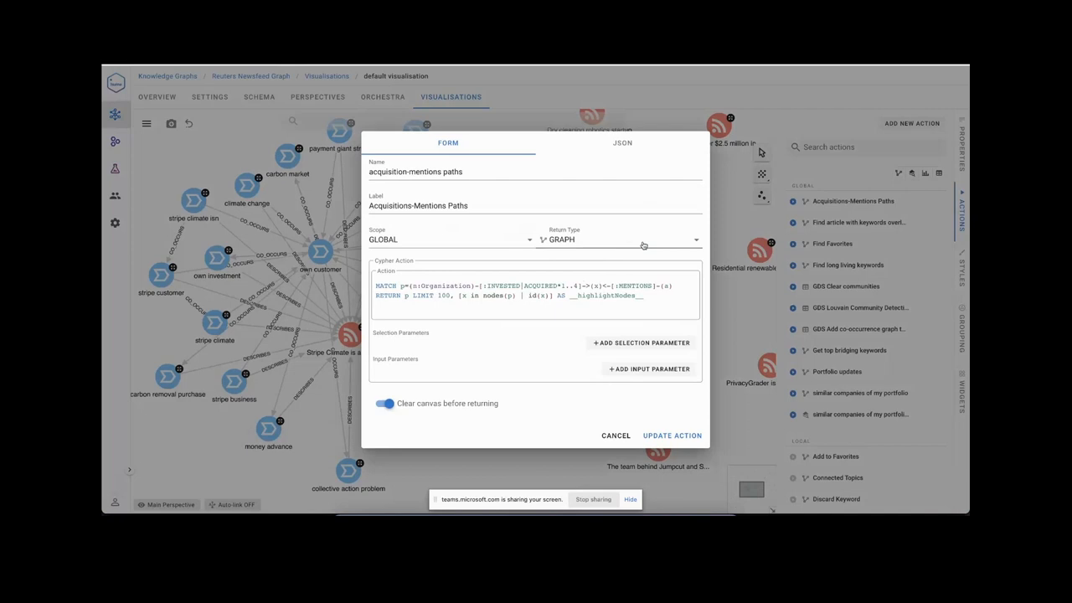
left_click(615, 435)
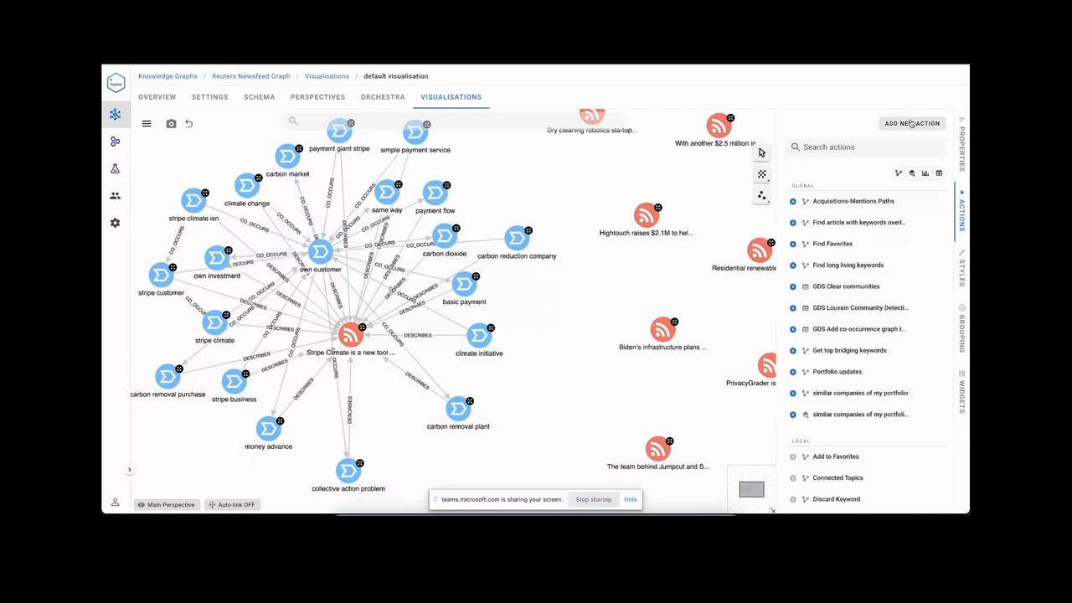
Start a new action named Demo Youtube, limited to Investor nodes.
left_click(913, 123)
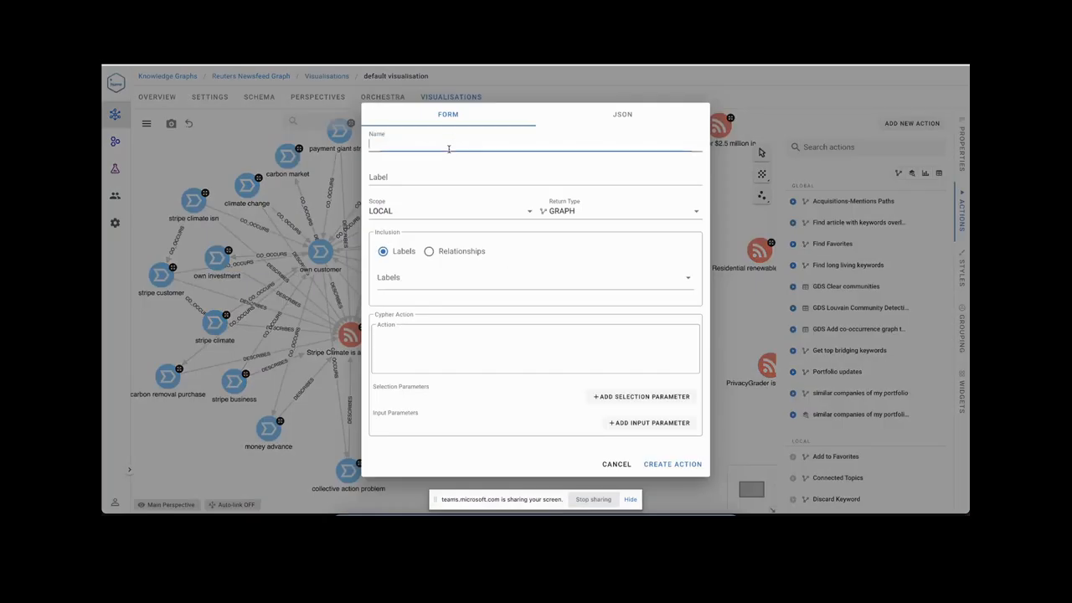
type("demo")
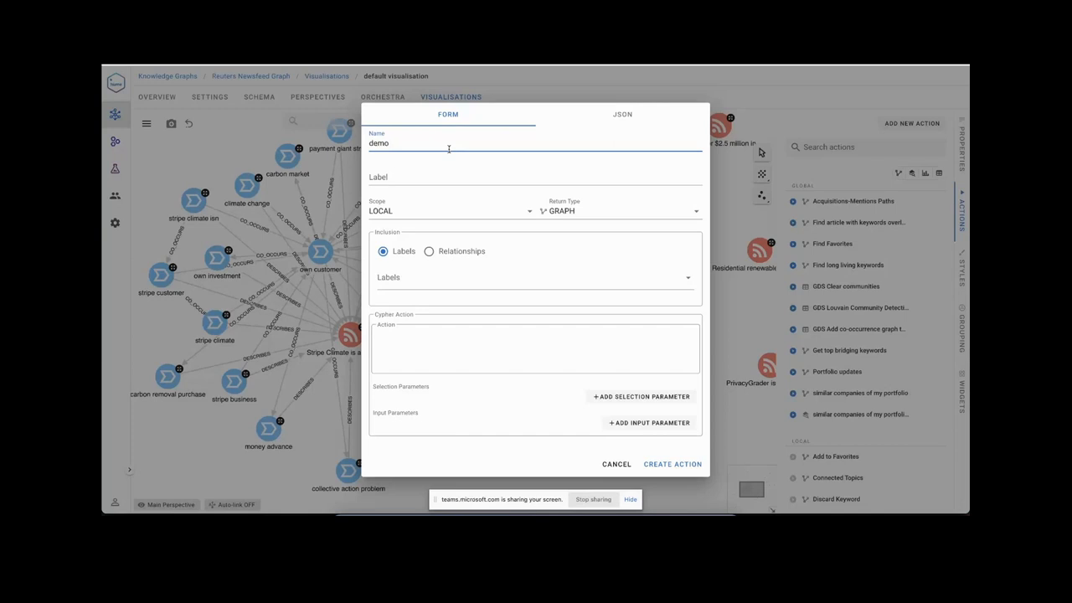
type("youtube")
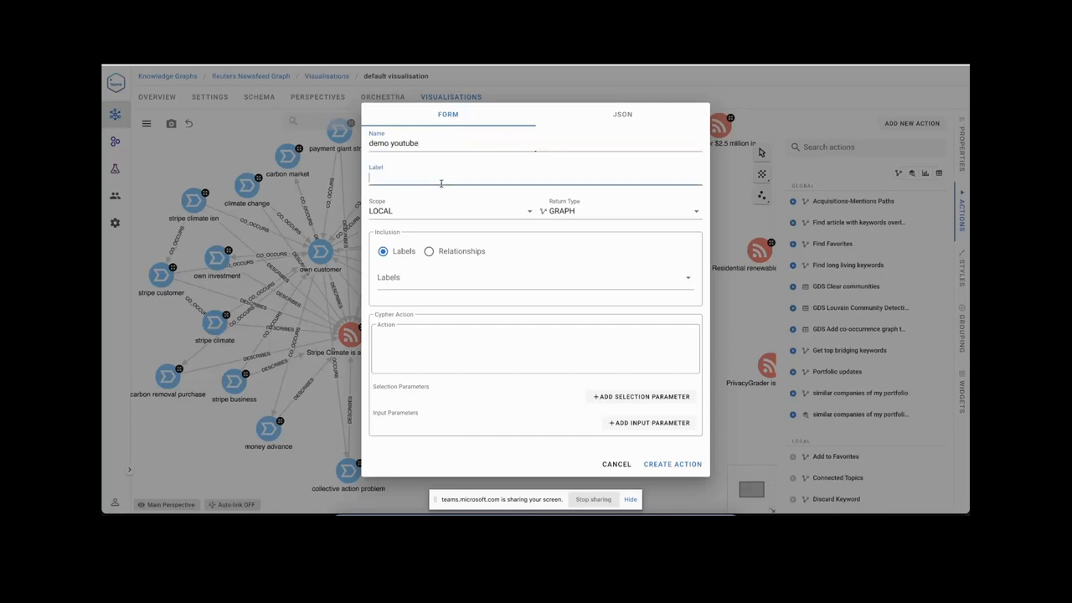
type("Demo Youtube")
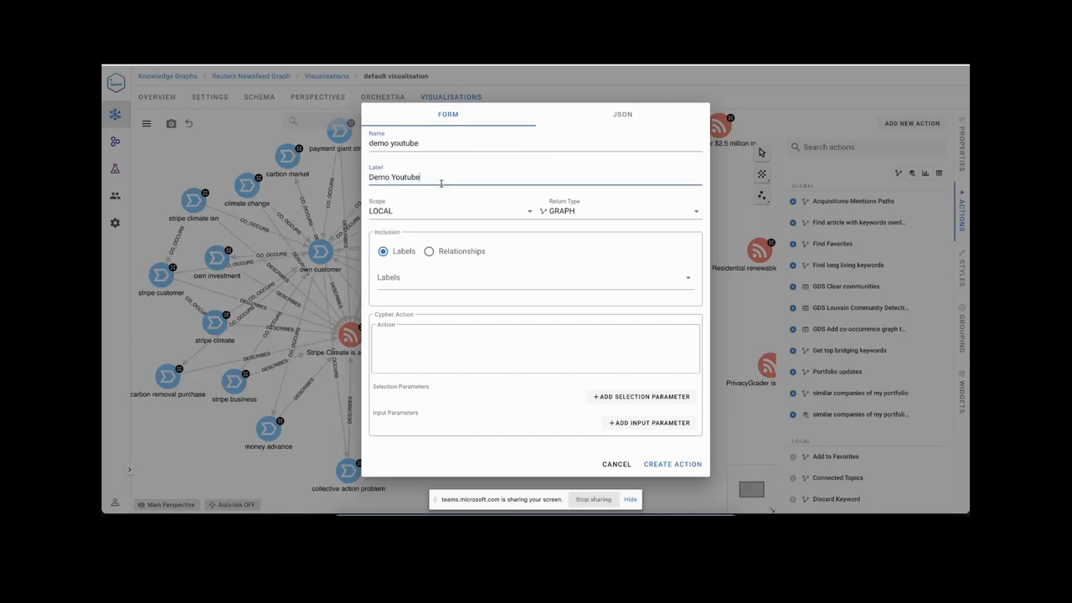
left_click(535, 277)
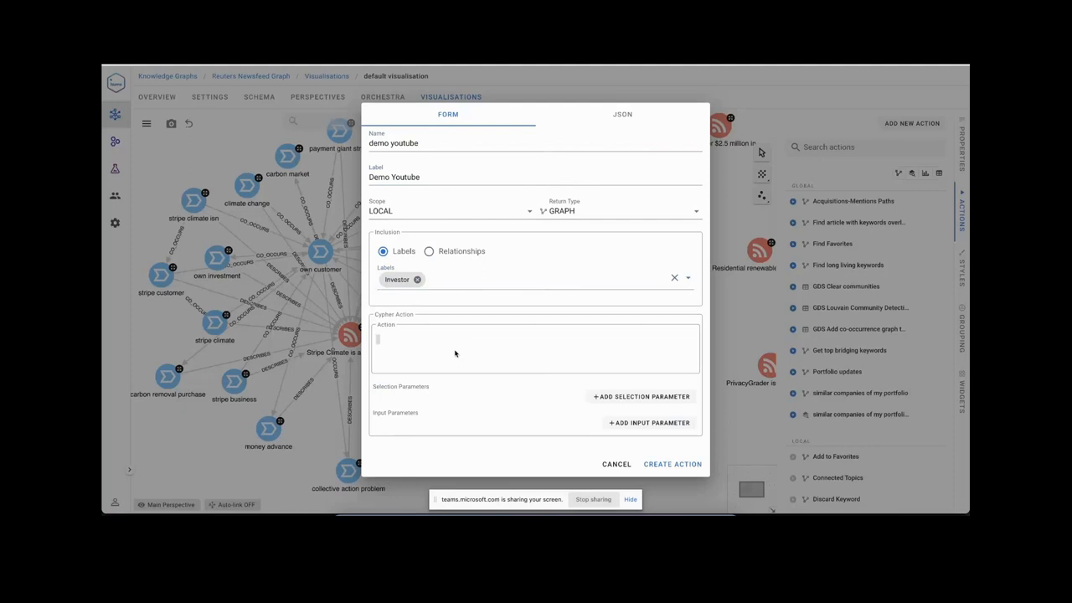
Write the query MATCH (n) WHERE id(n) = $id RETURN p=(n)--(x) with parameter id.
type("RETURN")
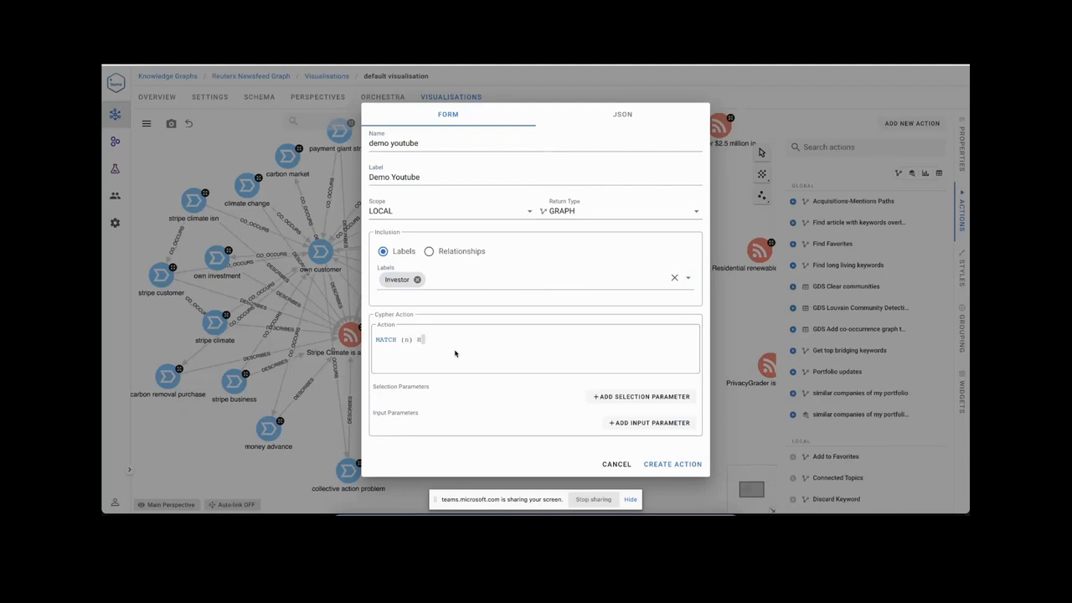
type("WHERE id(")
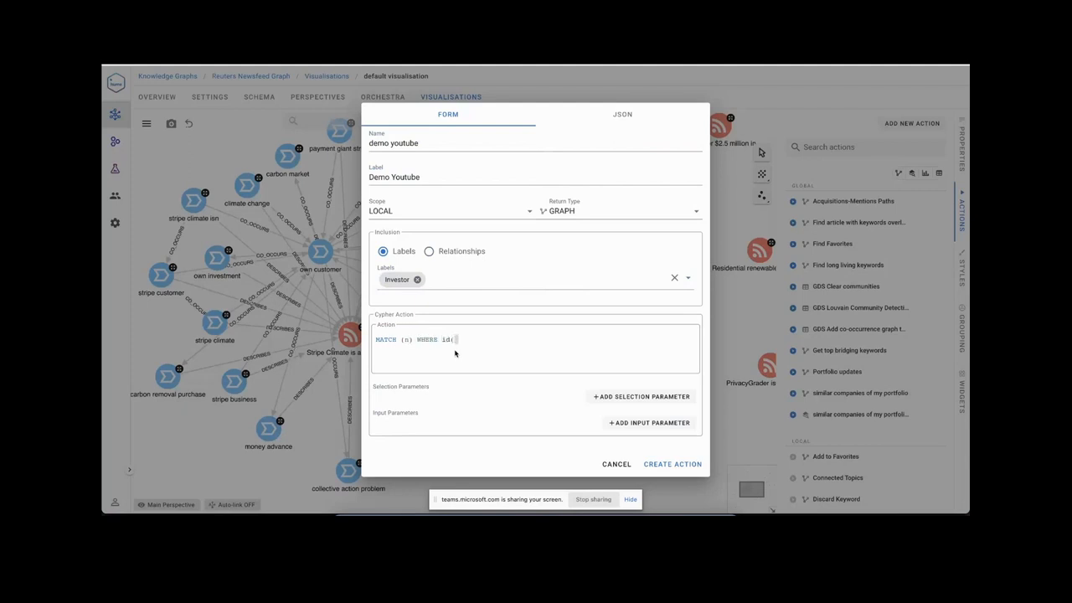
type("n) = $id")
type("RETURN")
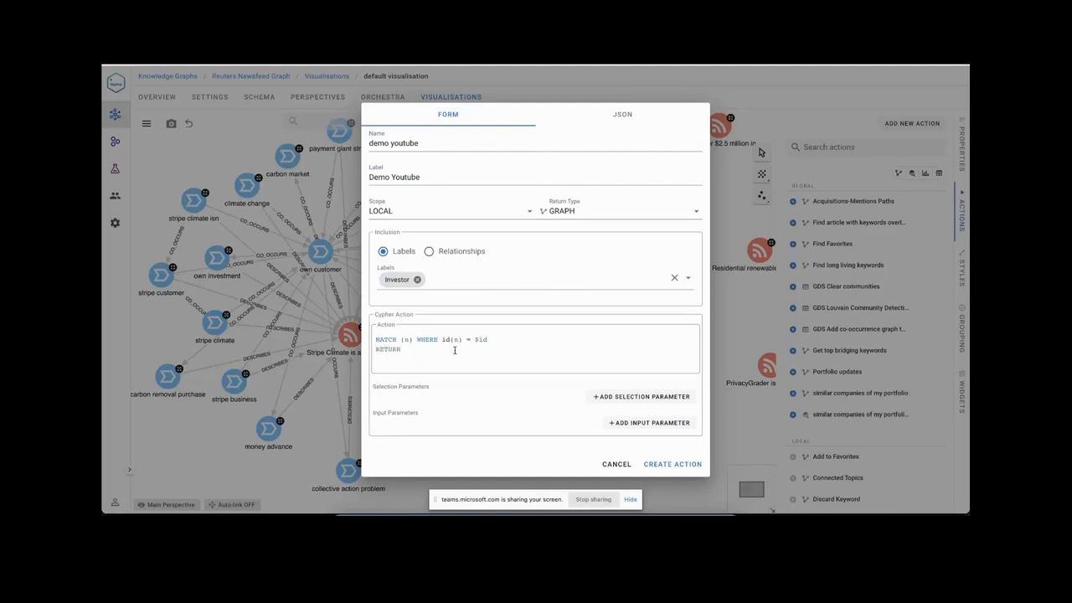
type("(n)--")
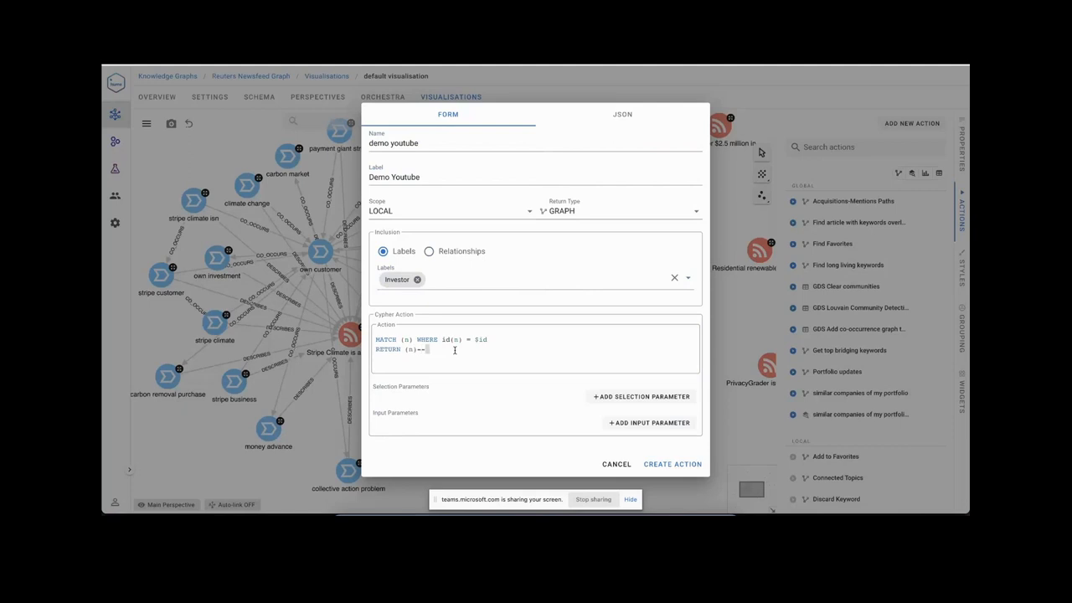
type("(x")
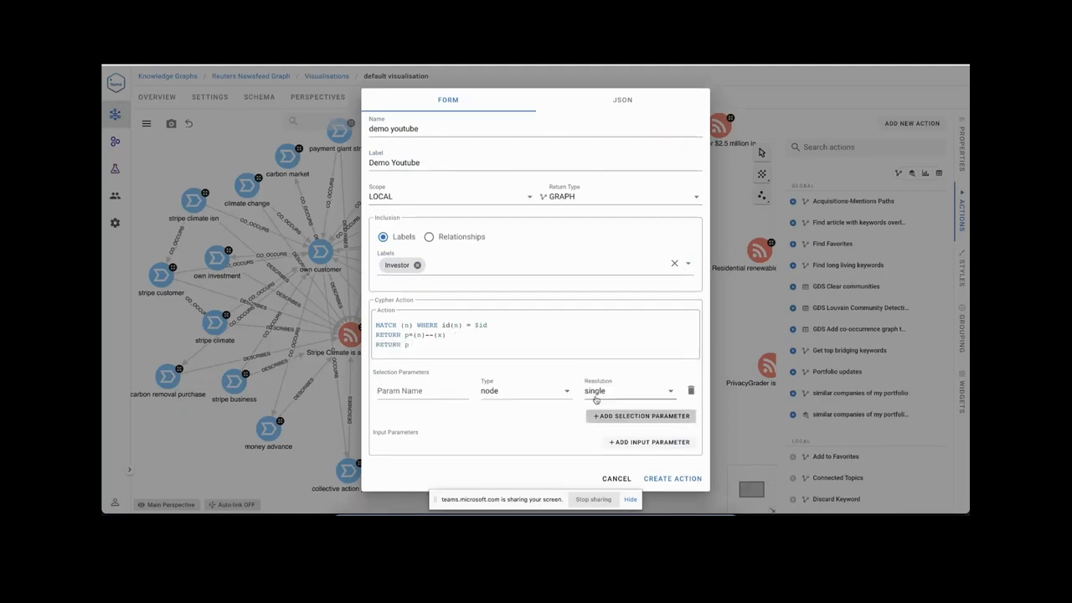
type("id")
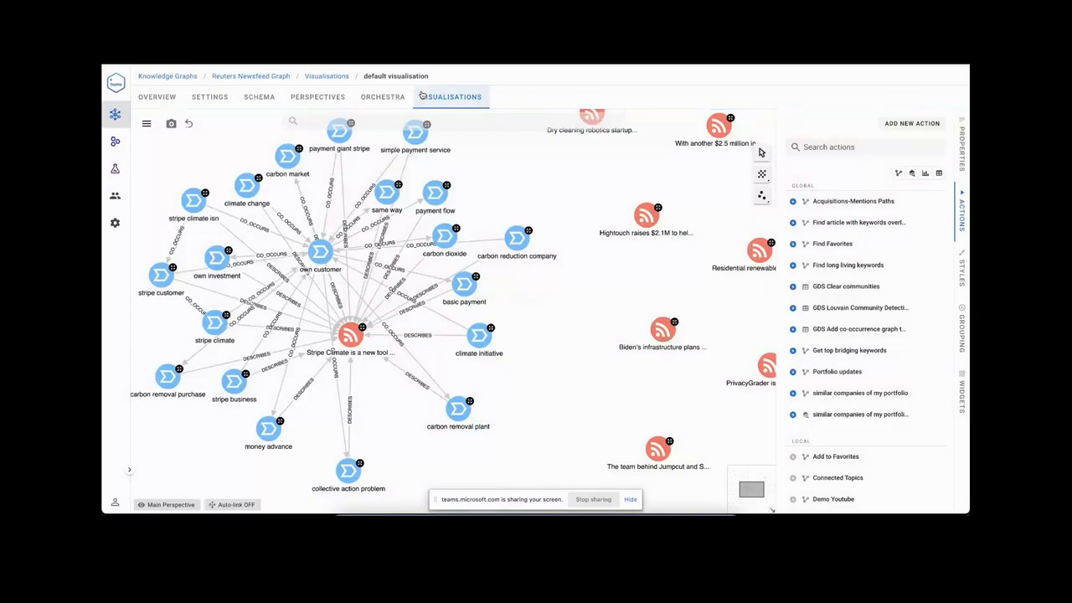
Search 'sque' and place the Sequoia Capital investor node on the canvas.
type("sque")
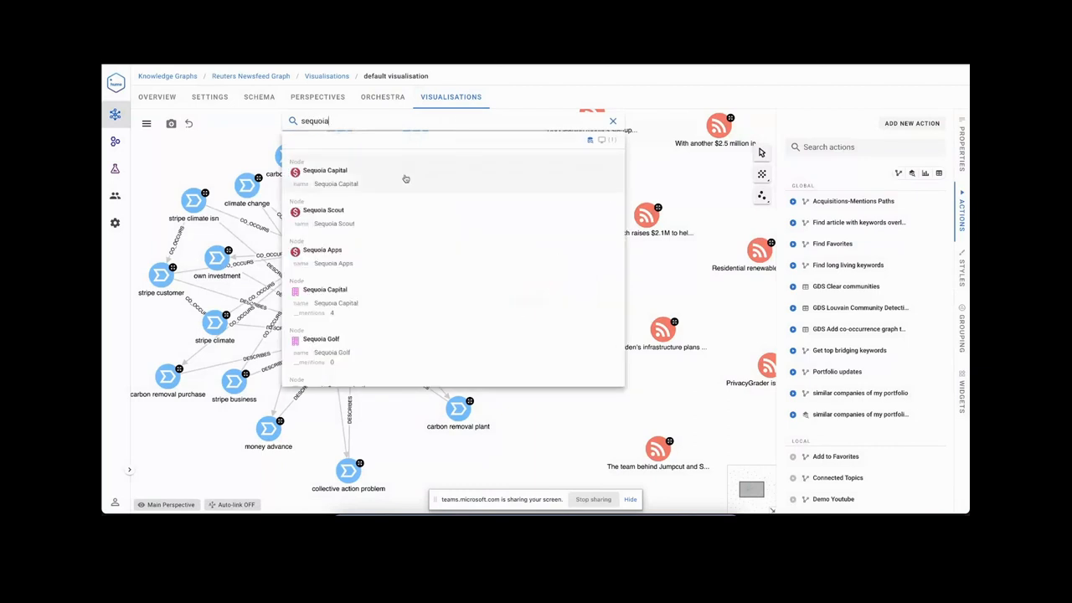
left_click(613, 121)
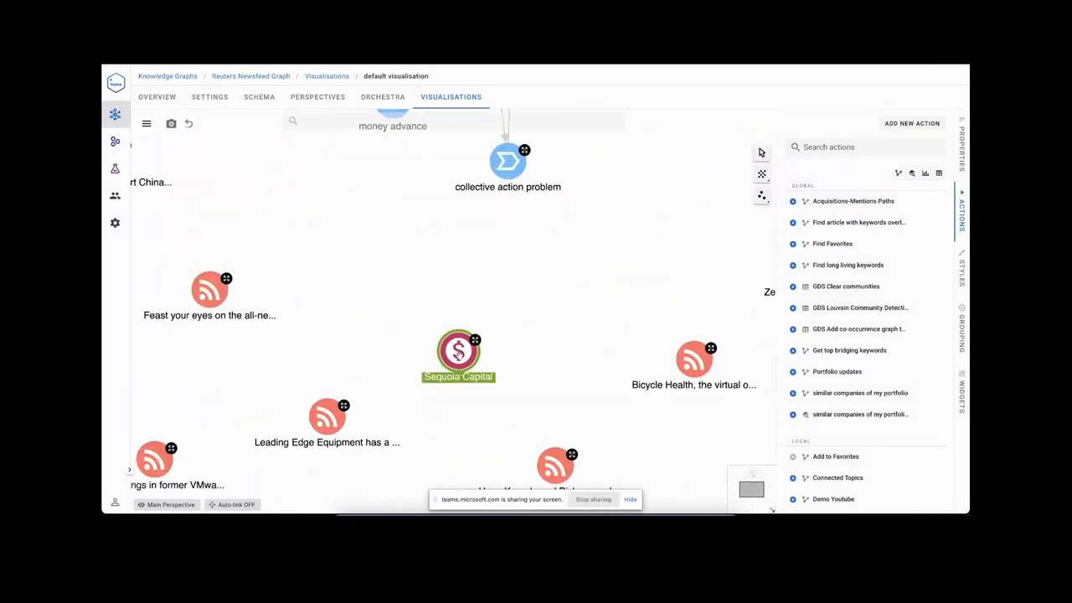
right_click(458, 348)
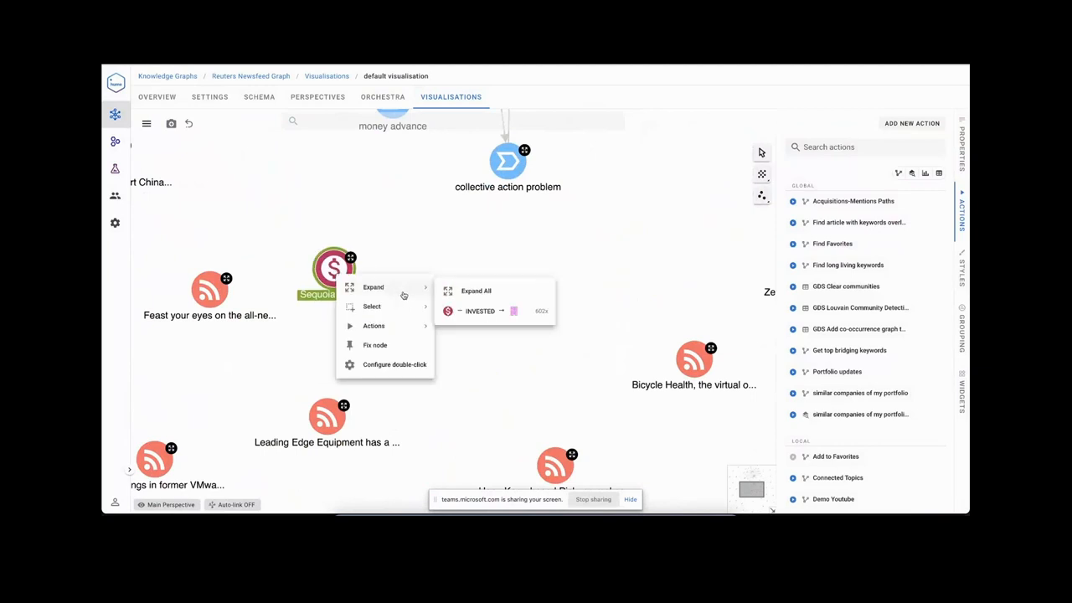
mouse_move(374, 326)
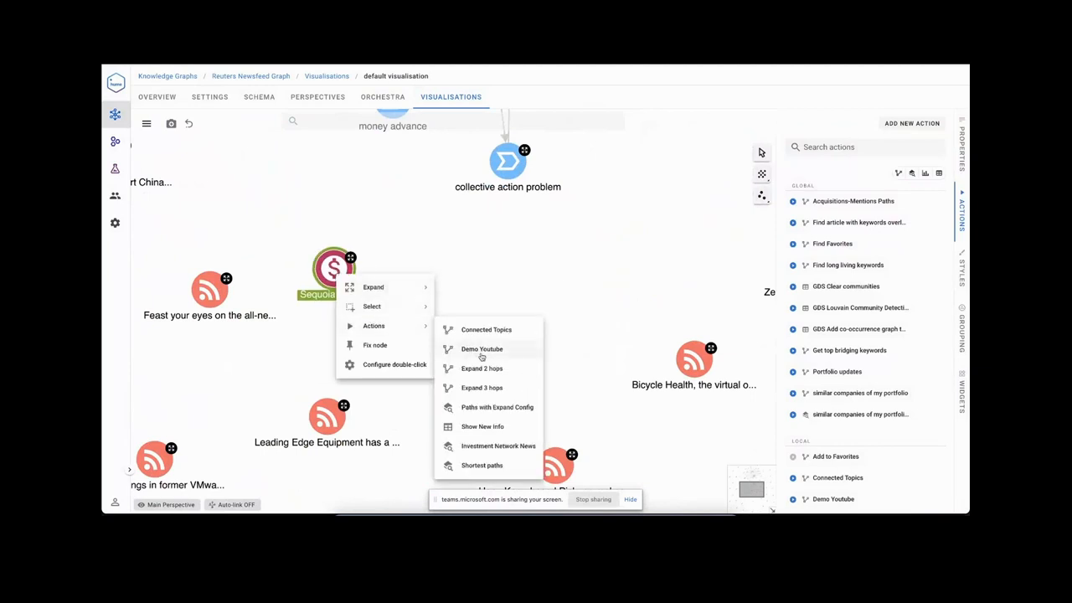
mouse_move(506, 349)
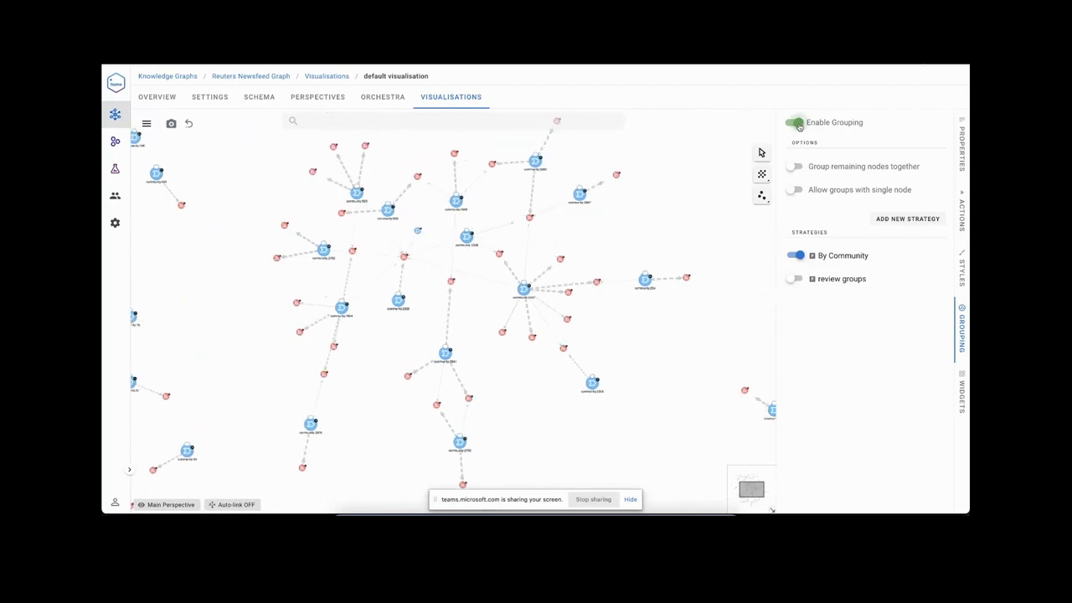
Toggle node grouping off and on to compare, then switch it off again.
left_click(795, 123)
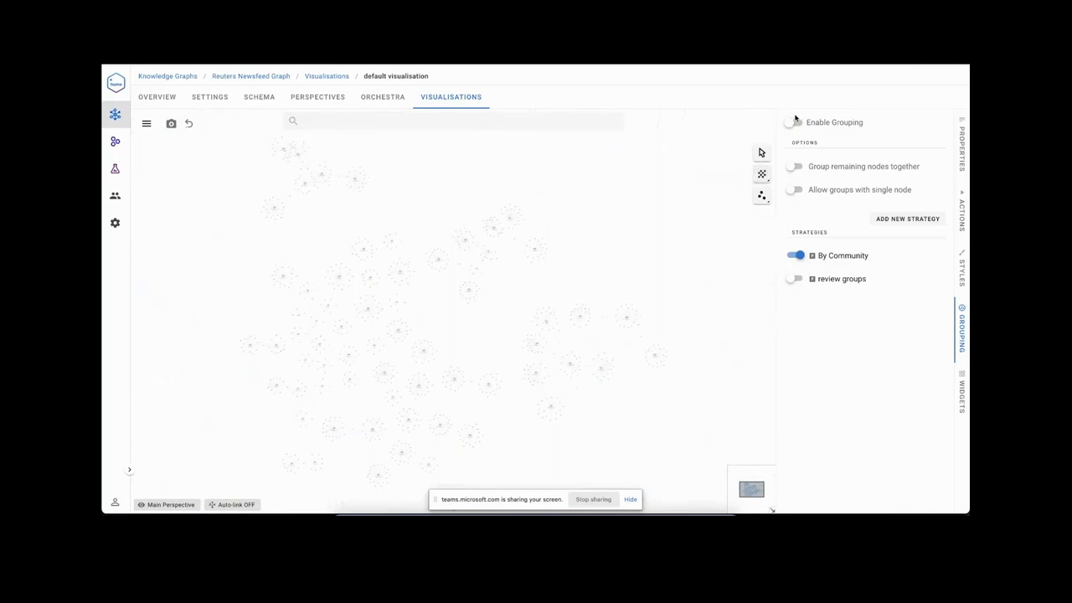
left_click(797, 122)
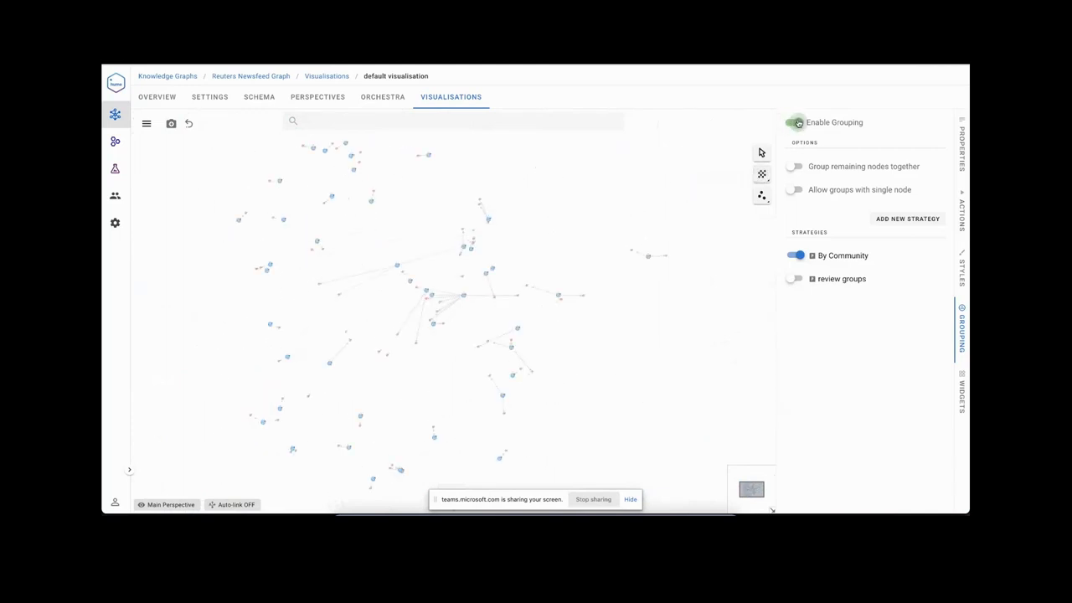
left_click(795, 123)
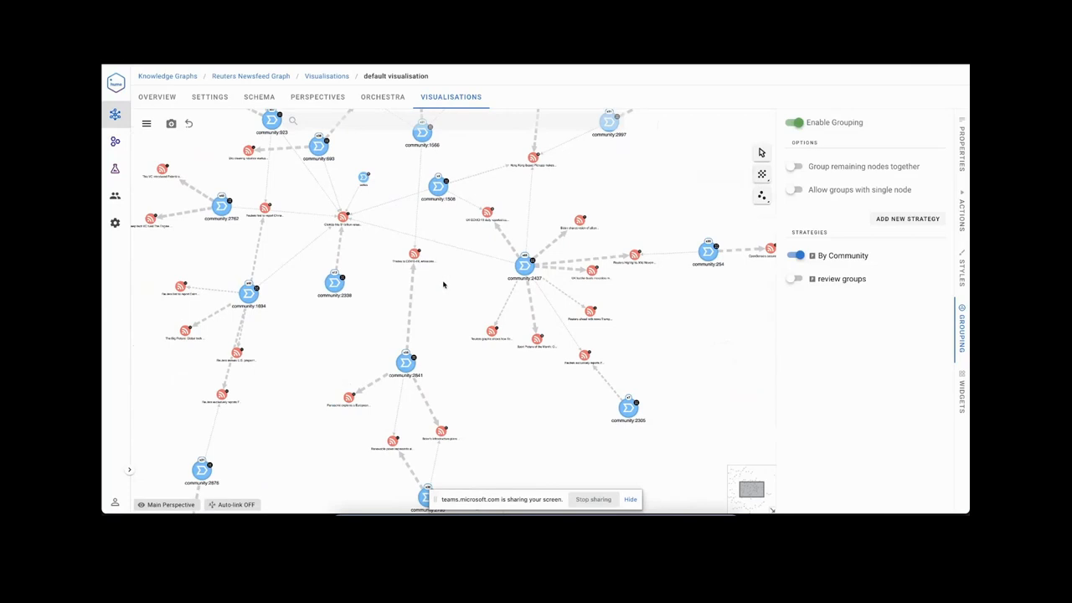
mouse_move(493, 269)
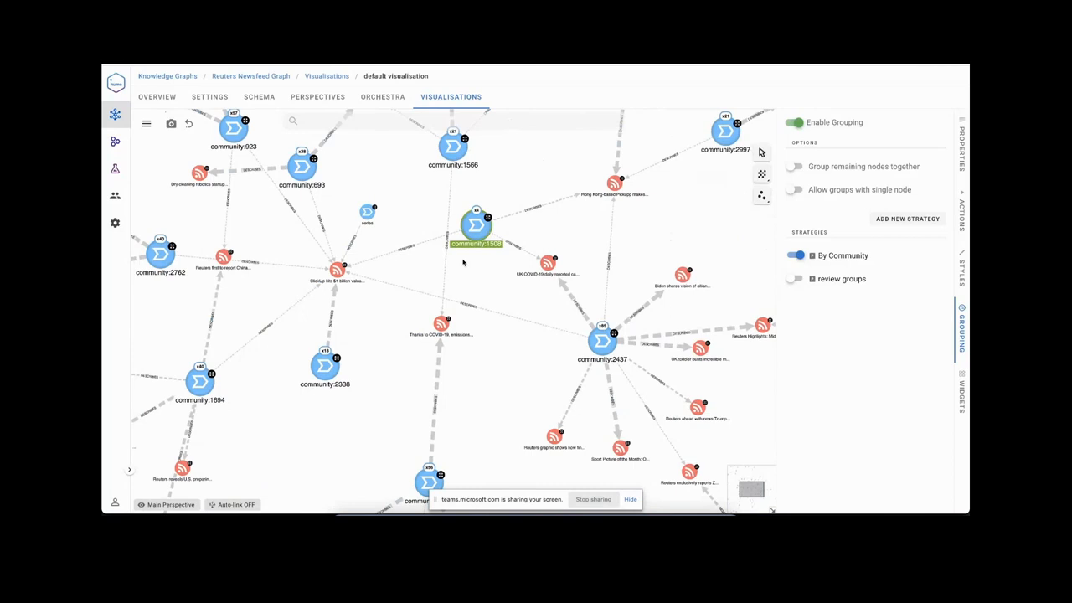
mouse_move(734, 263)
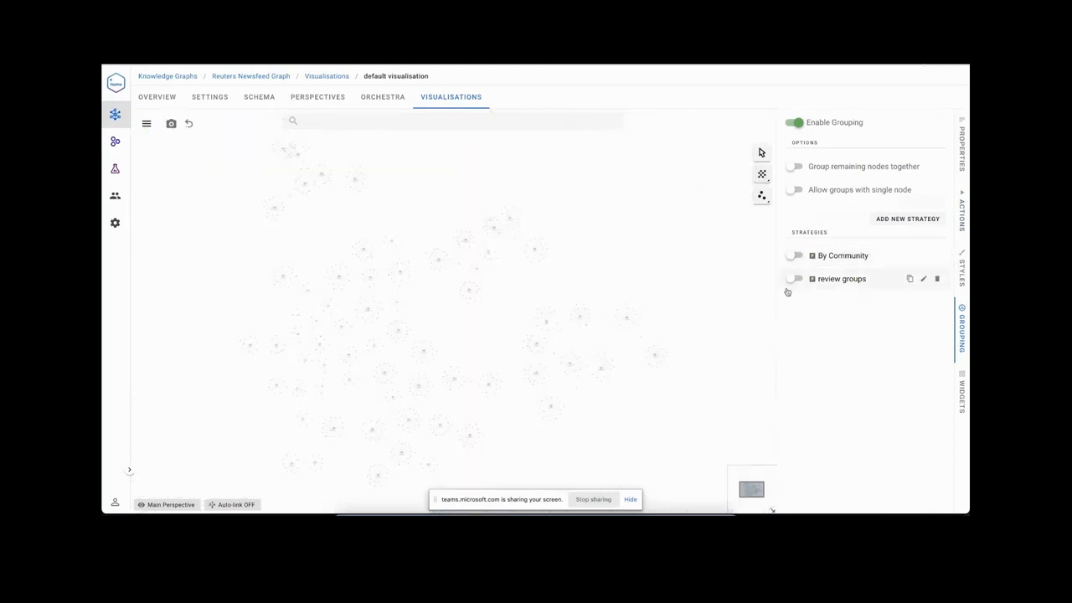
Switch grouping to review groups and open reviewed:false, showing keywords like china and cash.
left_click(793, 278)
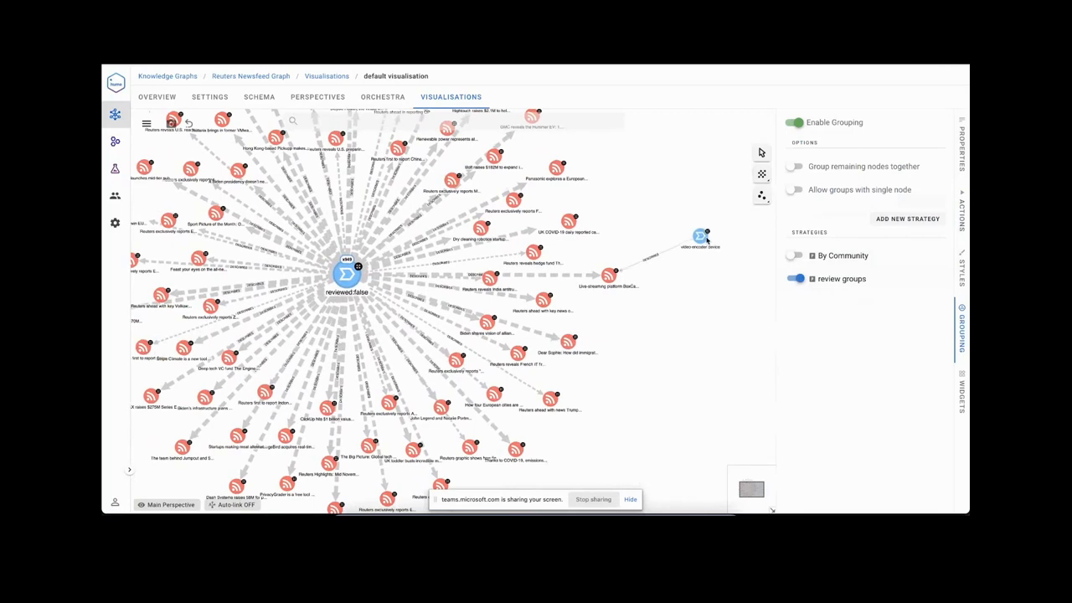
left_click(344, 272)
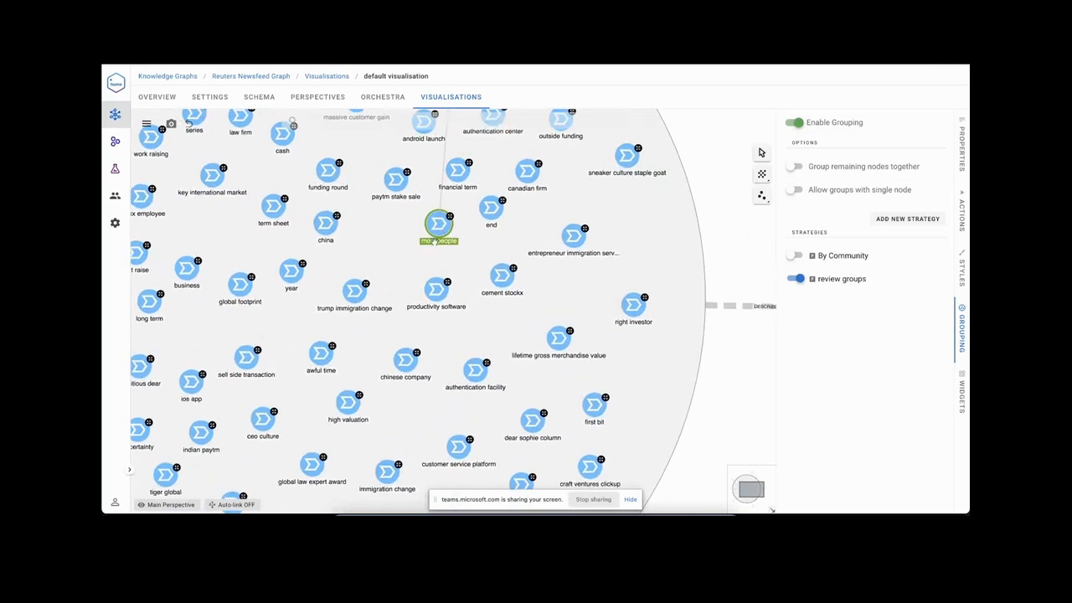
Review Positive funding round and global law expert award, allowing single-node groups.
right_click(435, 226)
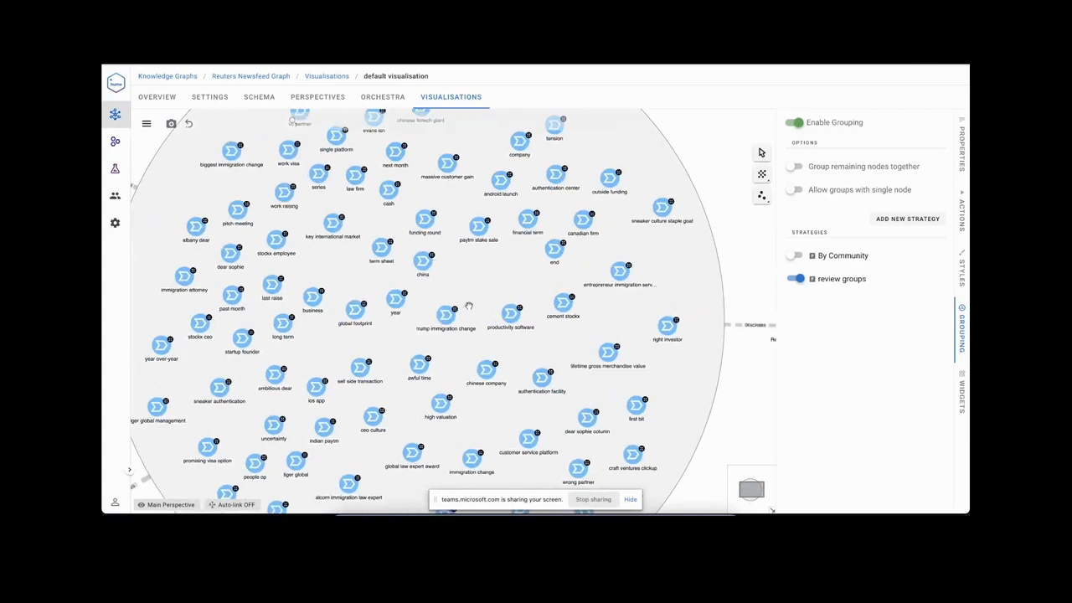
right_click(415, 213)
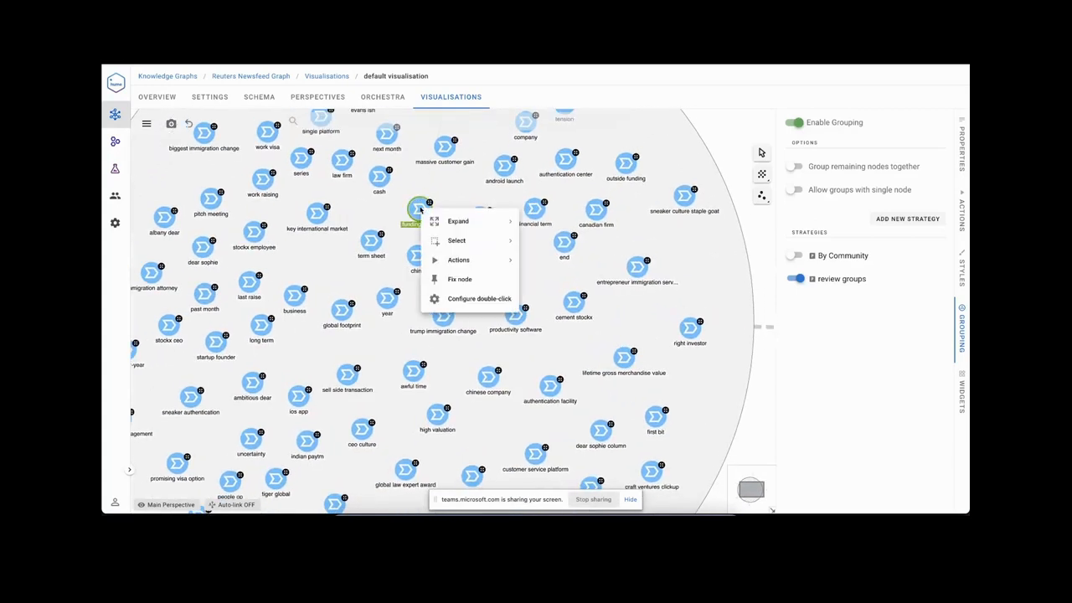
left_click(458, 260)
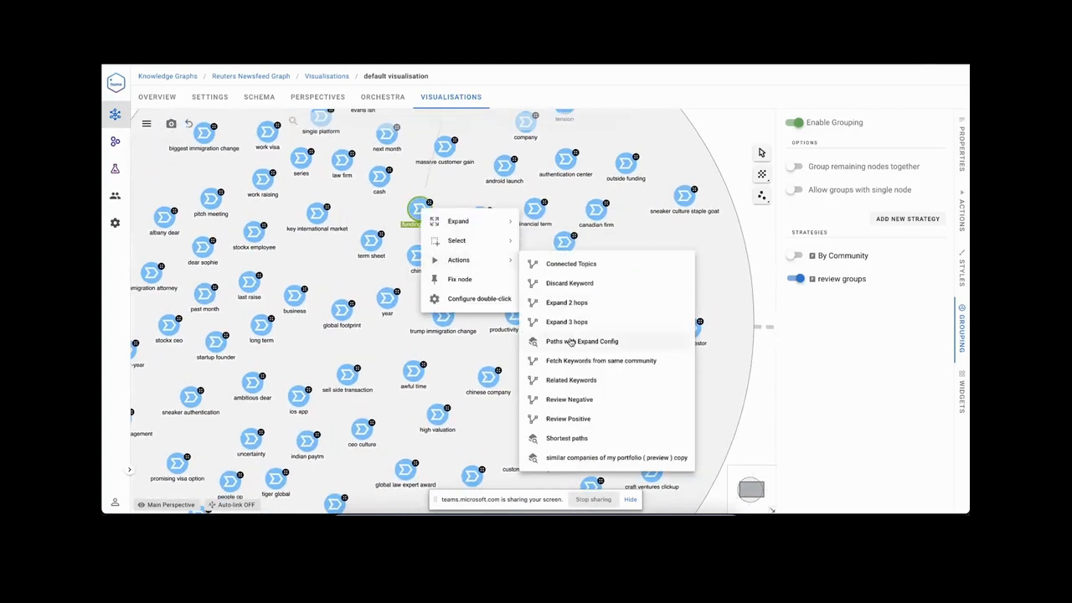
mouse_move(597, 421)
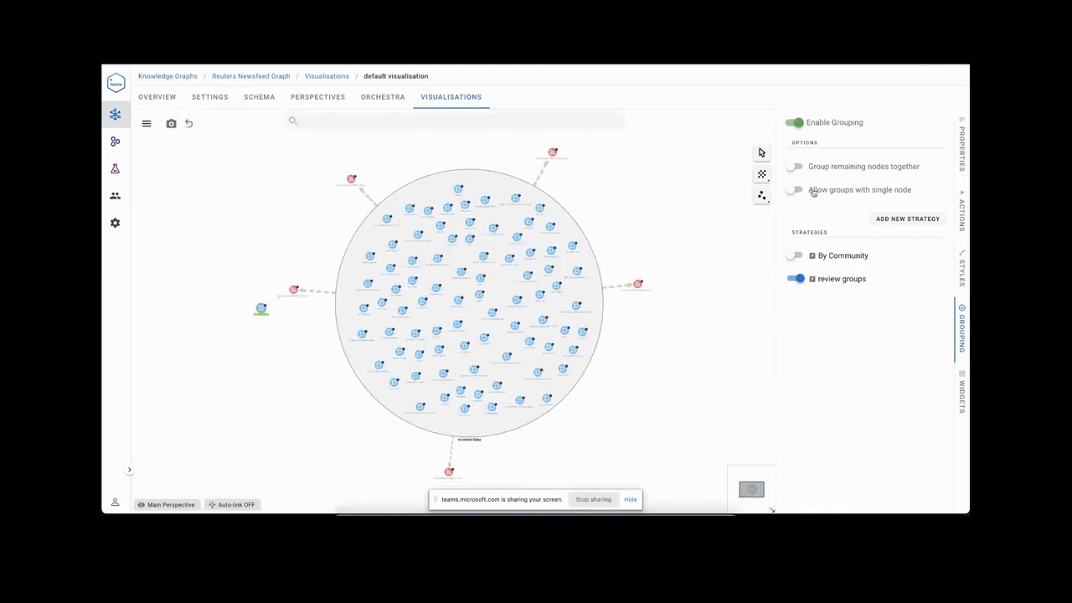
left_click(794, 190)
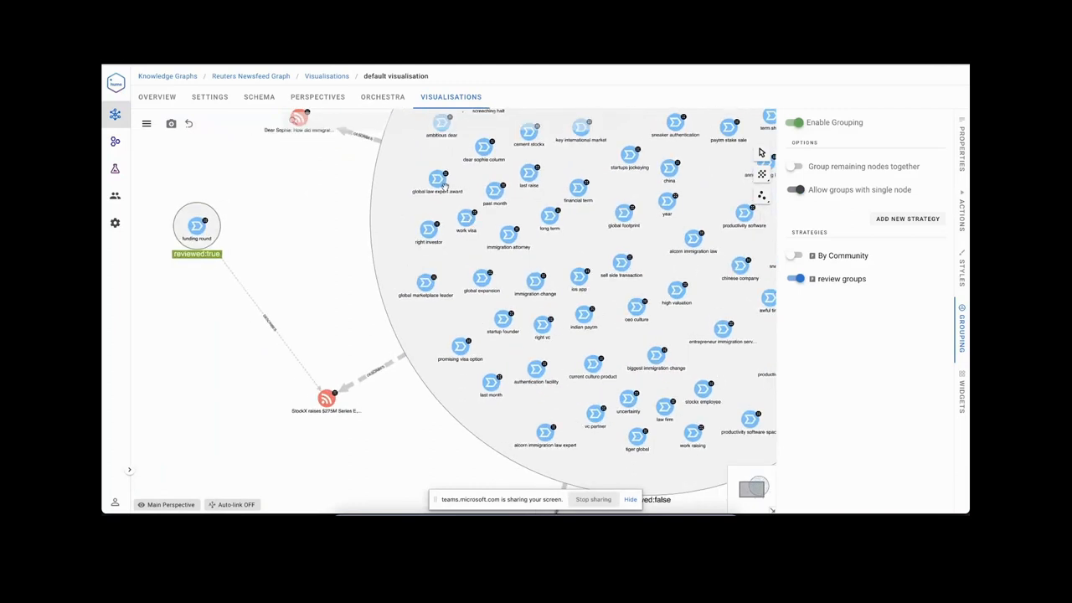
right_click(431, 179)
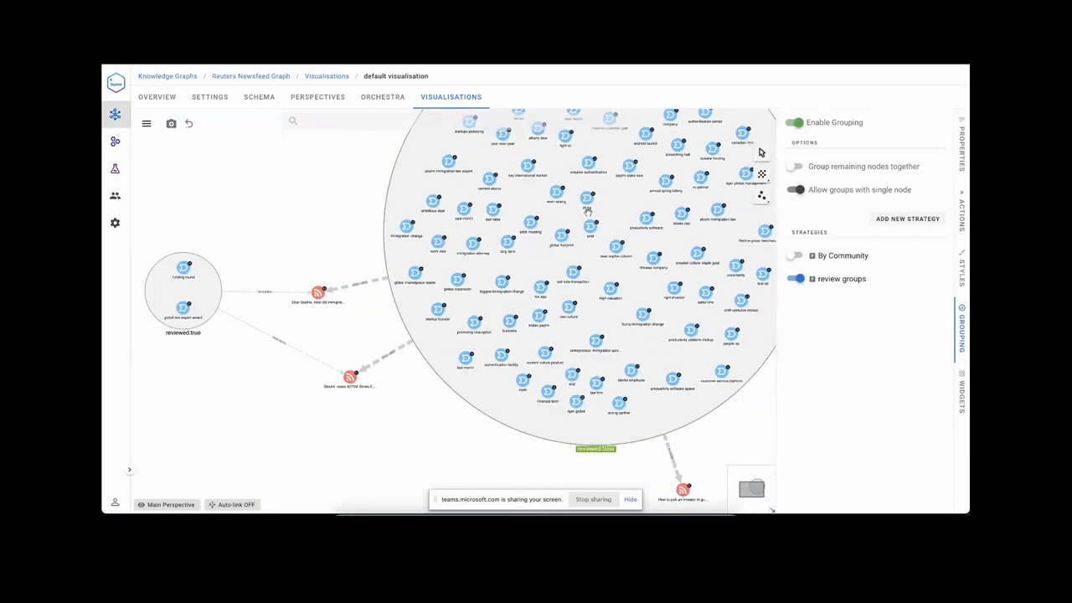
Go to Perspectives and load the neo4j-reuters-graph Main Perspective schema.
left_click(317, 96)
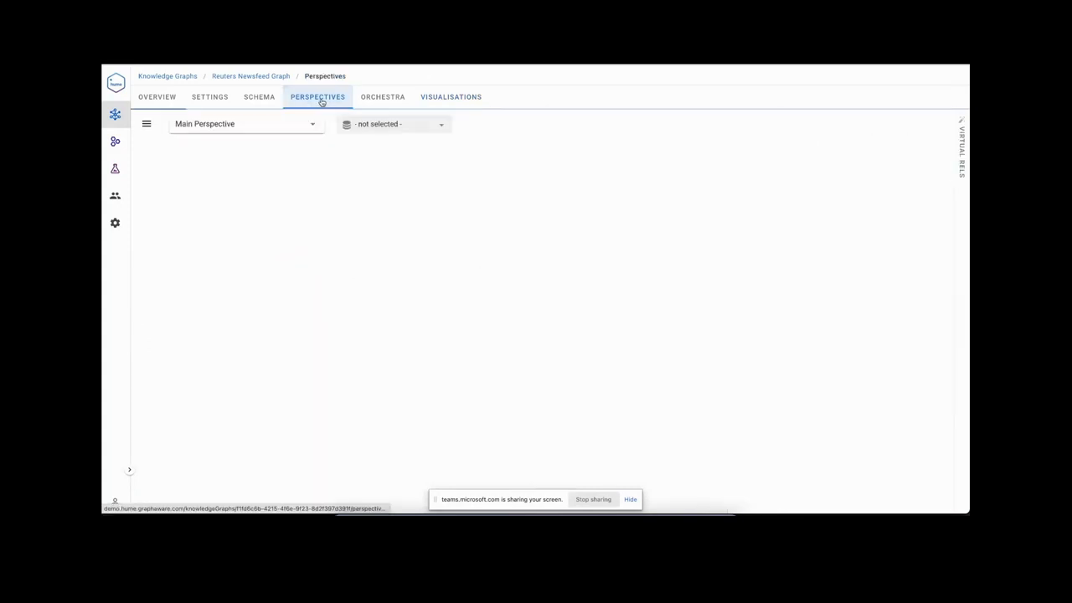
left_click(394, 124)
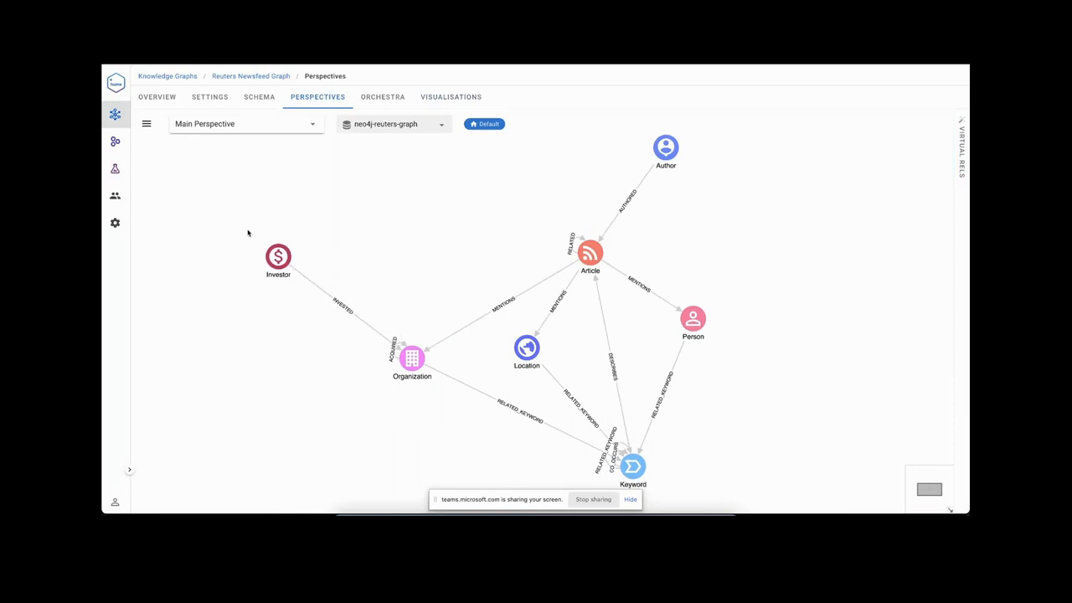
mouse_move(282, 288)
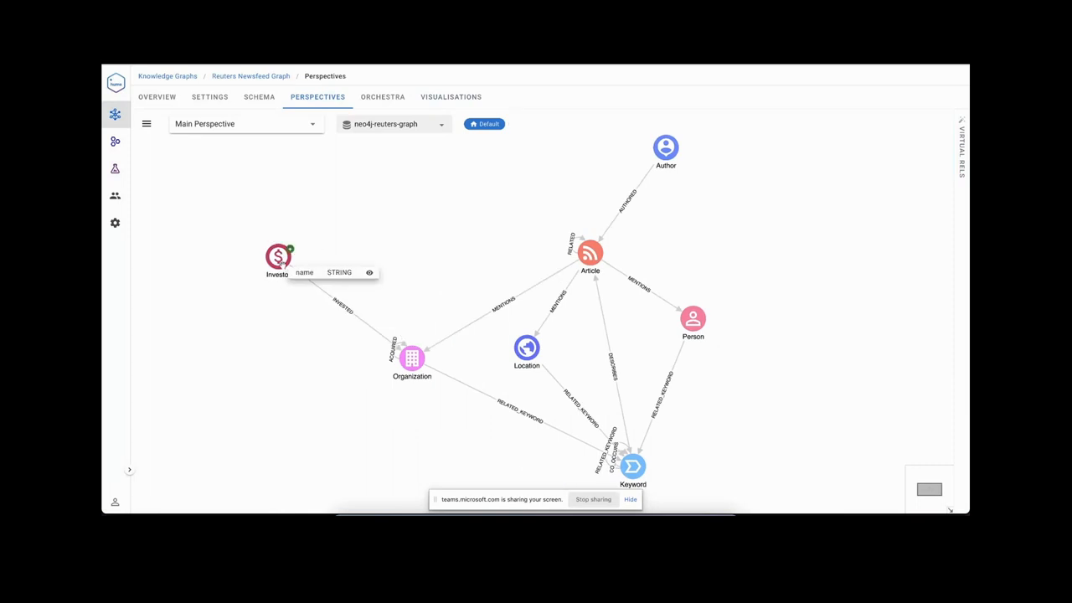
mouse_move(526, 345)
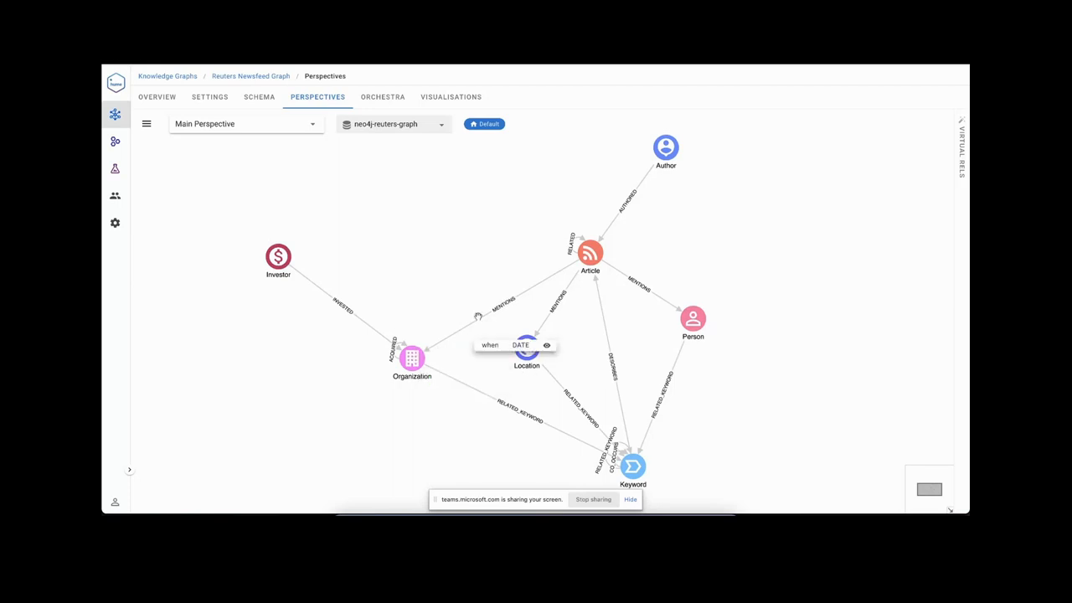
mouse_move(645, 159)
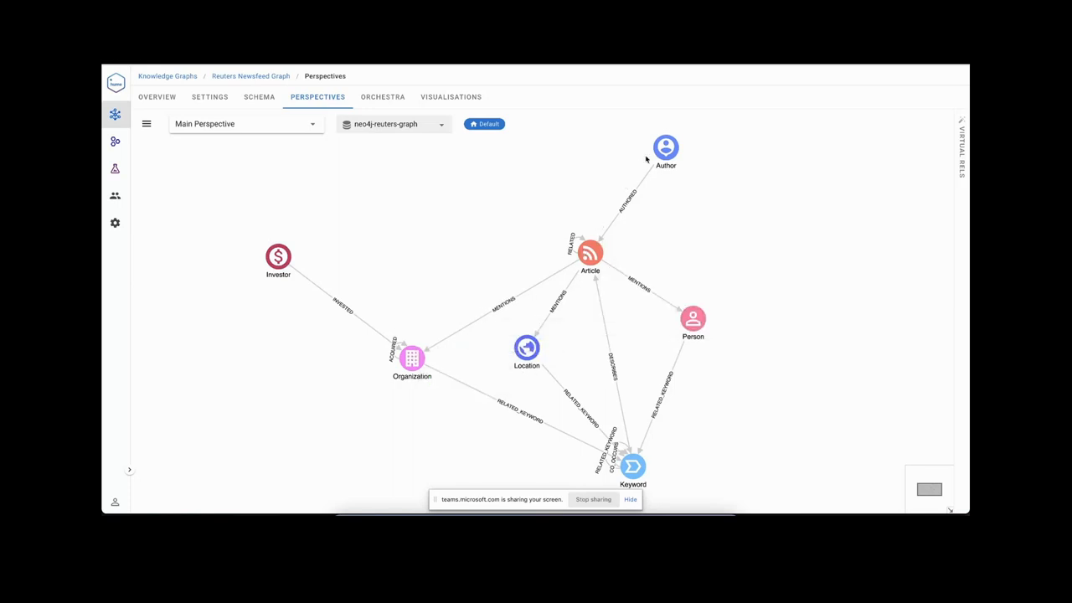
mouse_move(296, 253)
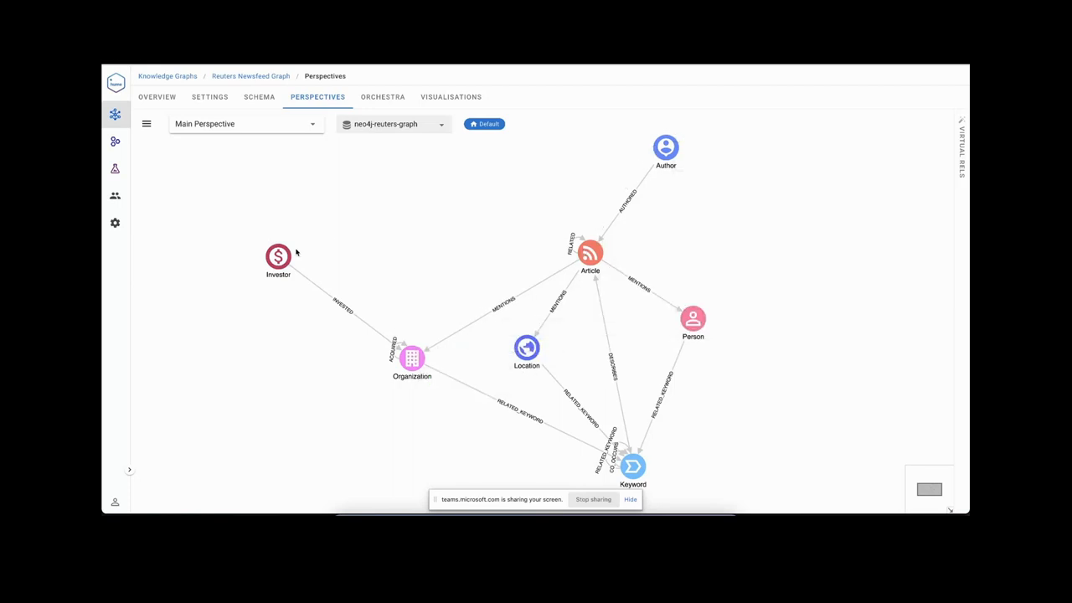
Connect Investor to Author with a new relationship named RELATED_AUTHOR.
left_click_drag(278, 253, 615, 171)
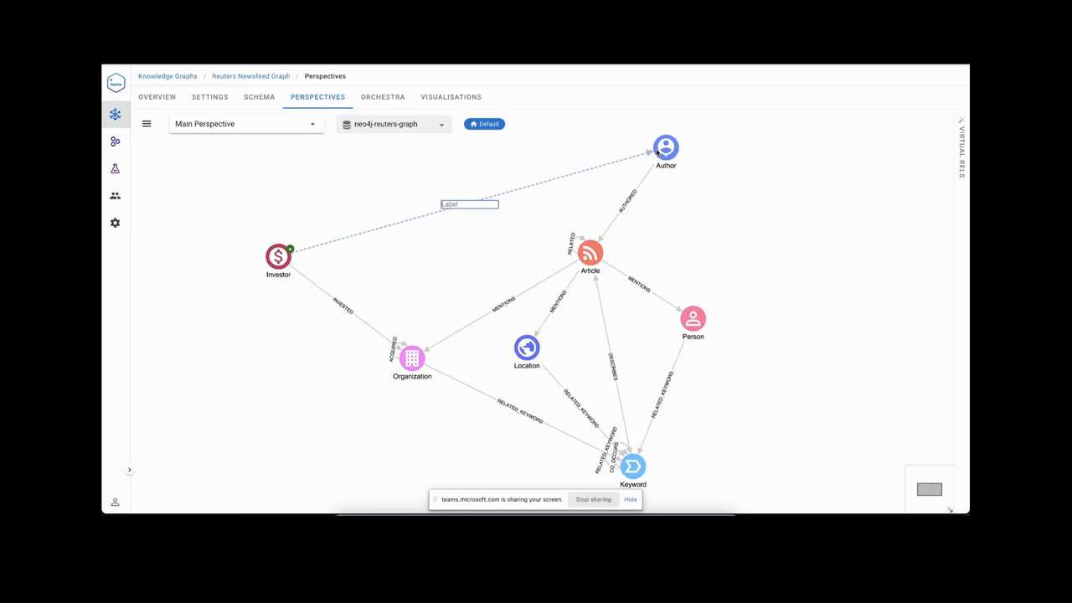
type("RELATED_AUT")
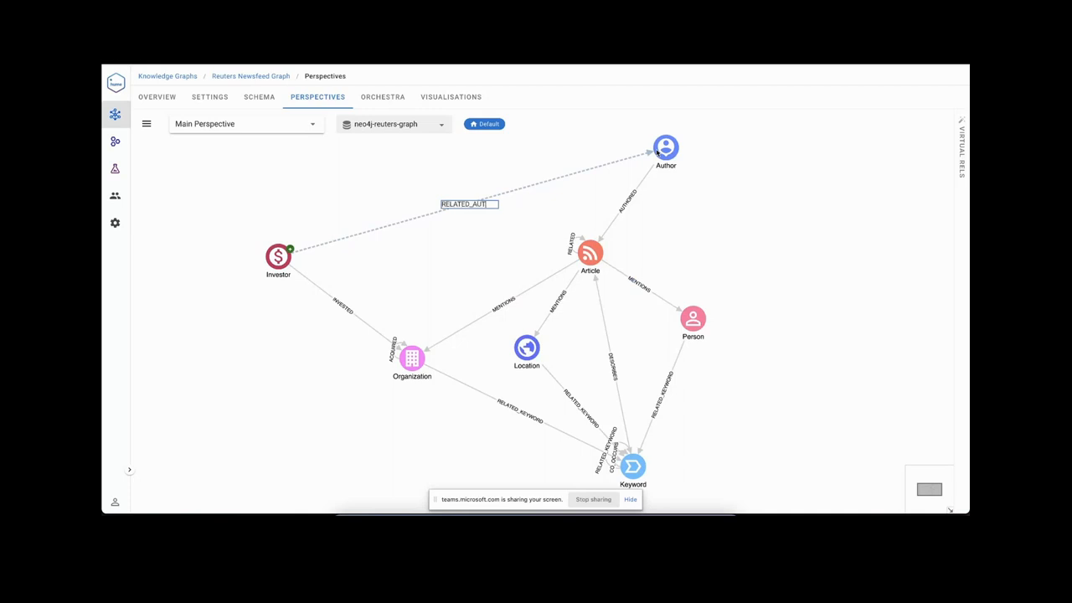
left_click(467, 203)
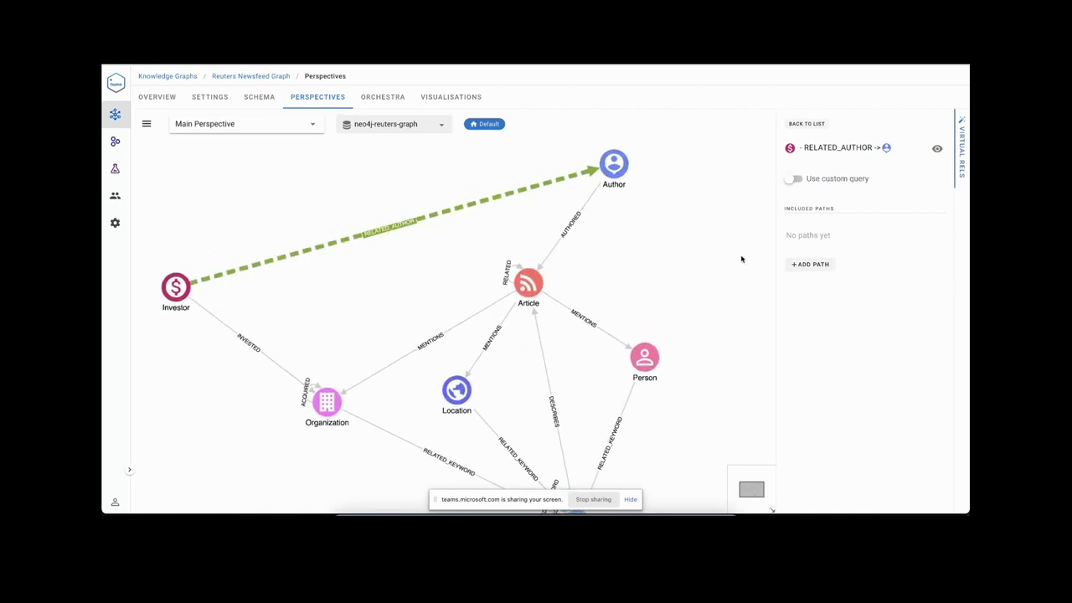
mouse_move(793, 274)
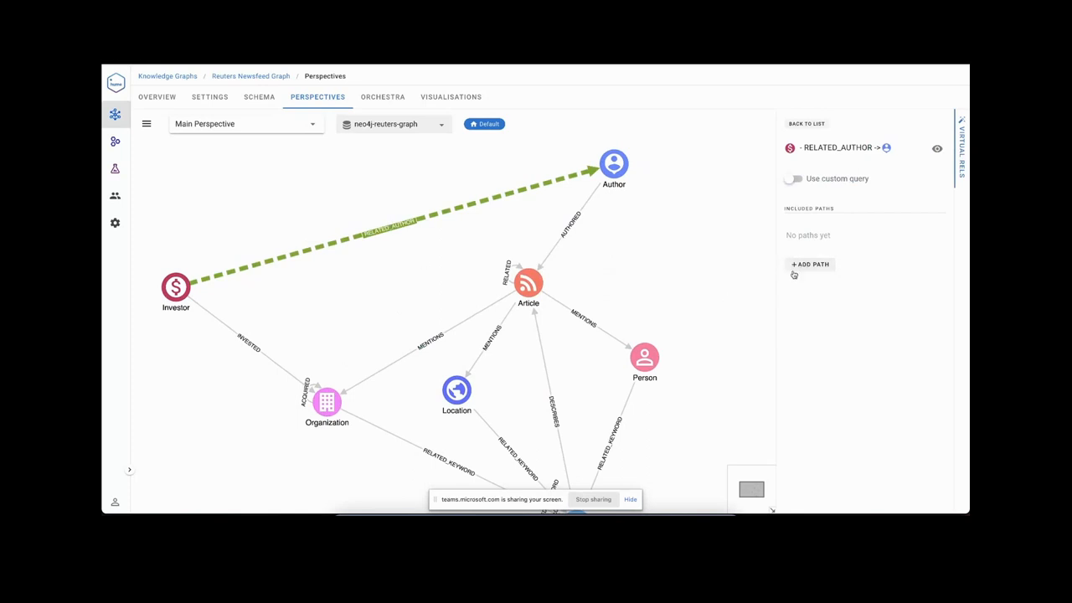
Add a path through INVESTED, MENTIONS and AUTHORED and save it.
left_click(809, 264)
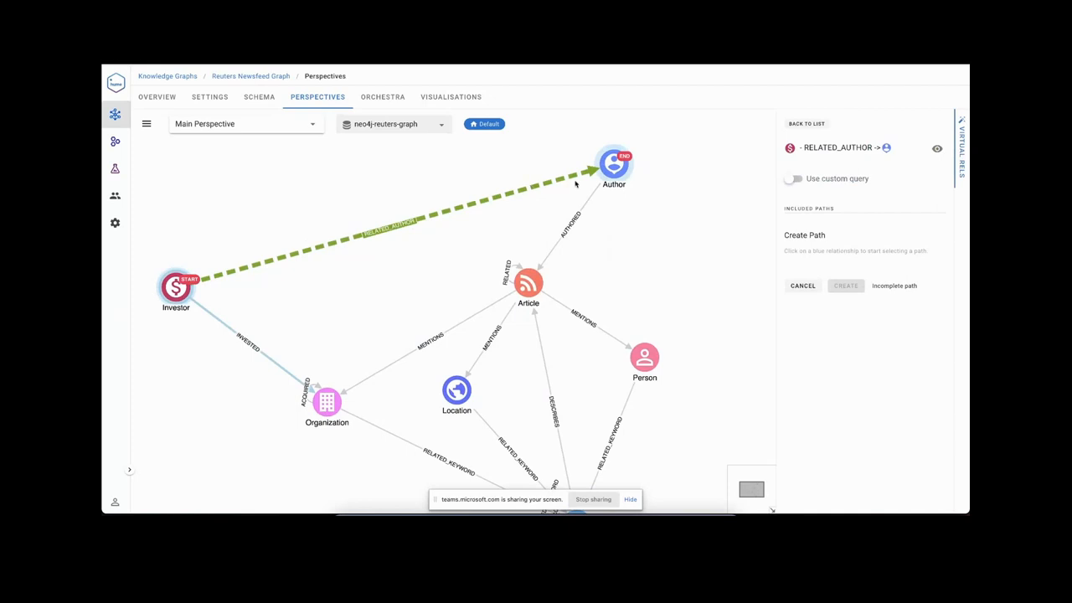
mouse_move(248, 308)
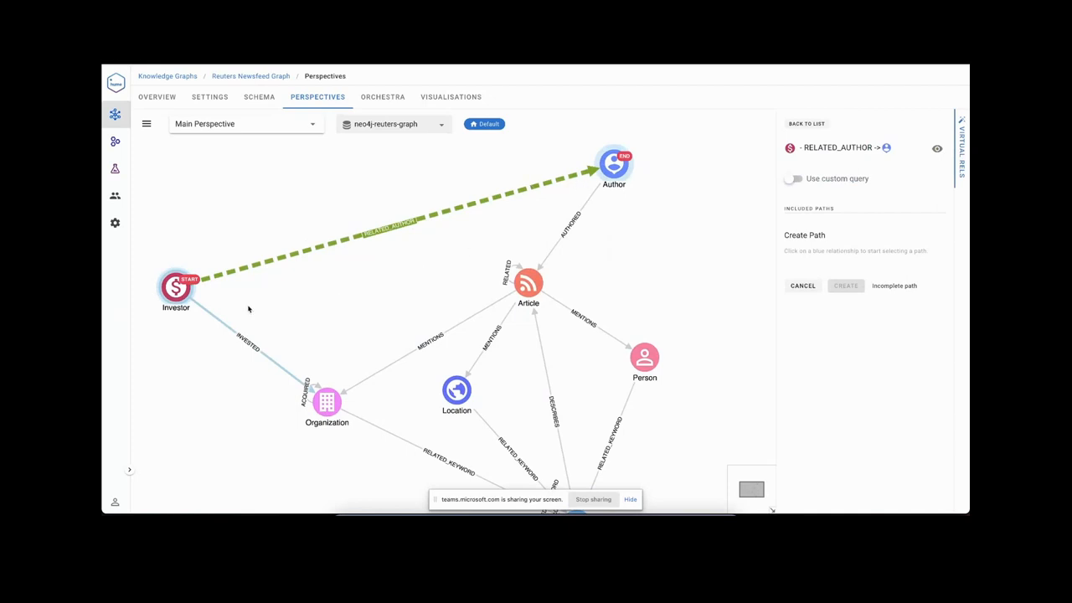
left_click(243, 343)
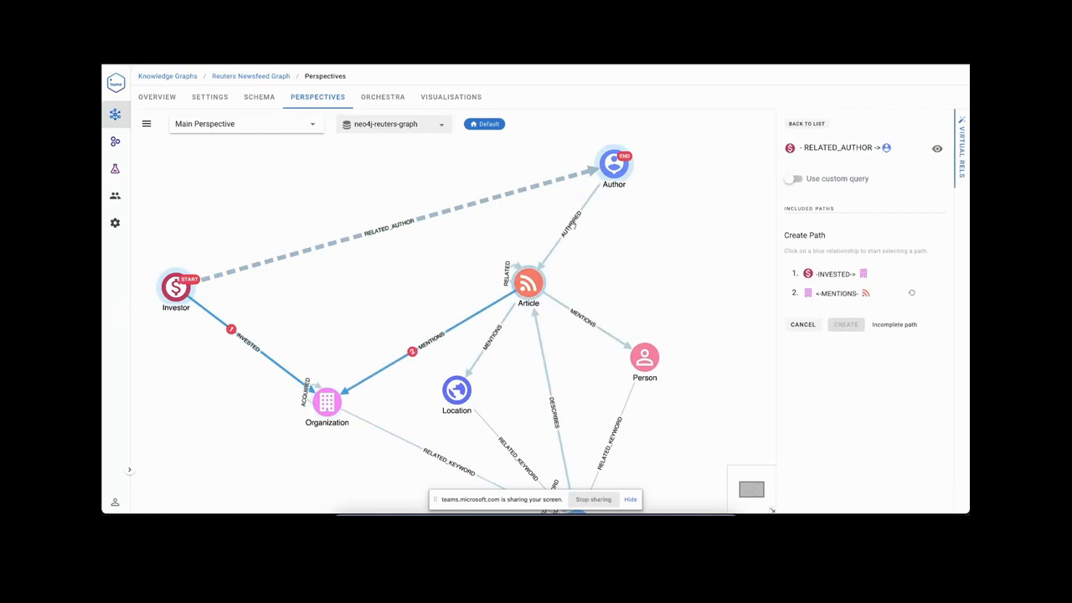
left_click(568, 226)
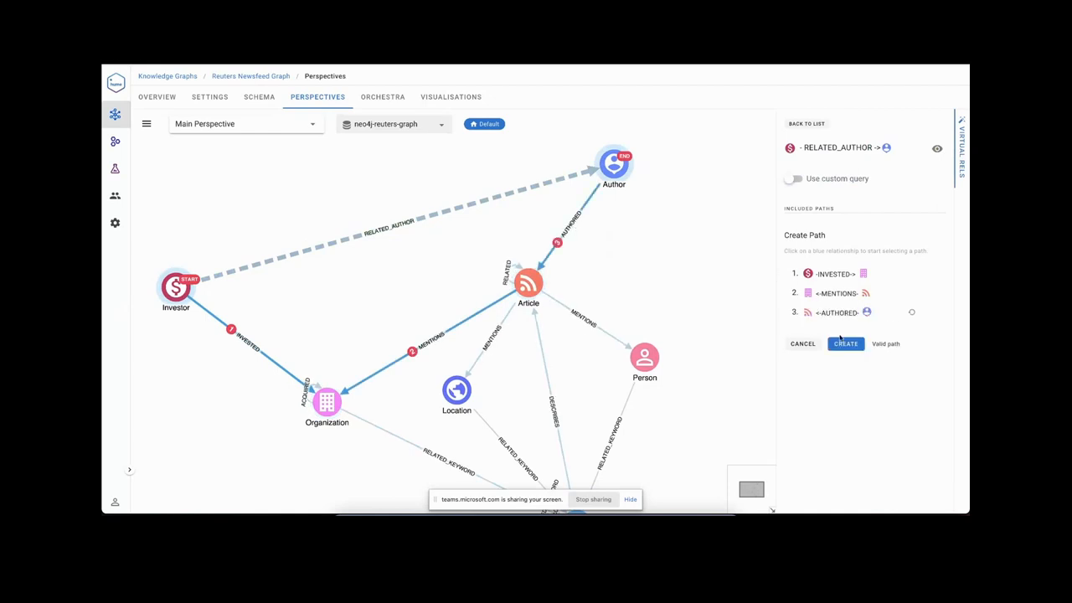
left_click(845, 343)
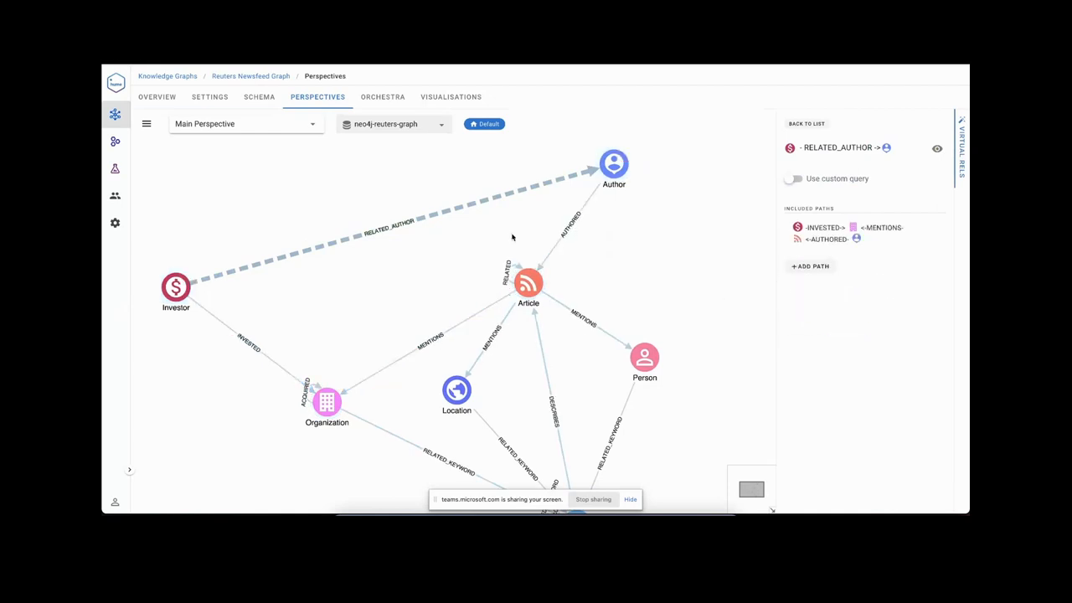
mouse_move(428, 110)
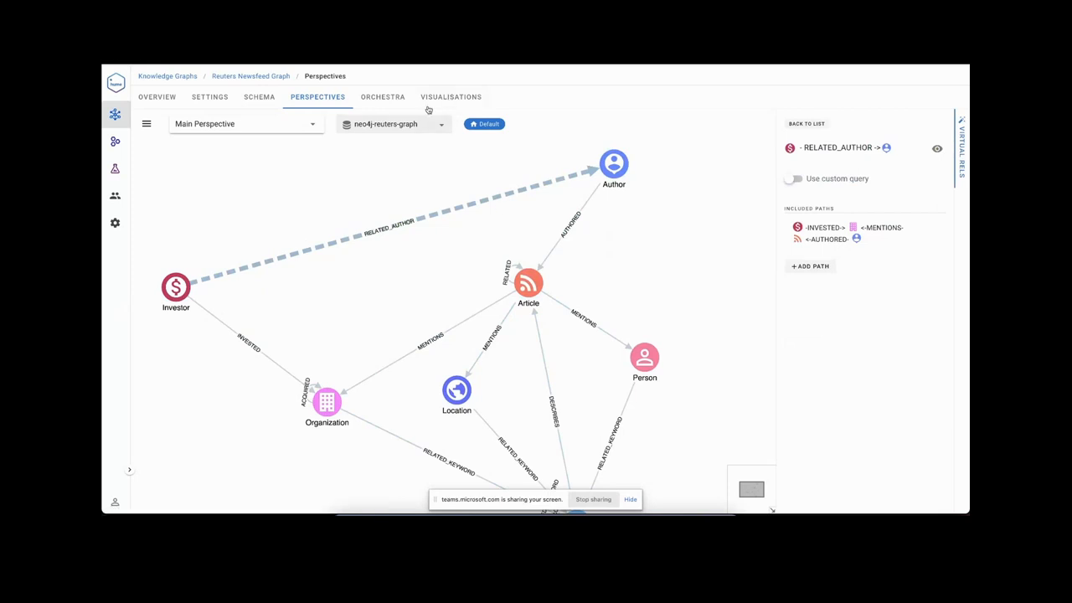
Add Sequoia Capital (searched 'sequoia cap') to the default visualisation and expand RELATED_AUTHOR.
left_click(450, 97)
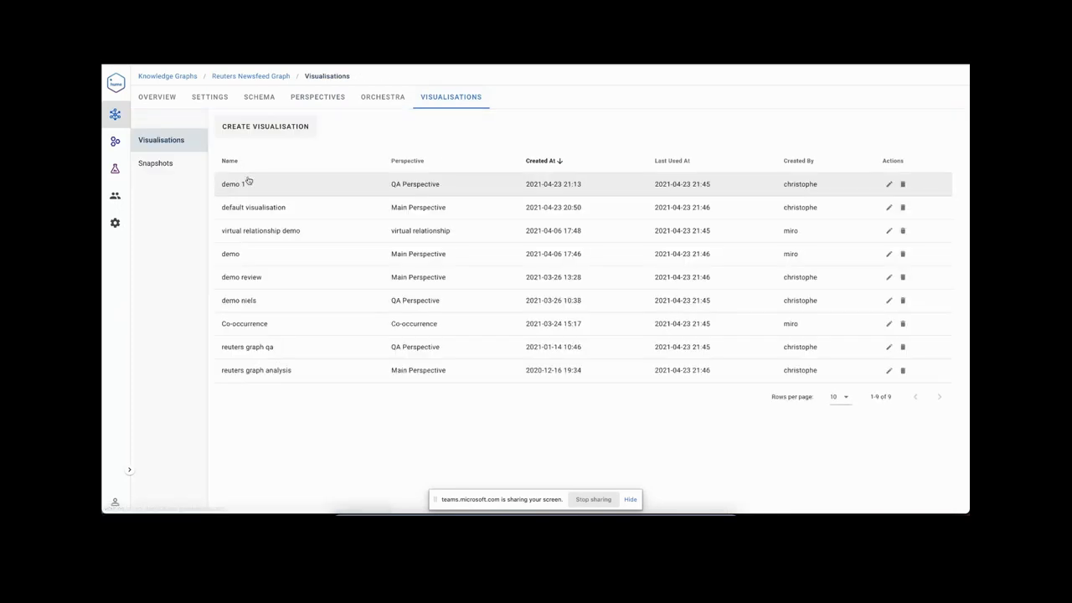
left_click(231, 183)
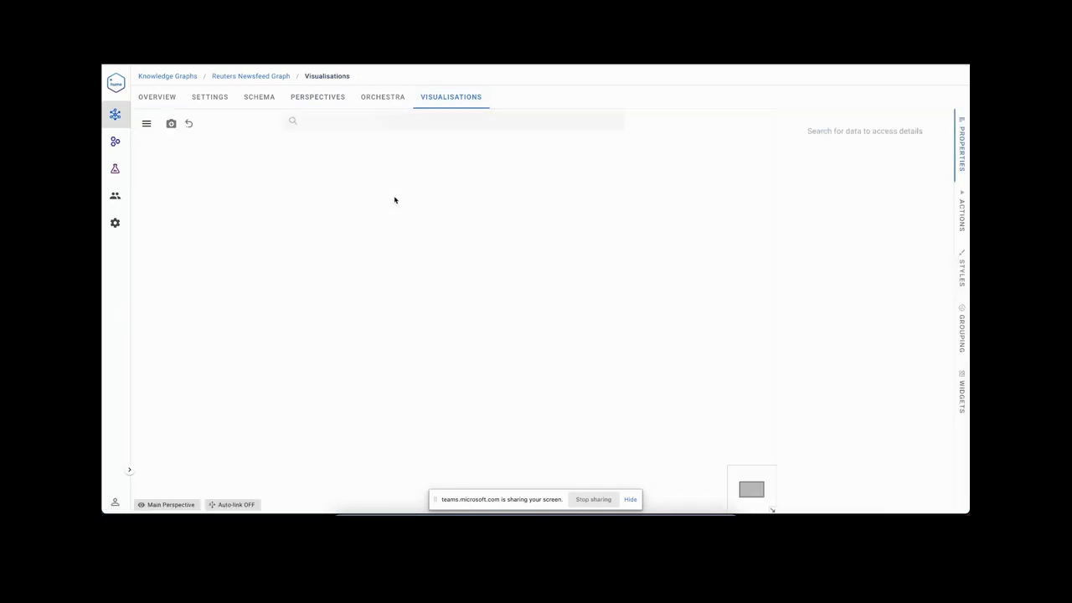
left_click(452, 121)
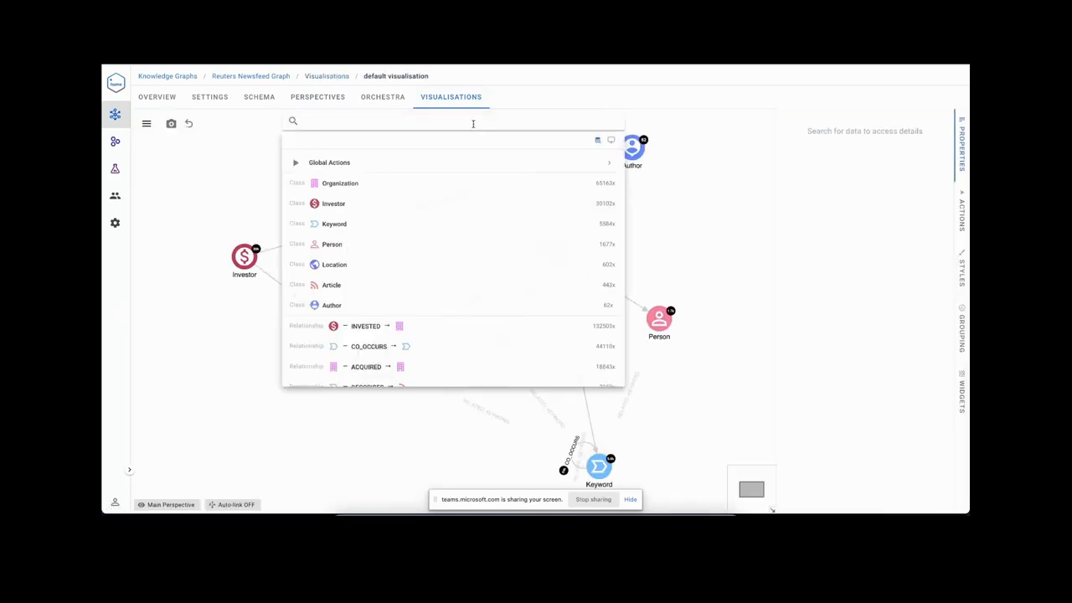
type("sequoia cap")
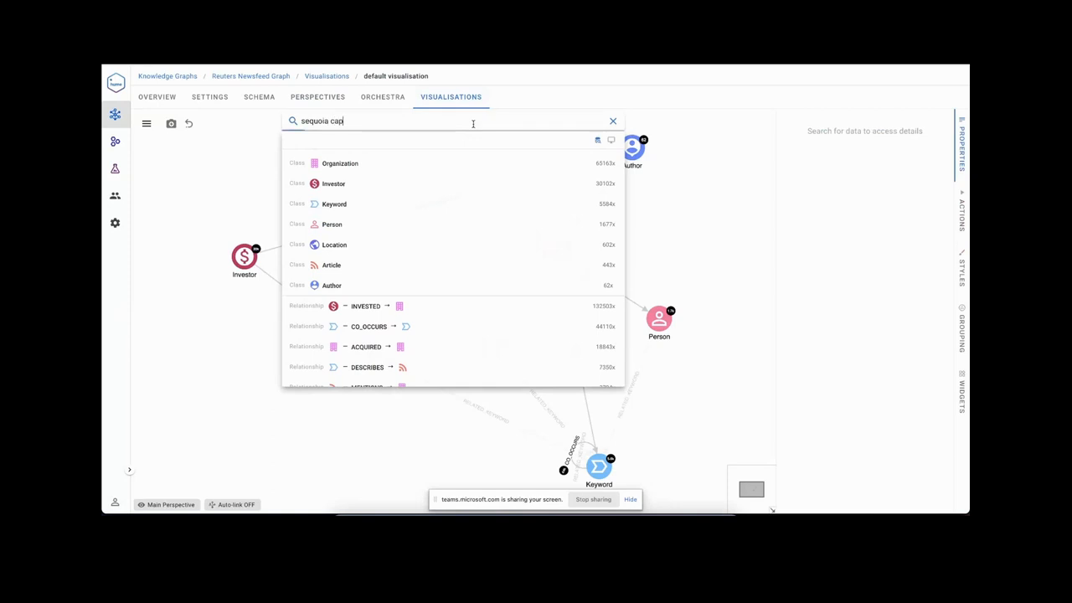
left_click(612, 122)
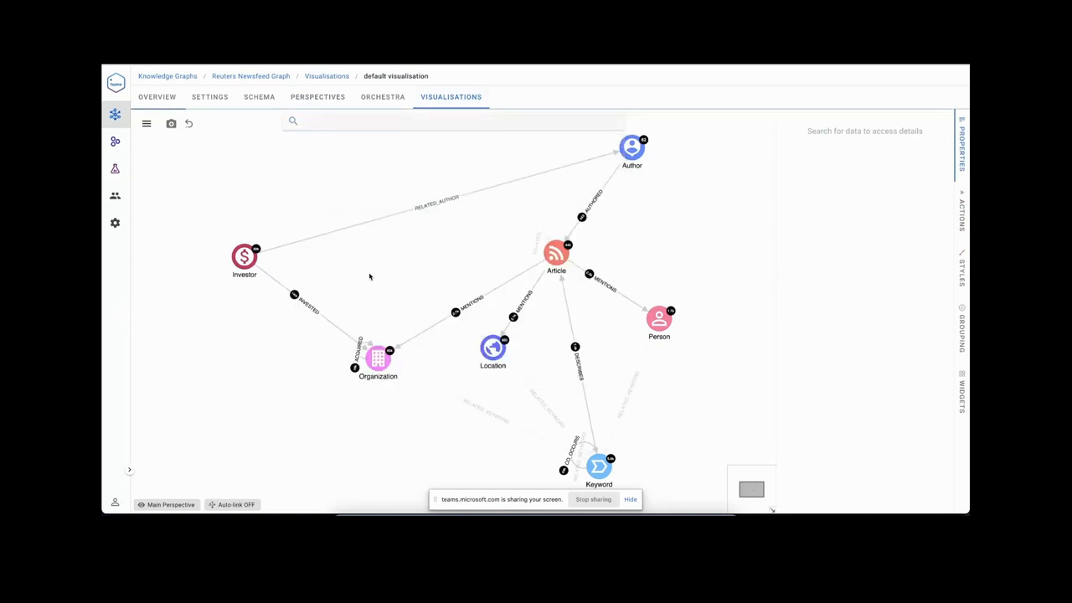
right_click(243, 257)
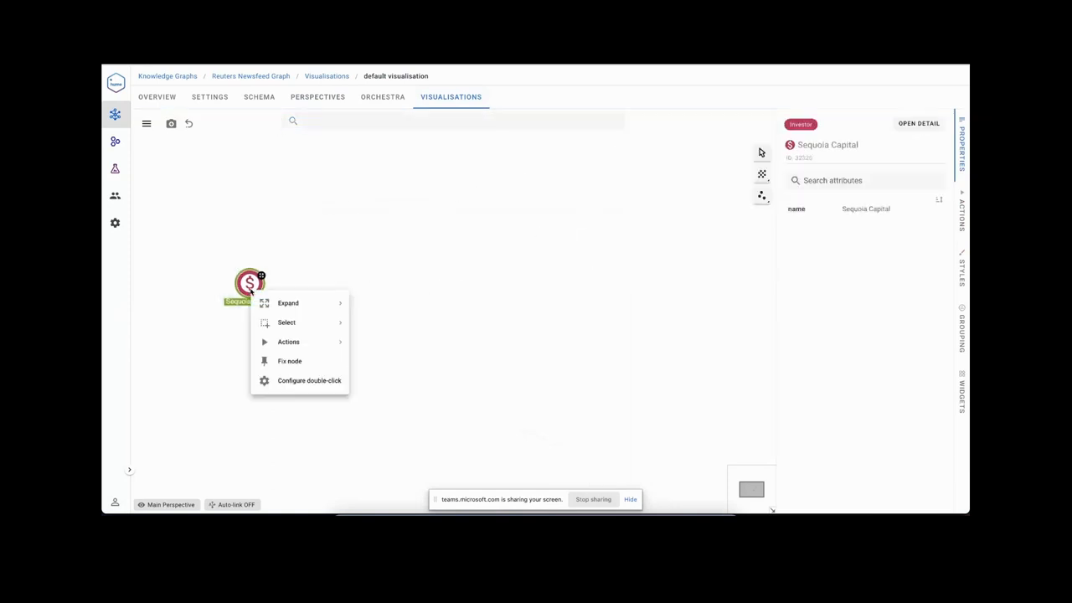
mouse_move(314, 303)
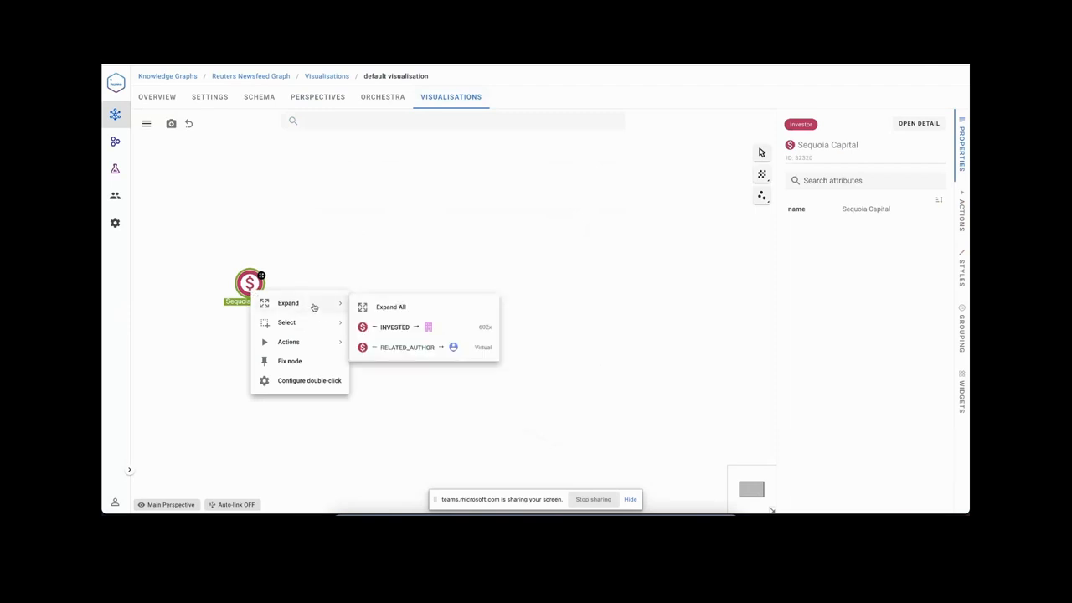
mouse_move(463, 354)
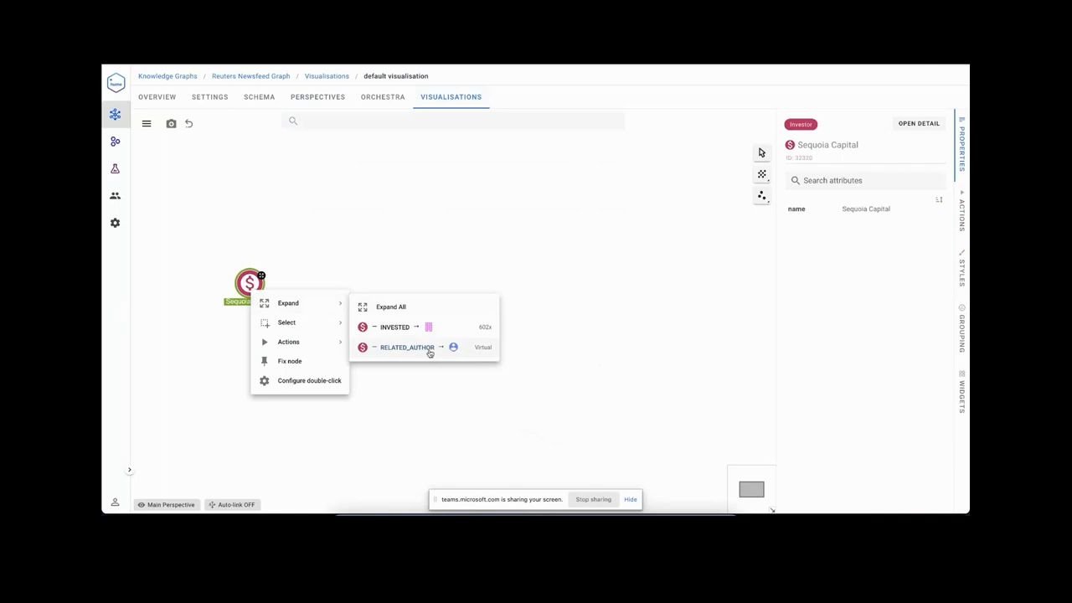
left_click(404, 347)
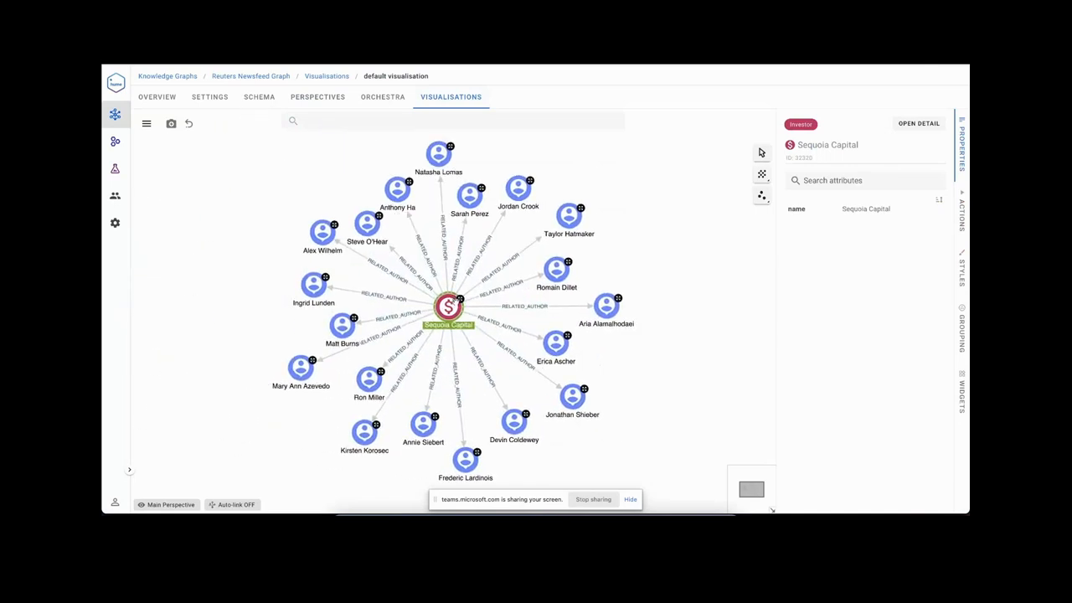
mouse_move(570, 216)
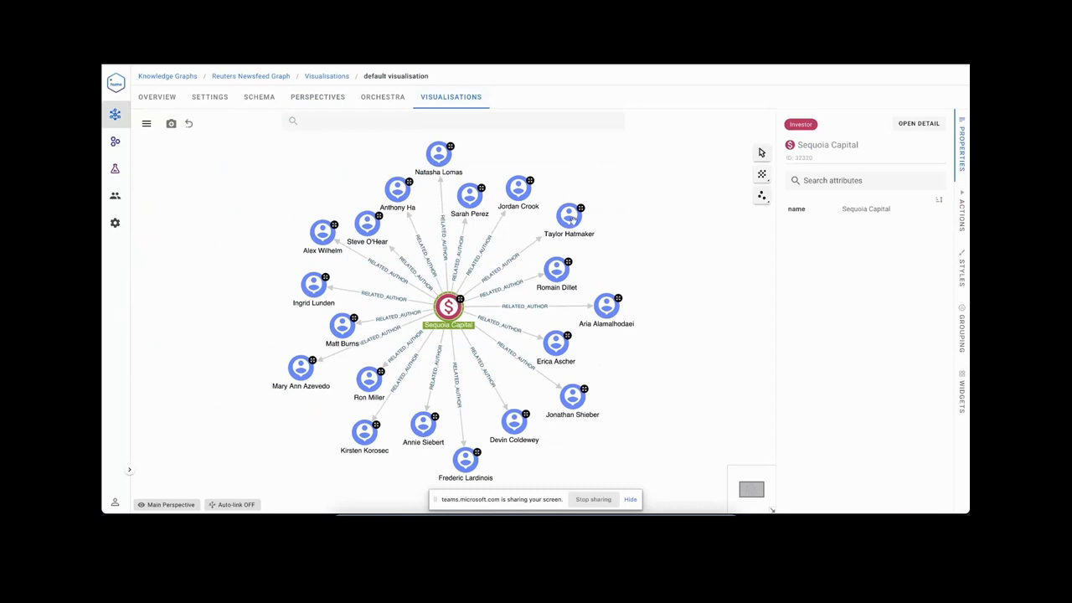
Rearrange the network and reveal the Taylor Hatmaker link's path via Google and Instagram.
left_click_drag(569, 215, 634, 196)
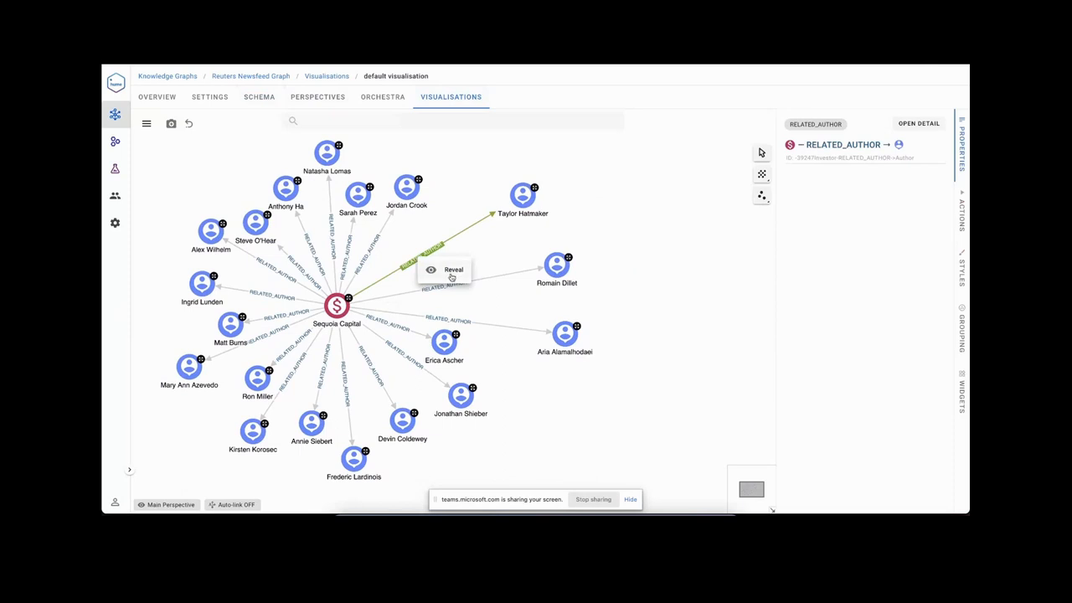
mouse_move(524, 237)
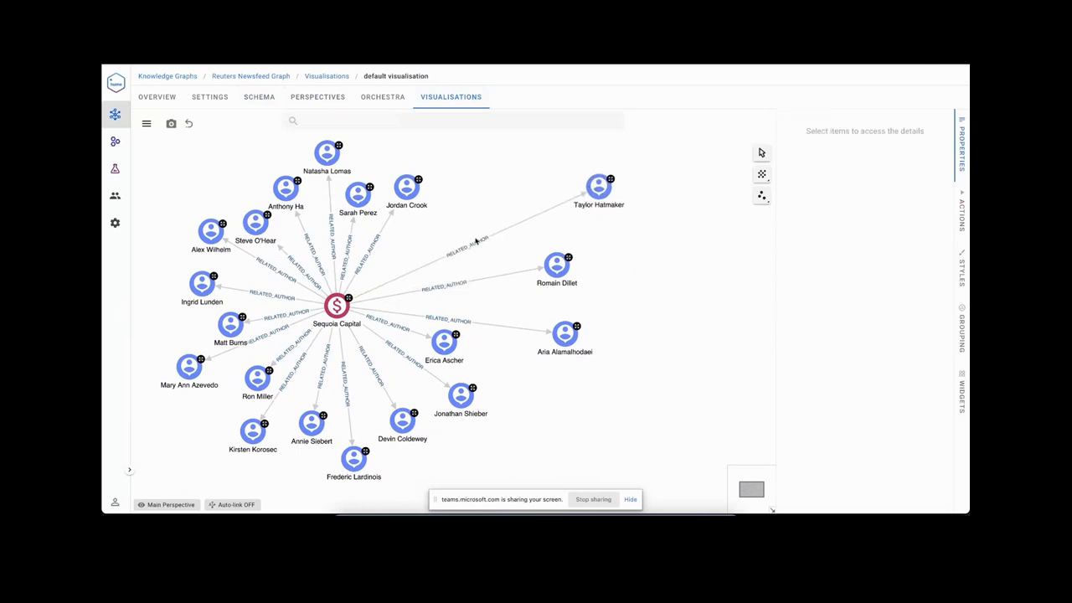
left_click(467, 243)
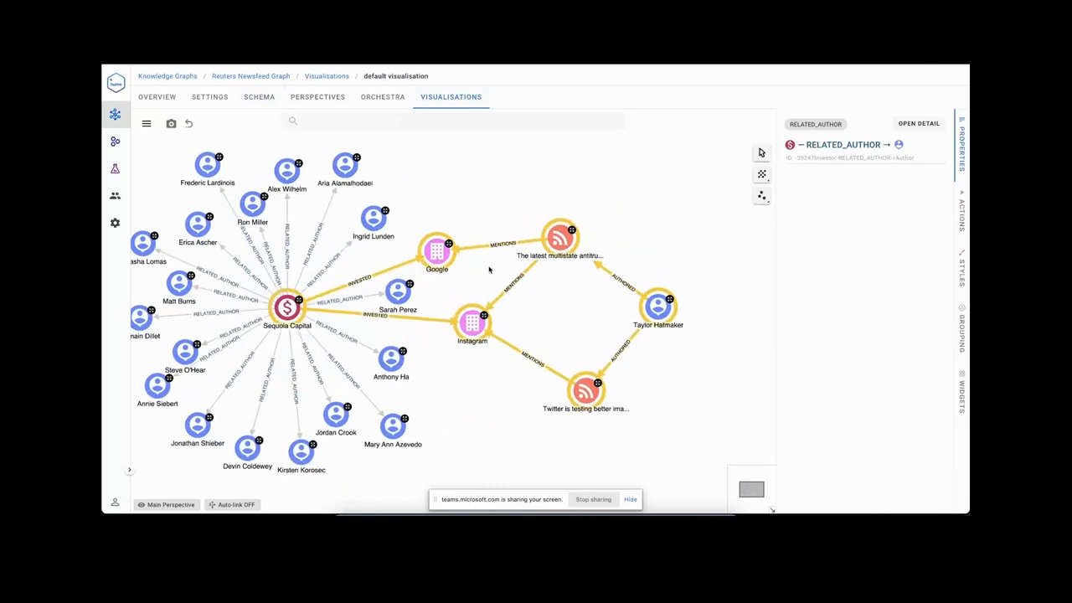
mouse_move(647, 348)
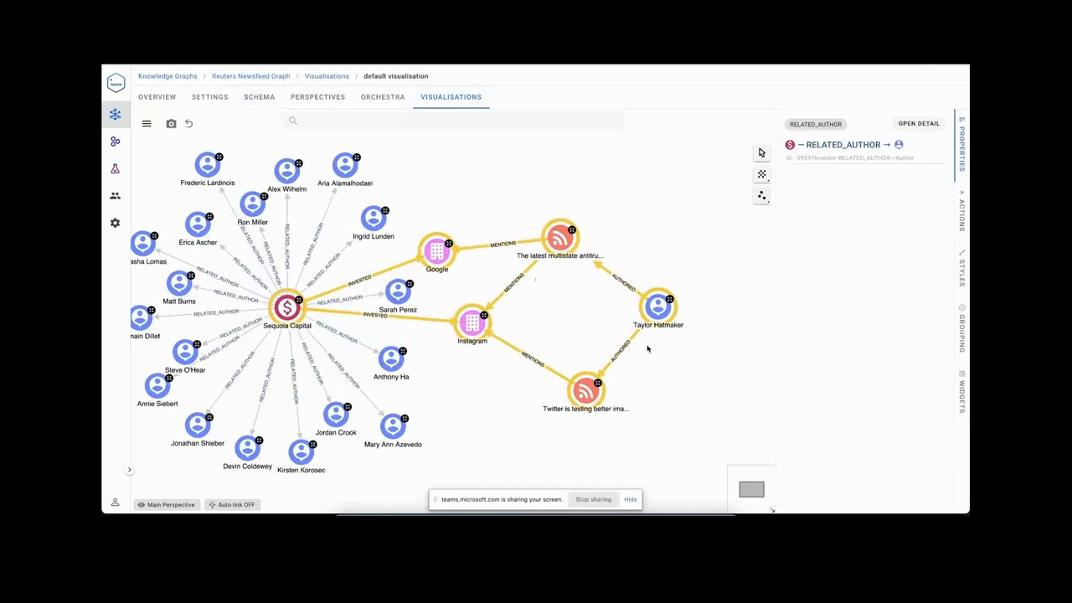
mouse_move(623, 333)
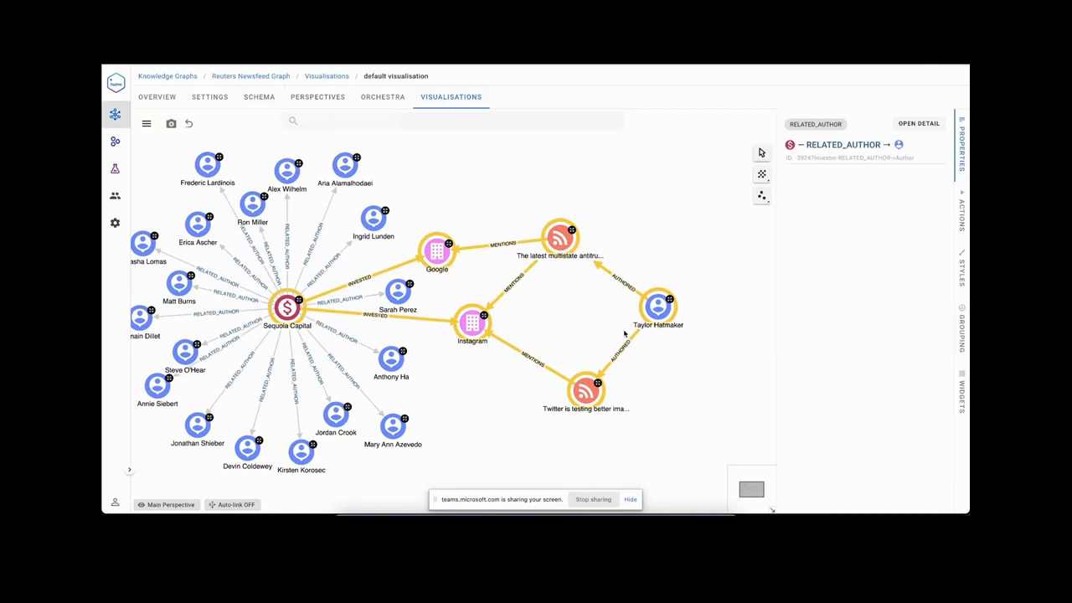
mouse_move(563, 319)
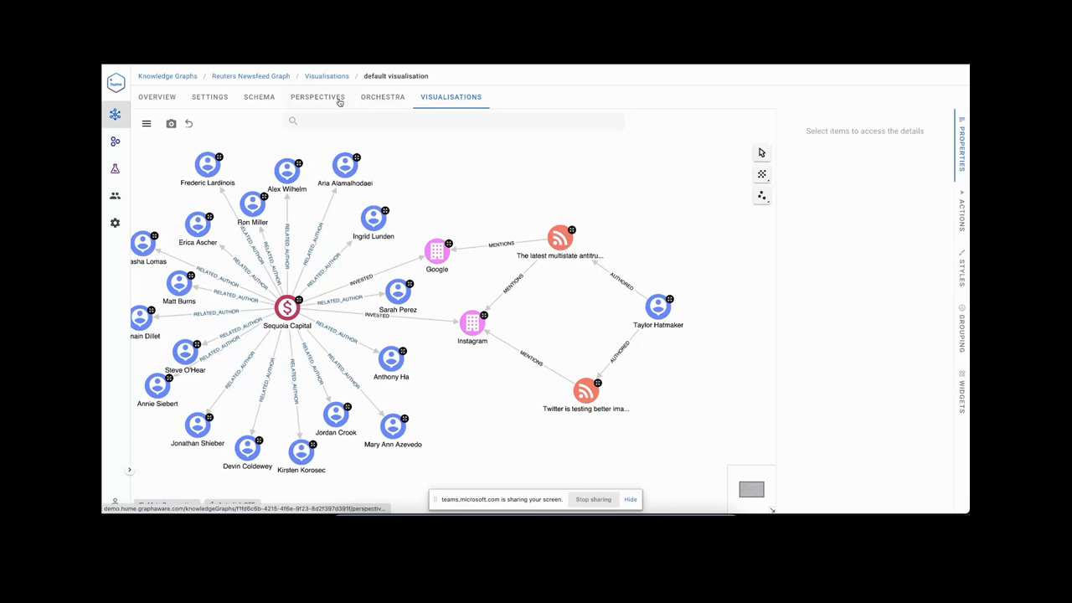
Open the Main Perspective schema, hide the Organization class, then make it visible again.
left_click(318, 96)
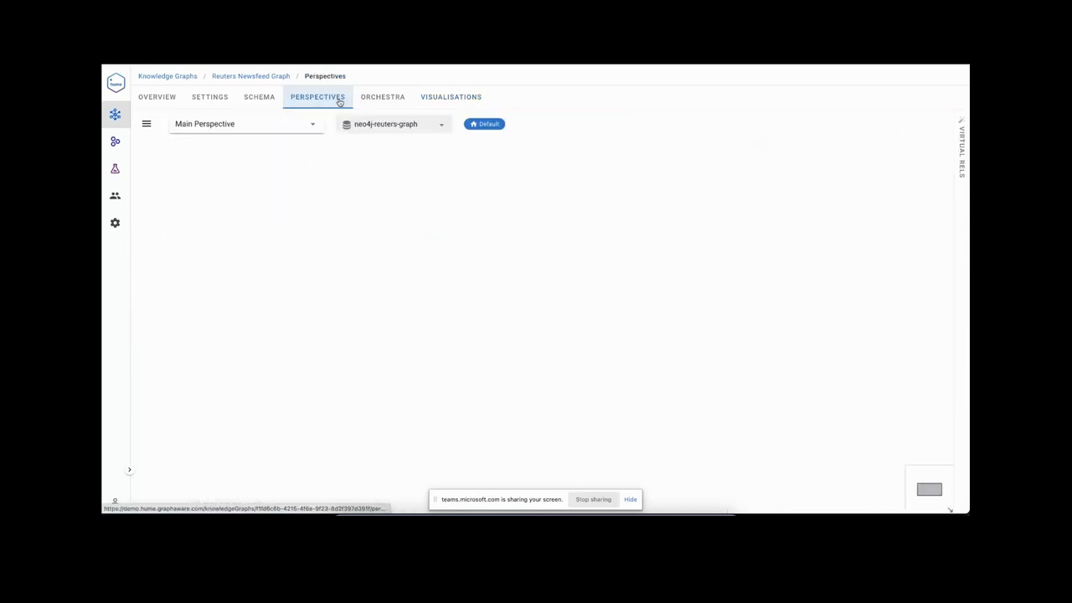
left_click(317, 96)
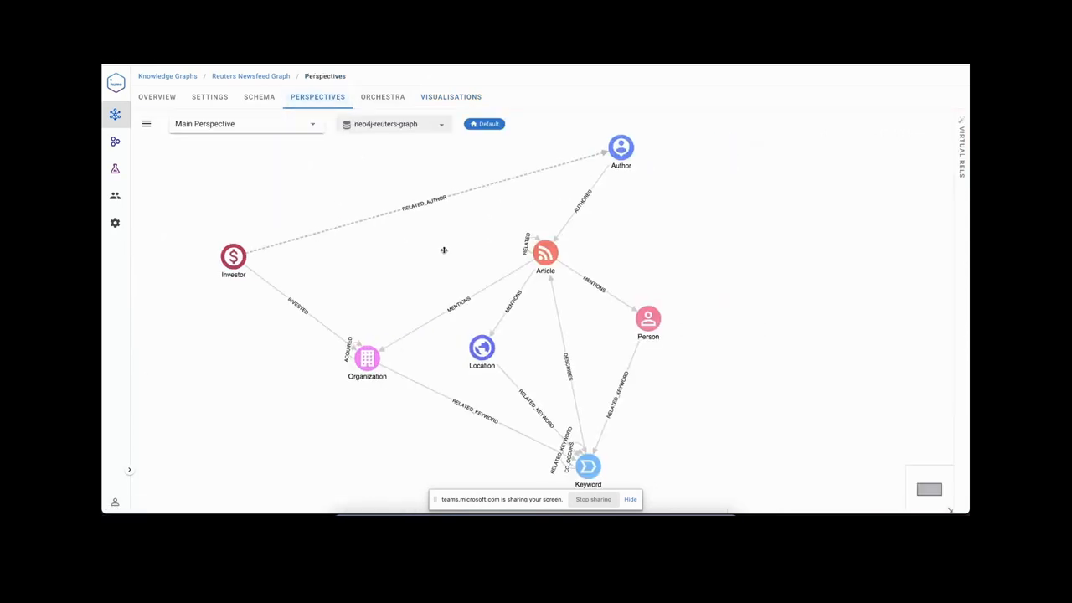
left_click(367, 357)
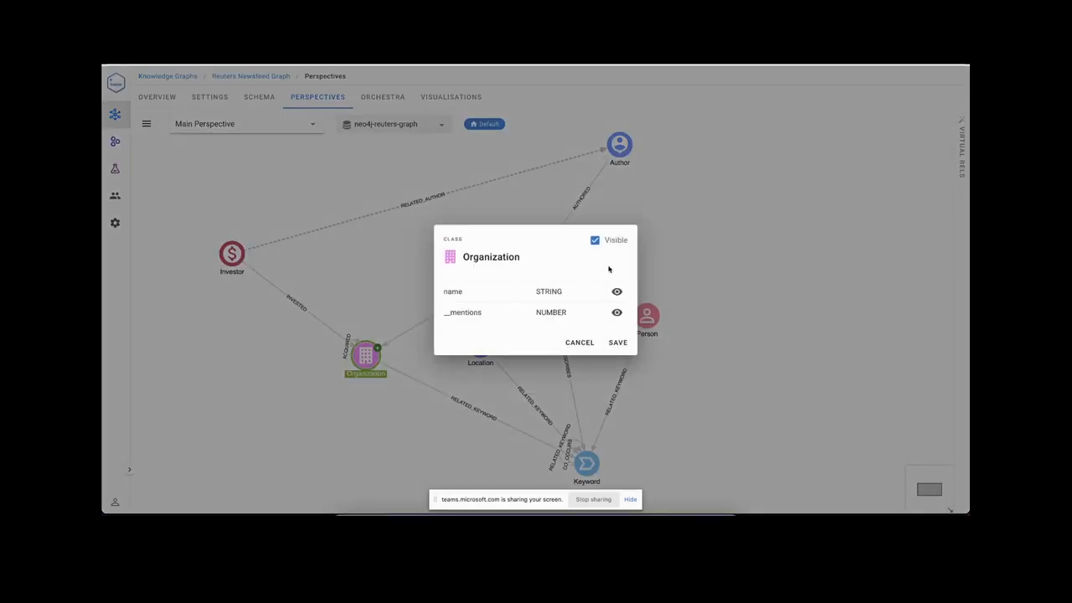
left_click(594, 240)
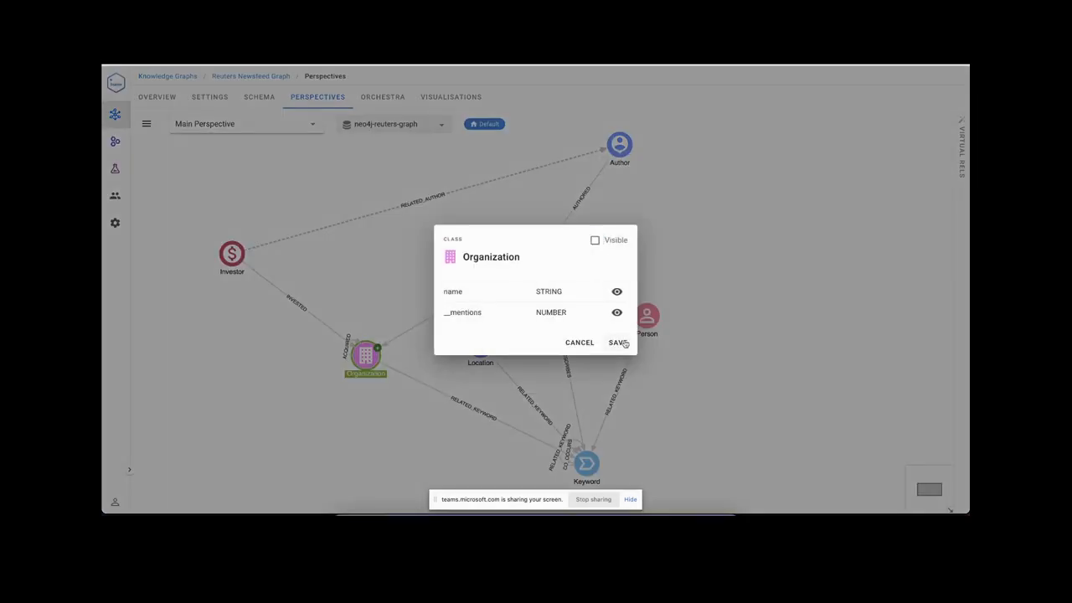
left_click(621, 342)
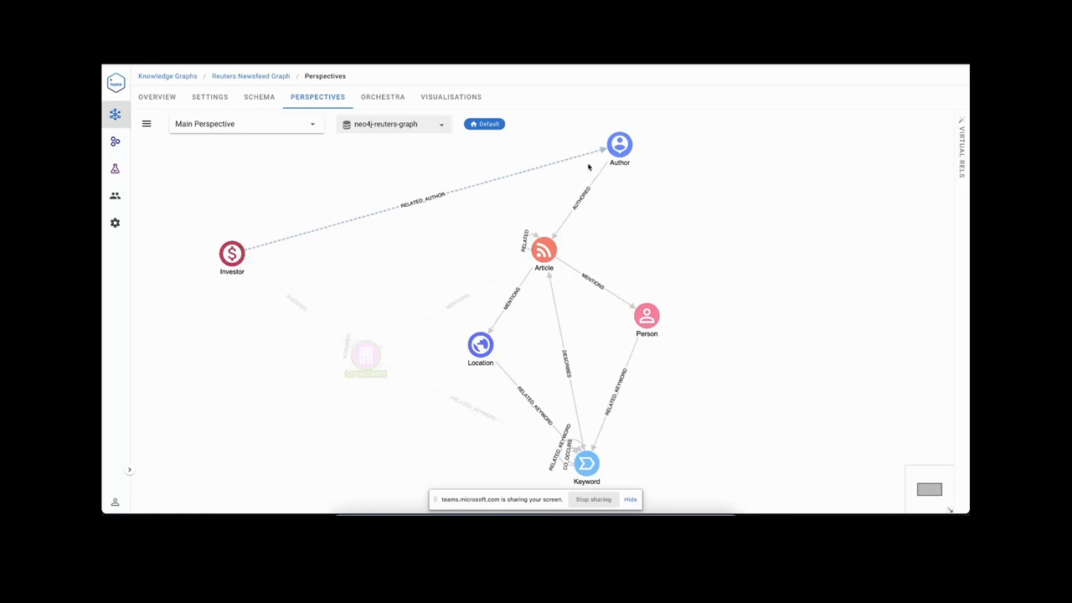
mouse_move(464, 276)
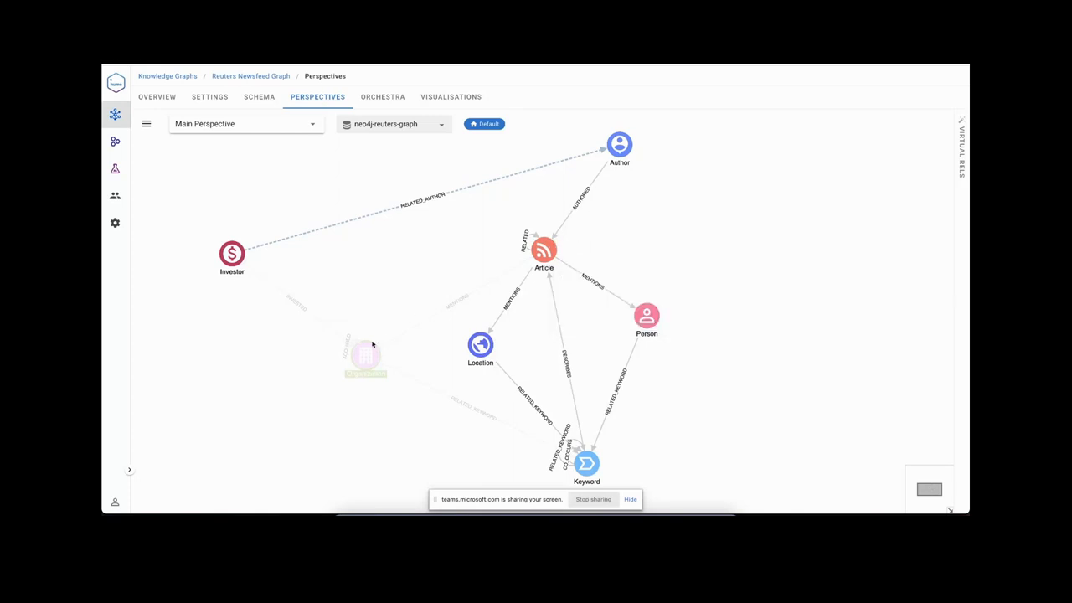
left_click(364, 356)
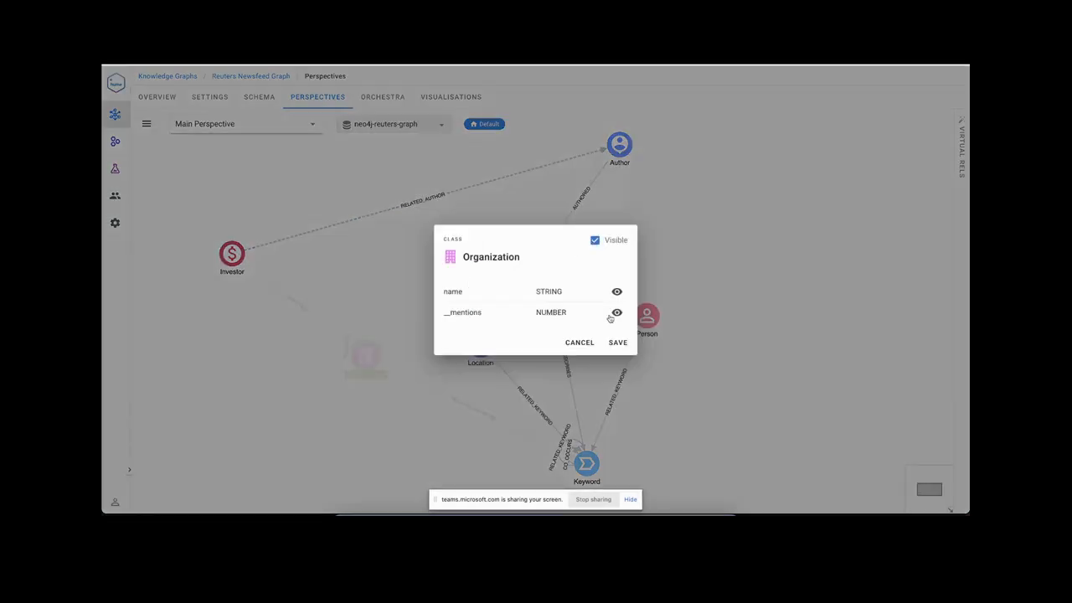
left_click(579, 342)
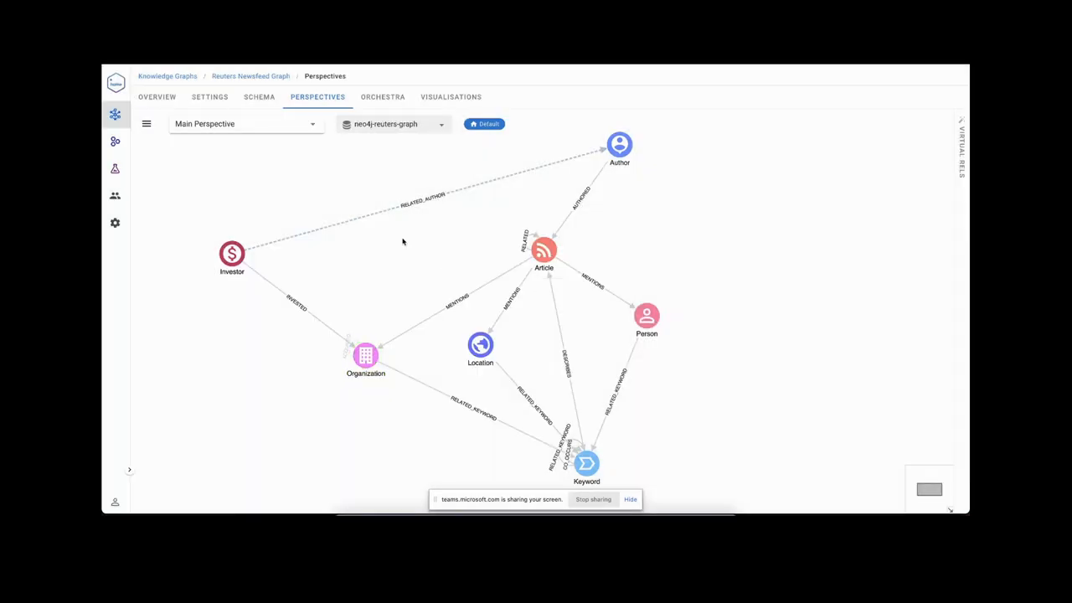